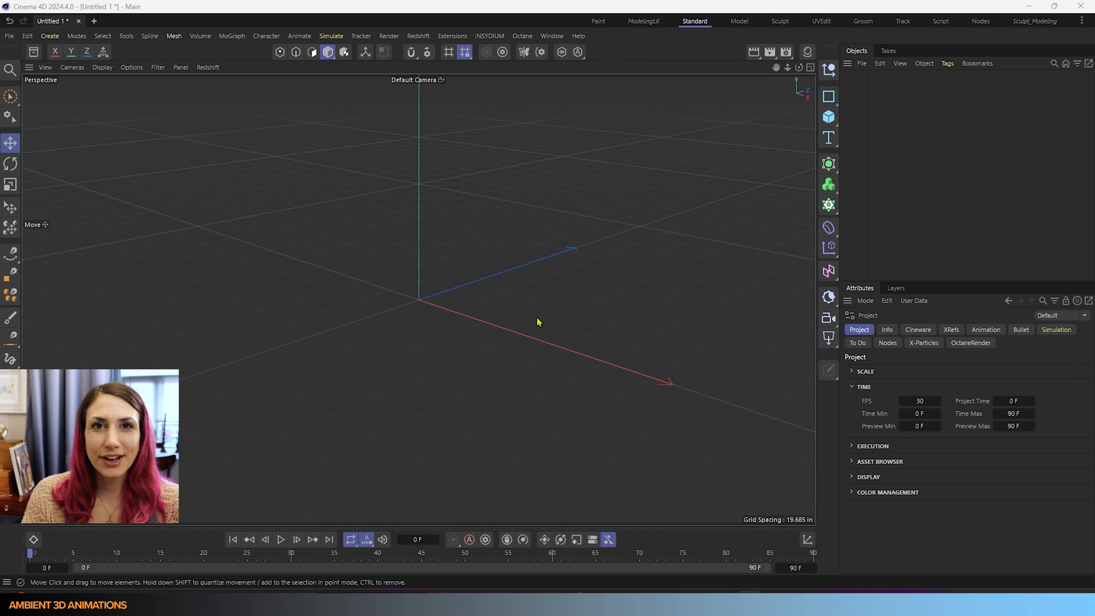
pyautogui.moveTo(537, 154)
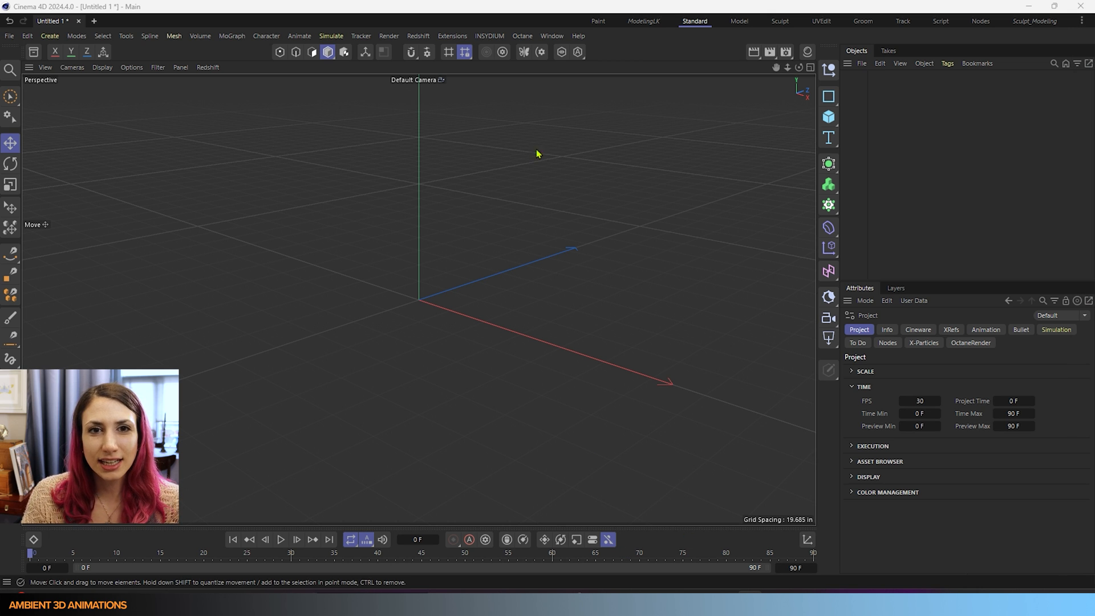
# Step: Show the Window menu listing the panels and managers that can be opened
pyautogui.click(552, 35)
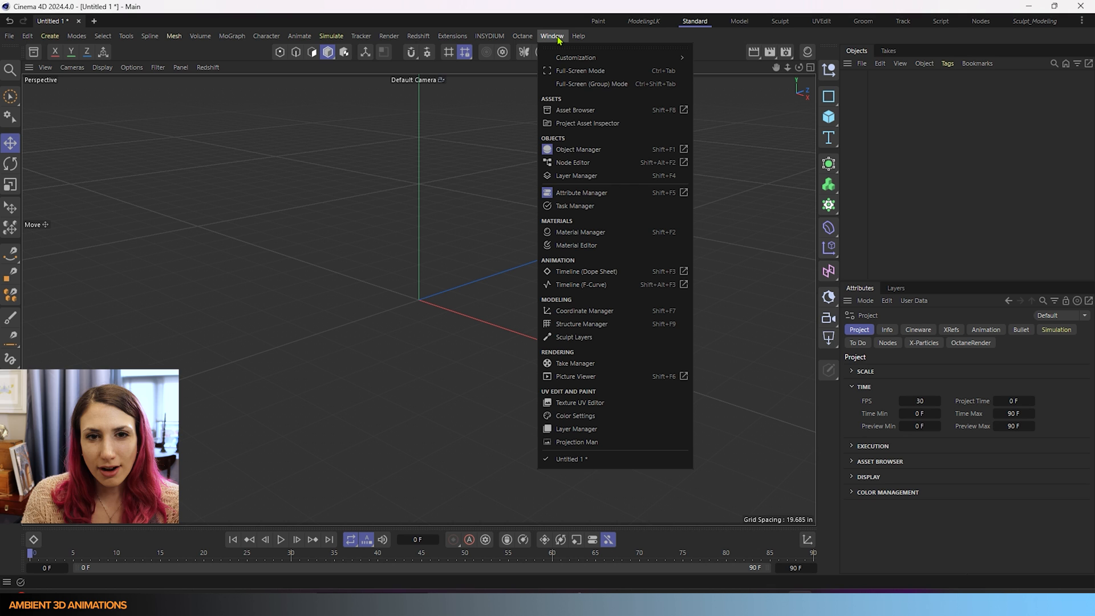
pyautogui.moveTo(576, 175)
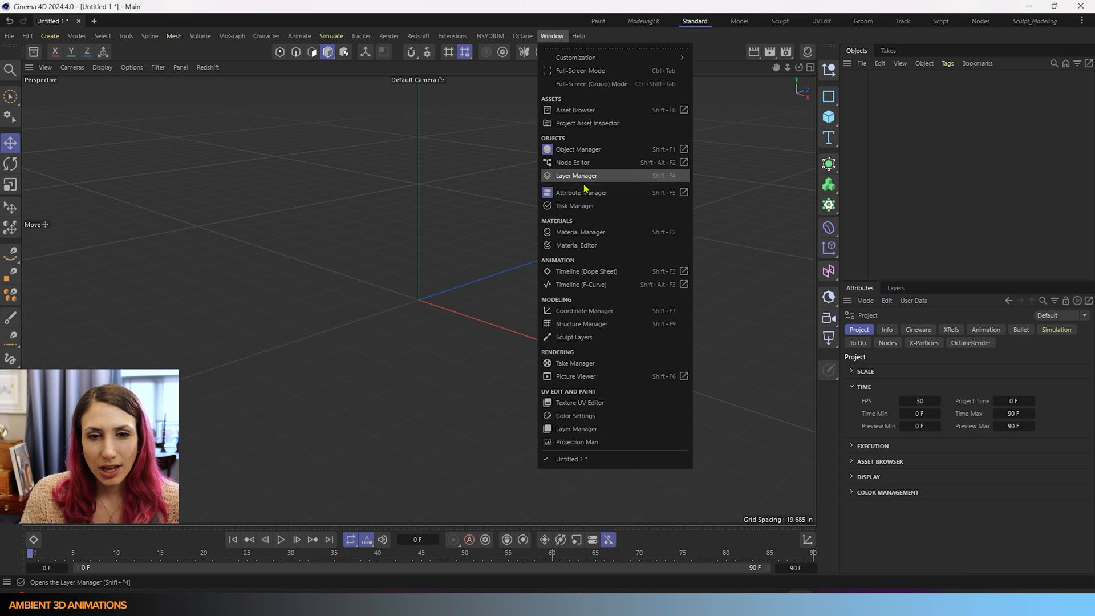
pyautogui.moveTo(586, 123)
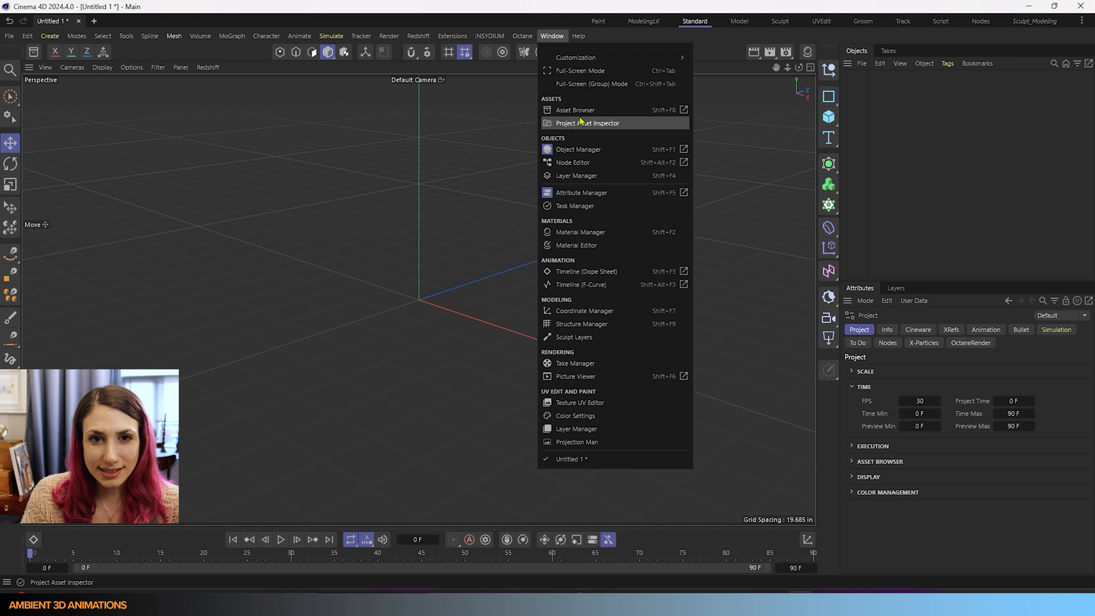
# Step: Load CA Builder Biped (Skeleton) from the Asset Browser via search 'ske' and collapse Human Skeleton
pyautogui.click(575, 110)
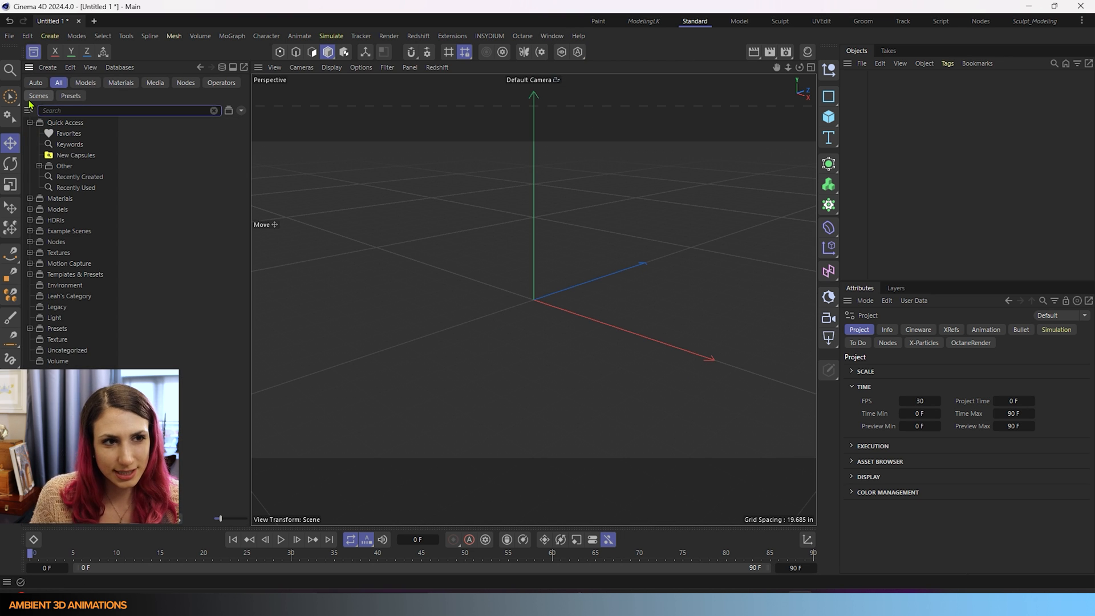
pyautogui.write('skele')
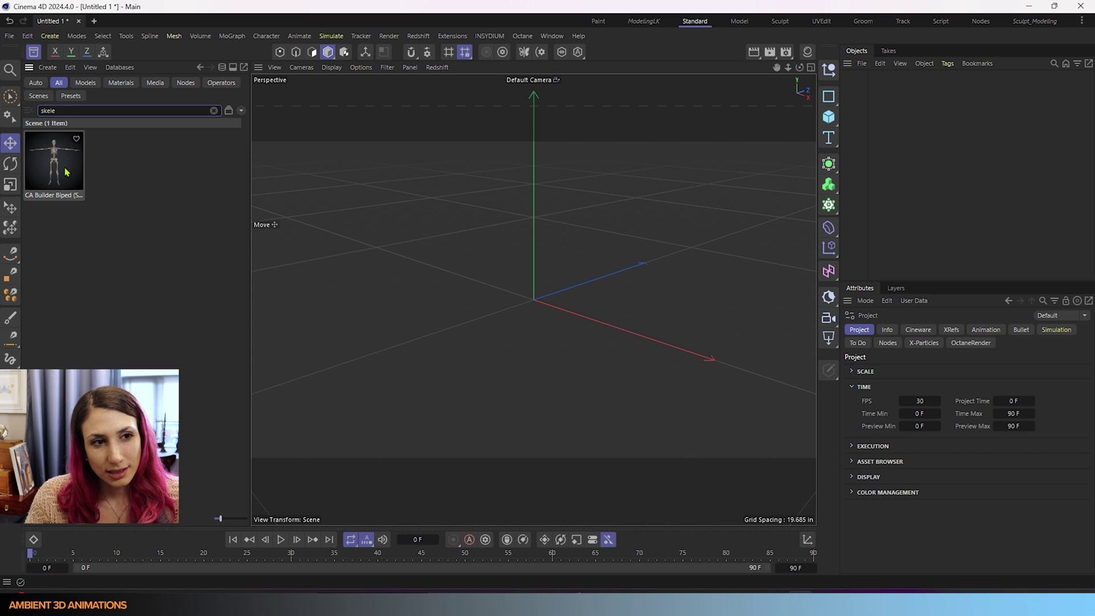
pyautogui.doubleClick(54, 161)
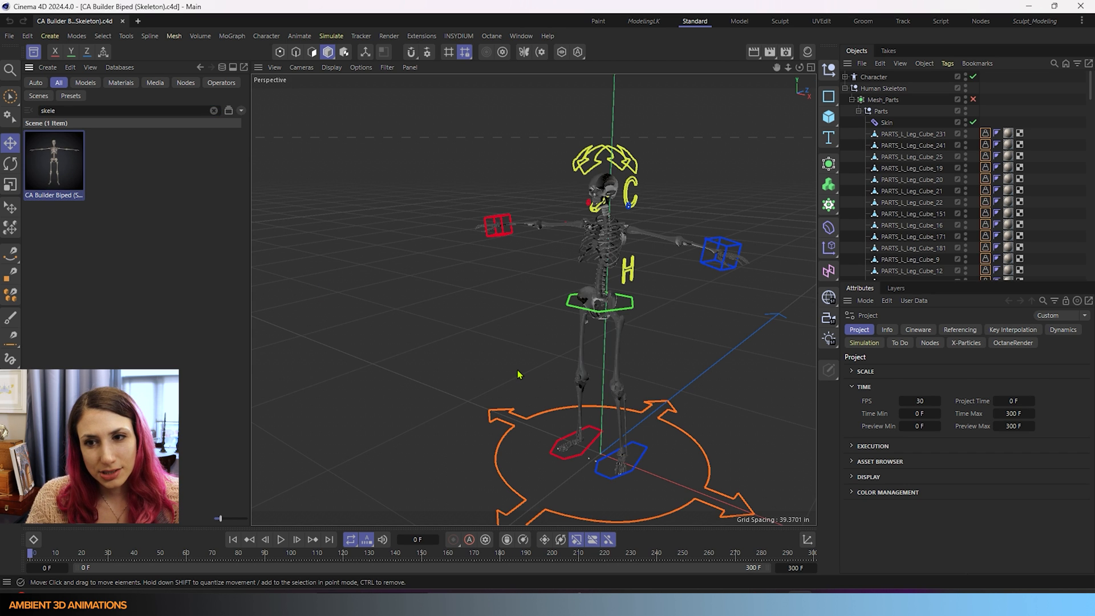
pyautogui.moveTo(593, 401)
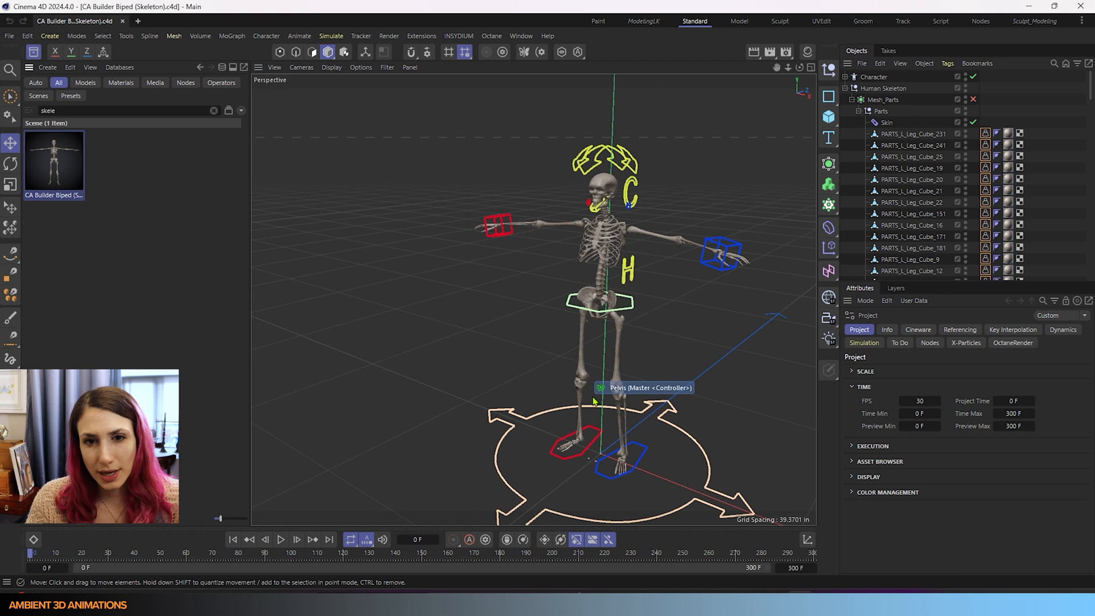
pyautogui.click(845, 88)
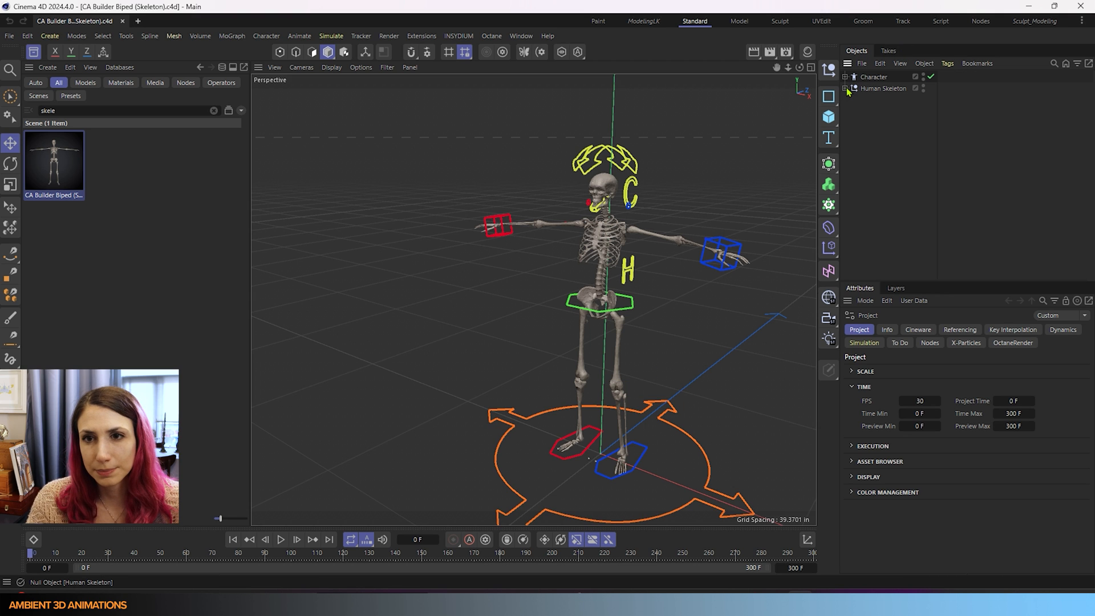
pyautogui.click(327, 51)
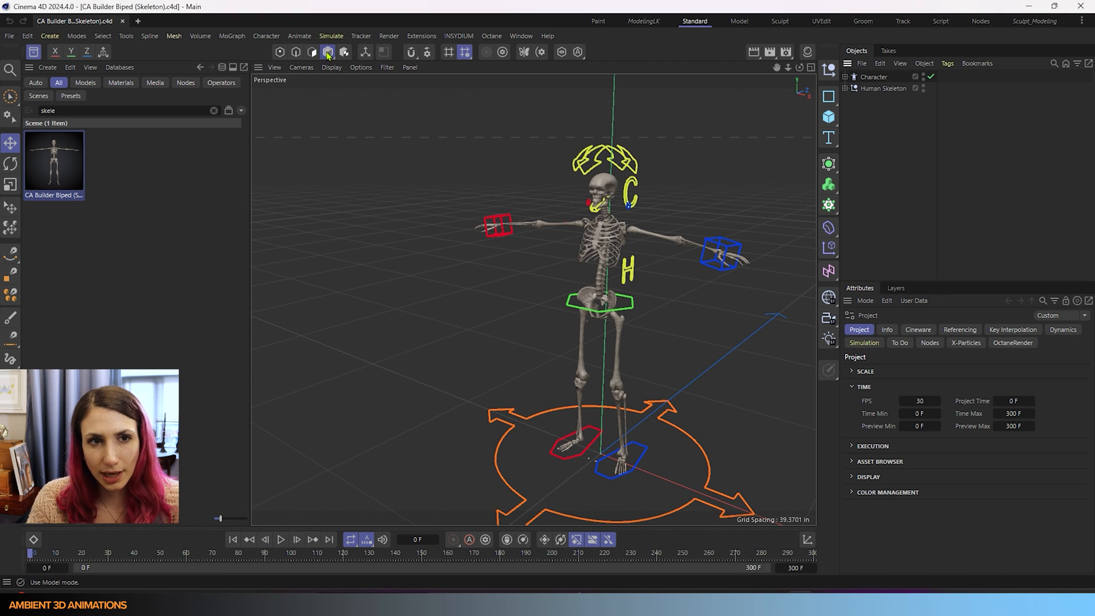
pyautogui.click(327, 51)
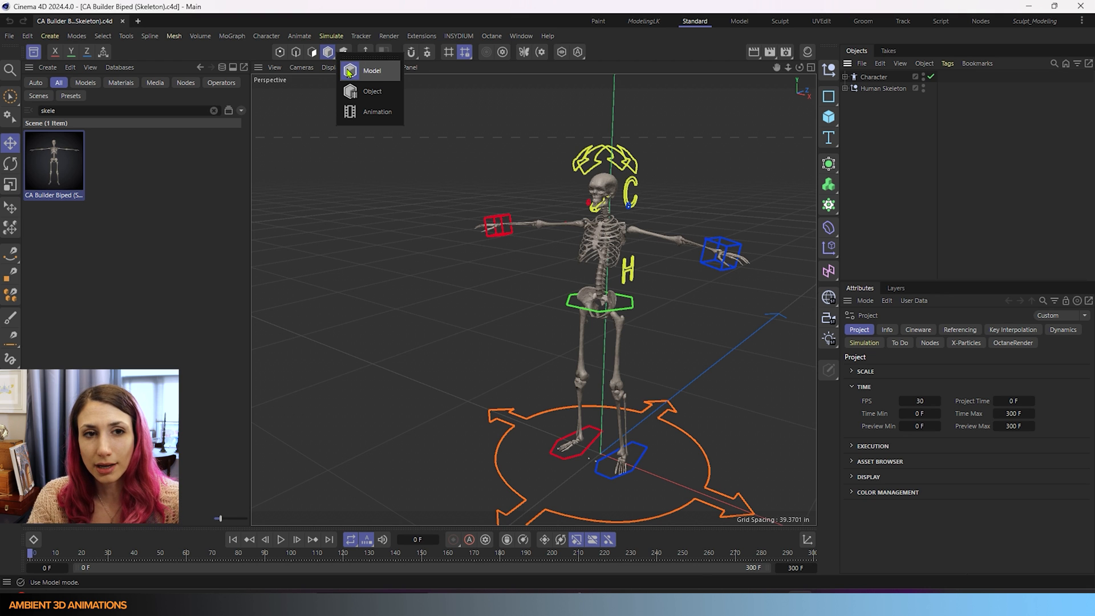
pyautogui.moveTo(372, 91)
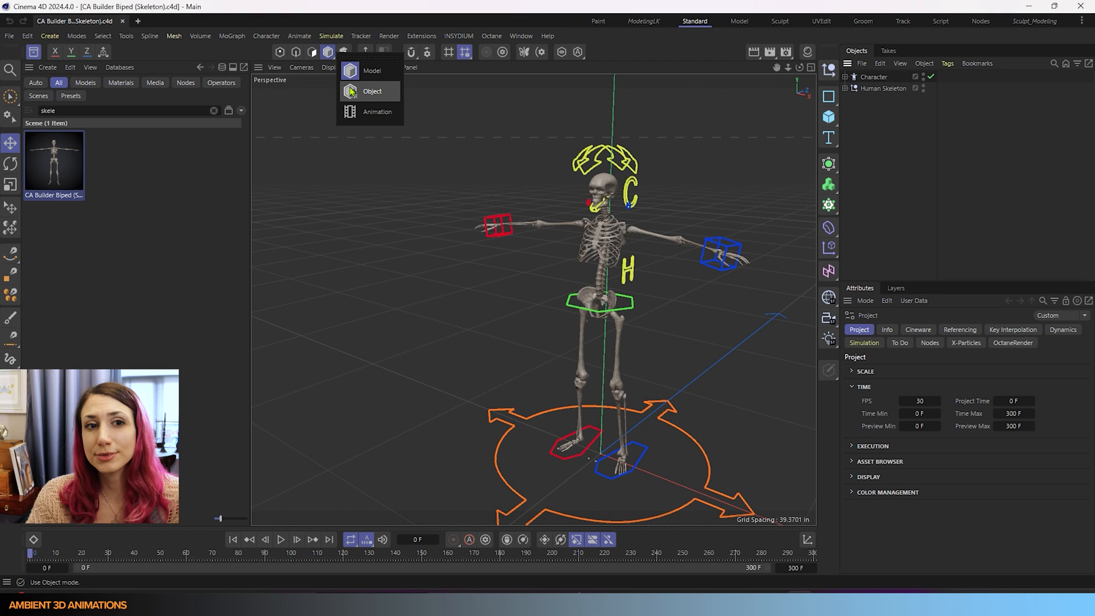
pyautogui.moveTo(376, 112)
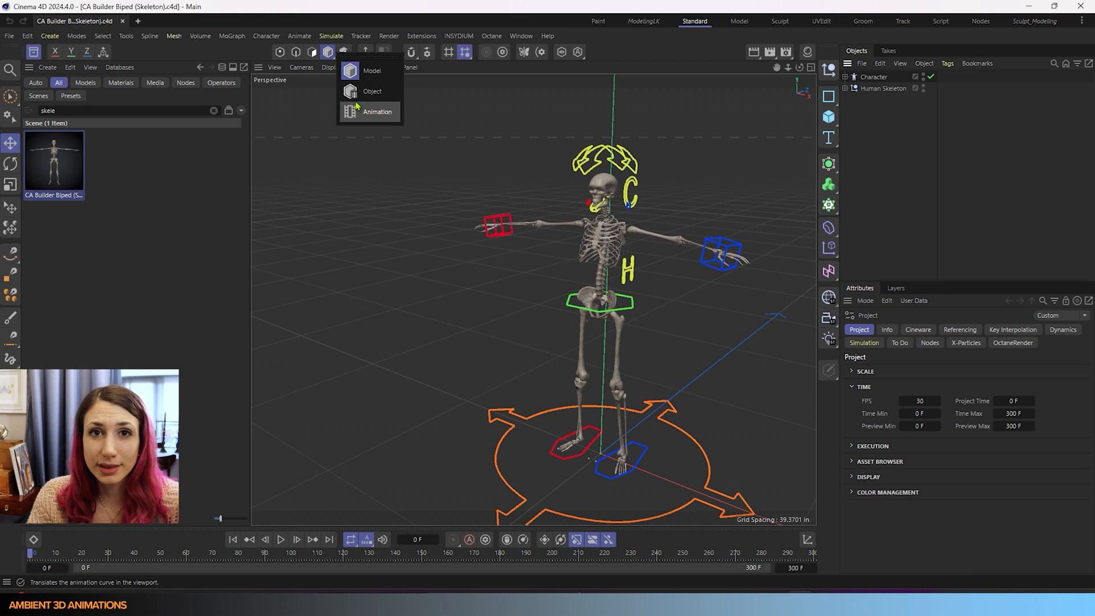
pyautogui.moveTo(372, 91)
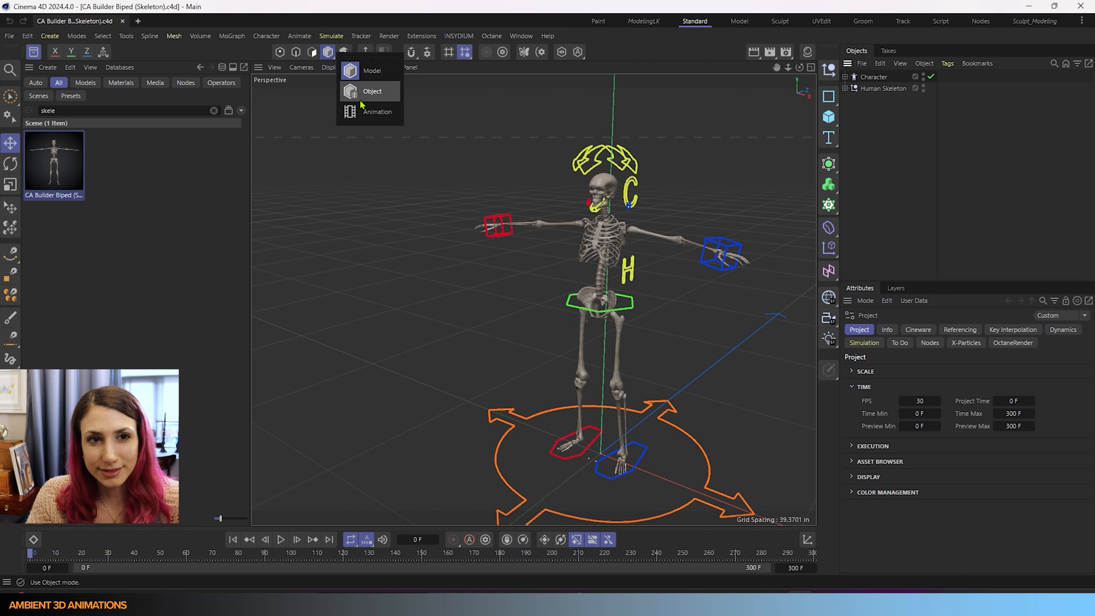
pyautogui.moveTo(371, 71)
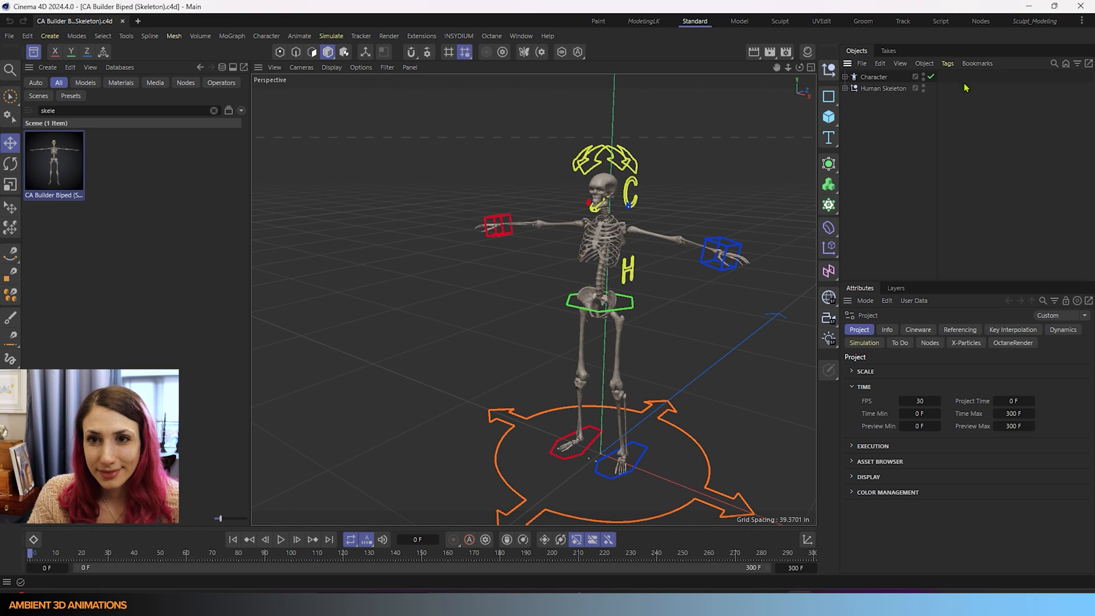
# Step: Select Character and Human Skeleton together and scale the rig down
pyautogui.click(874, 77)
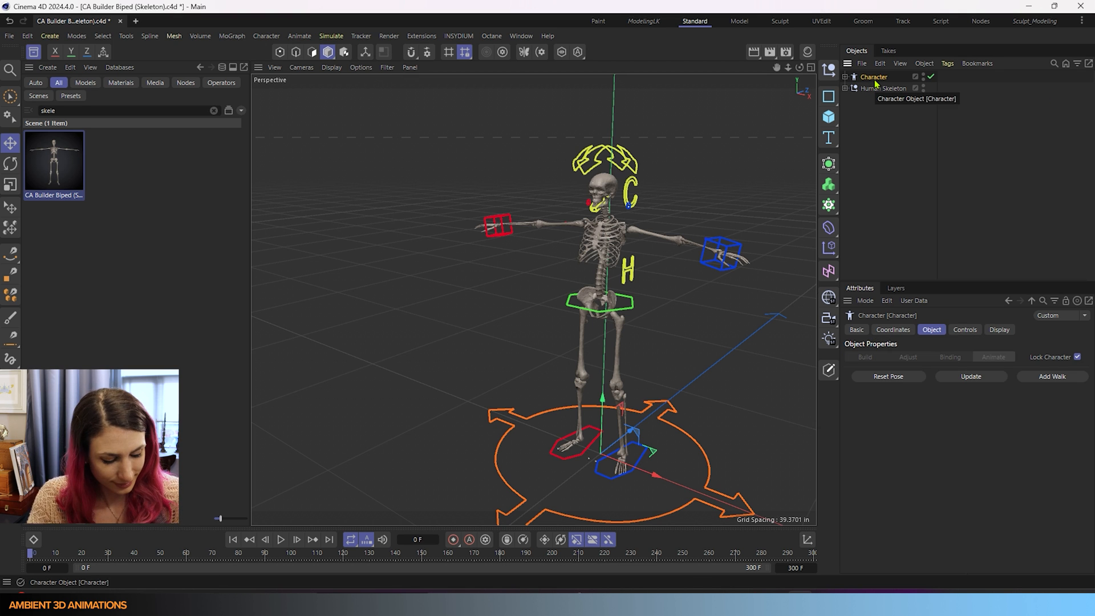
pyautogui.click(884, 87)
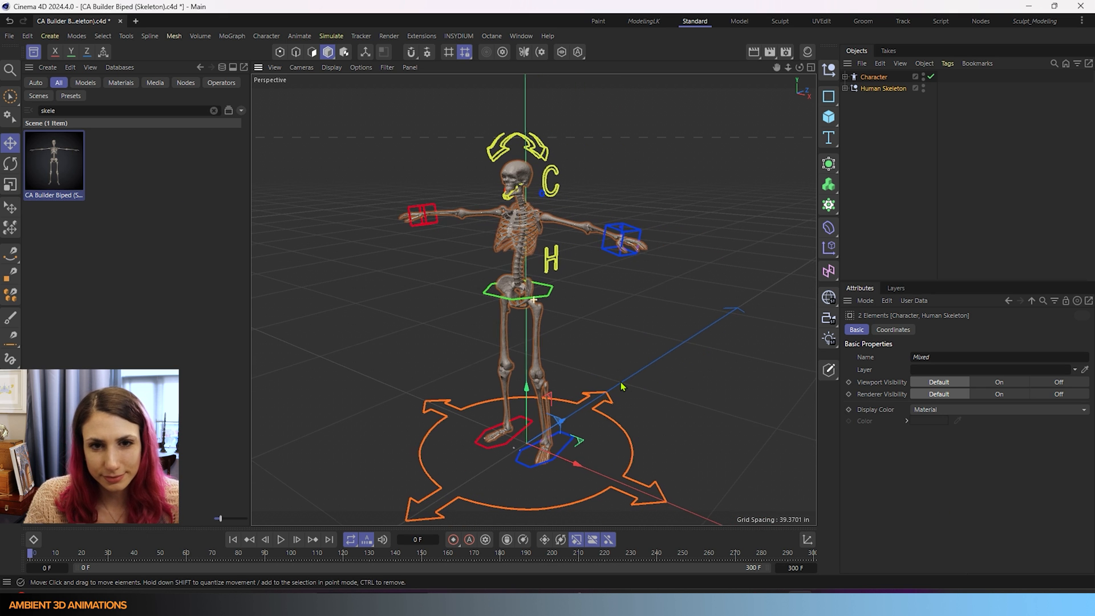
pyautogui.click(10, 185)
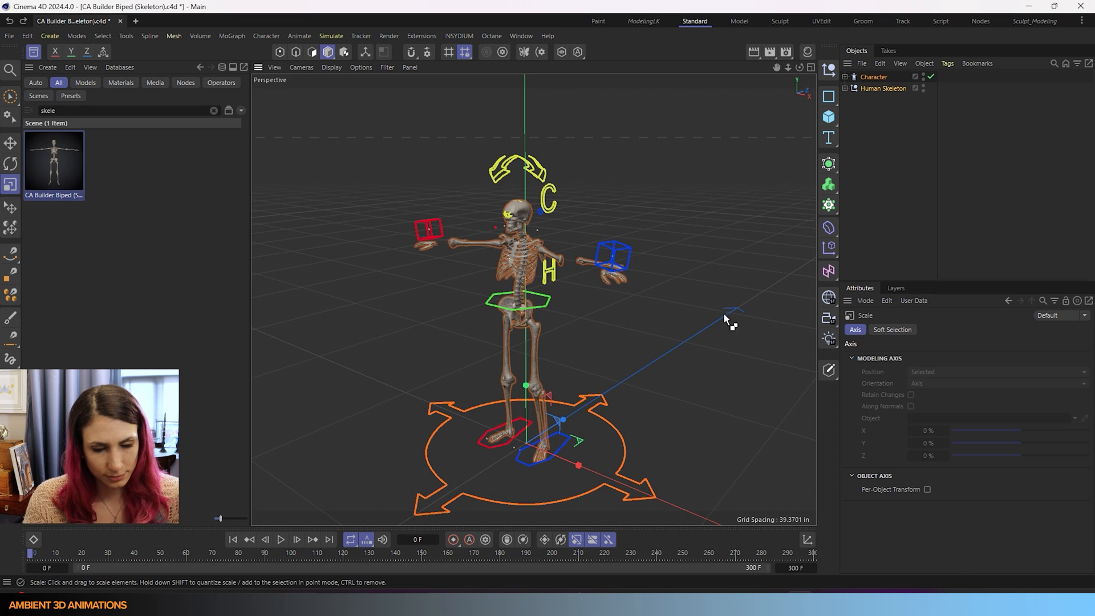
# Step: Revert the rig to full size and reselect the Character object
pyautogui.click(873, 76)
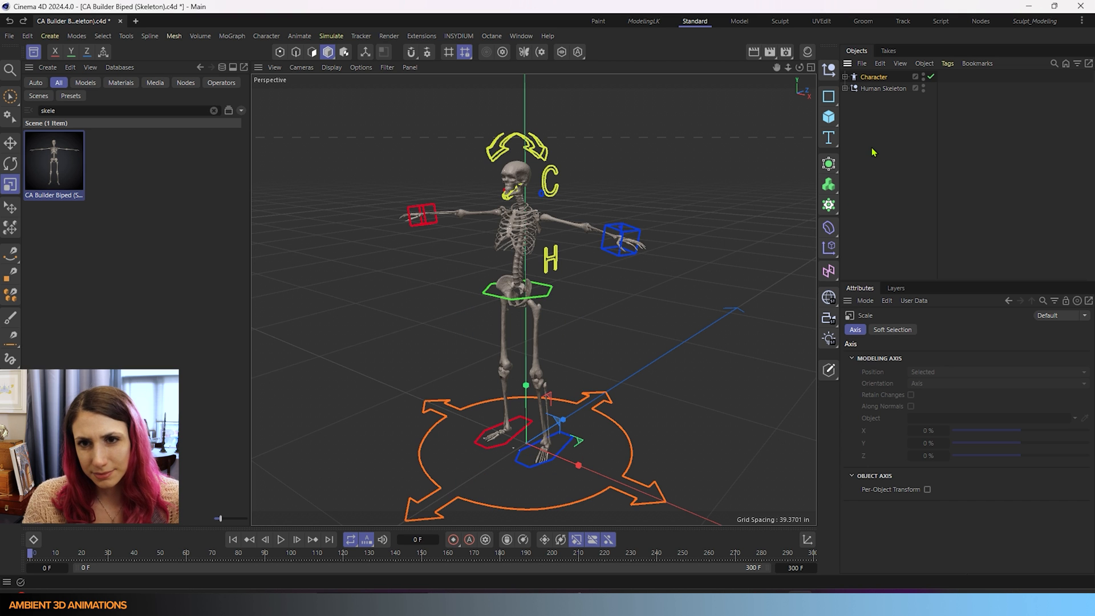
pyautogui.click(882, 87)
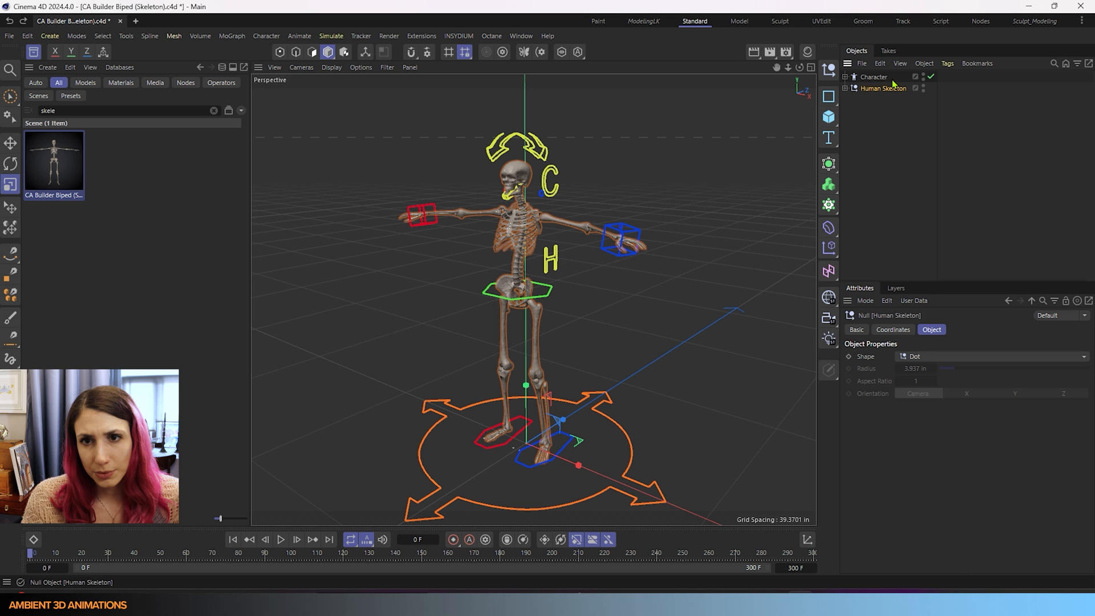
pyautogui.click(874, 76)
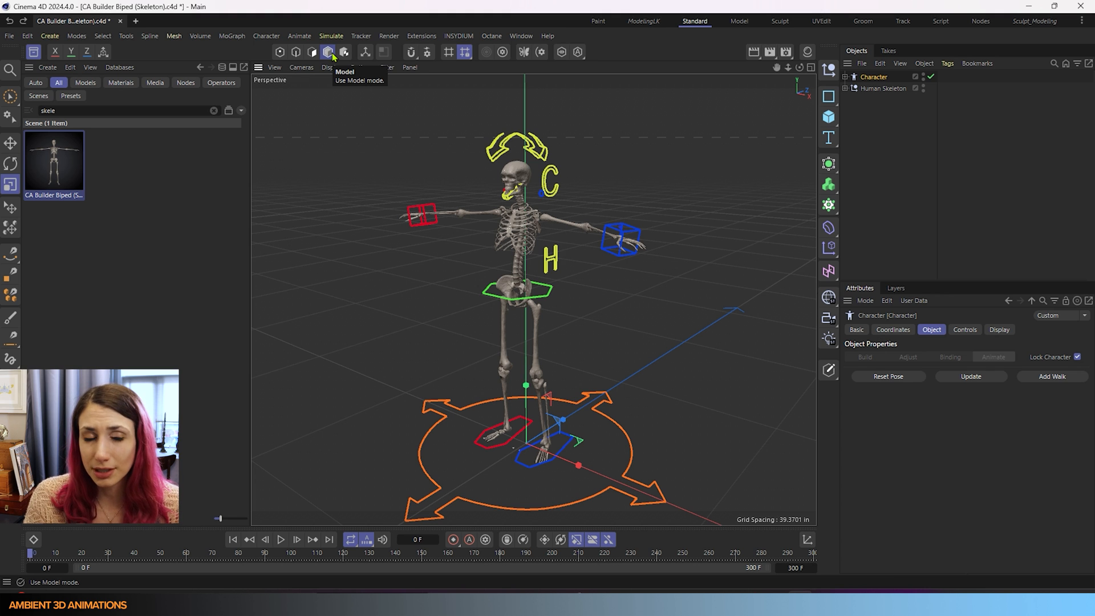
# Step: Review the editing-mode flyout, then create a new empty Untitled 2 project
pyautogui.click(327, 51)
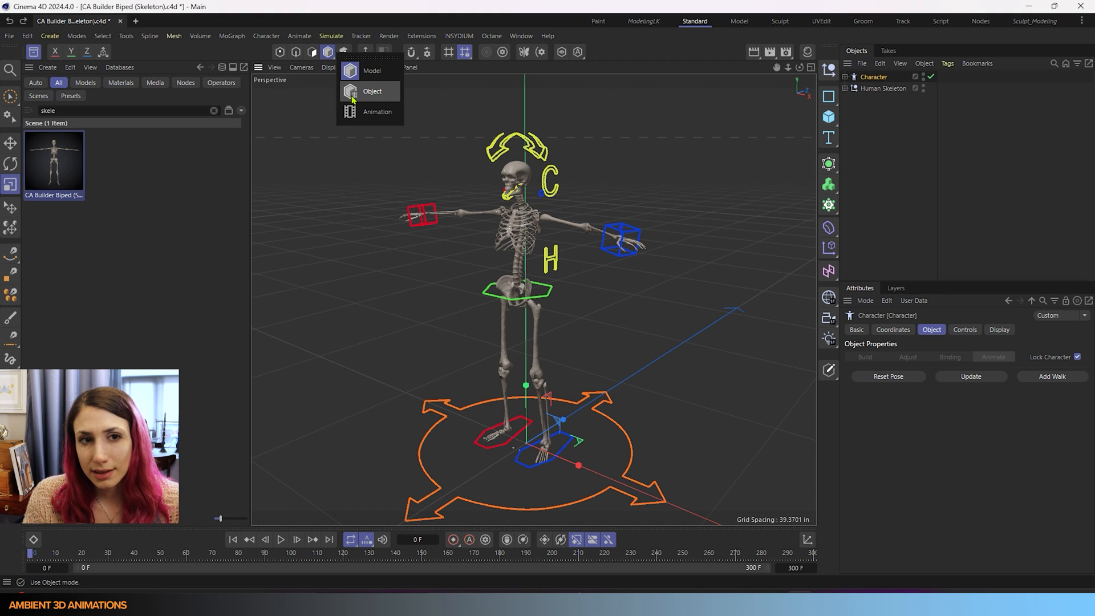
pyautogui.moveTo(355, 102)
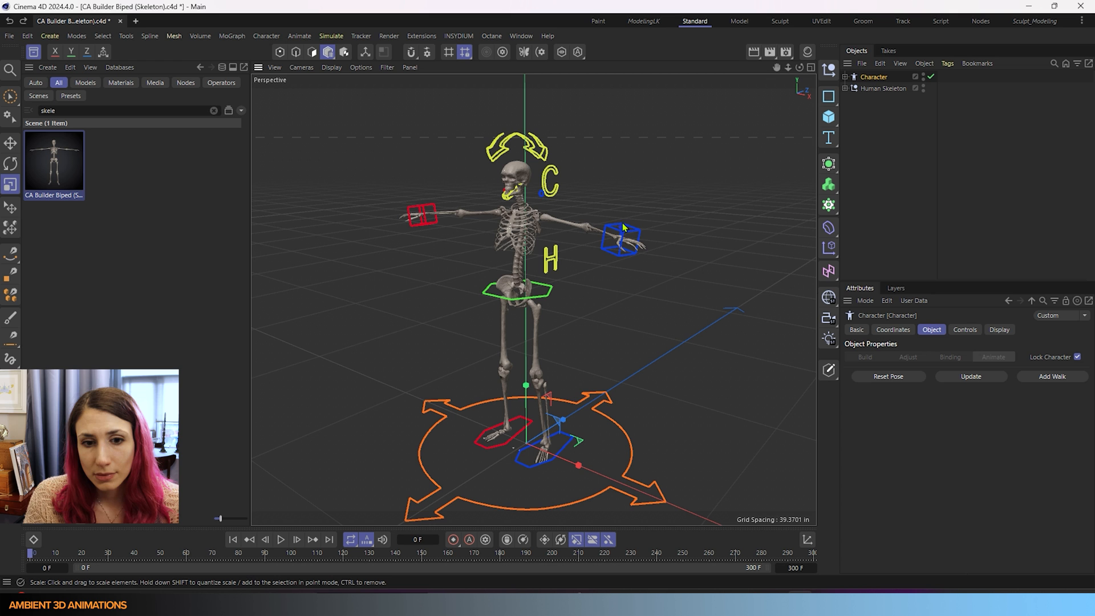
pyautogui.scroll(-3)
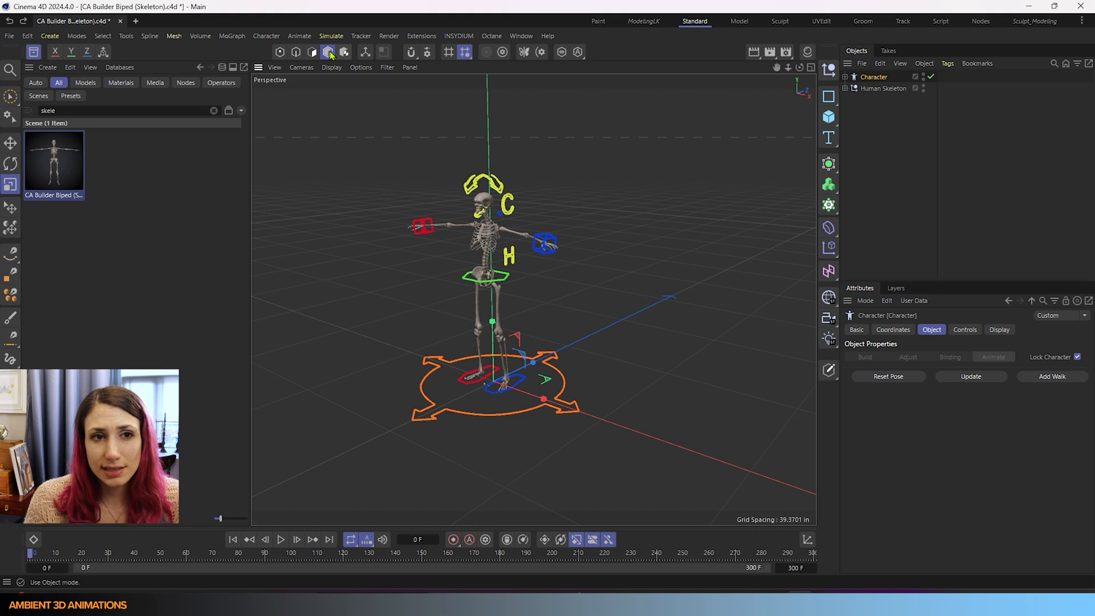
pyautogui.click(327, 51)
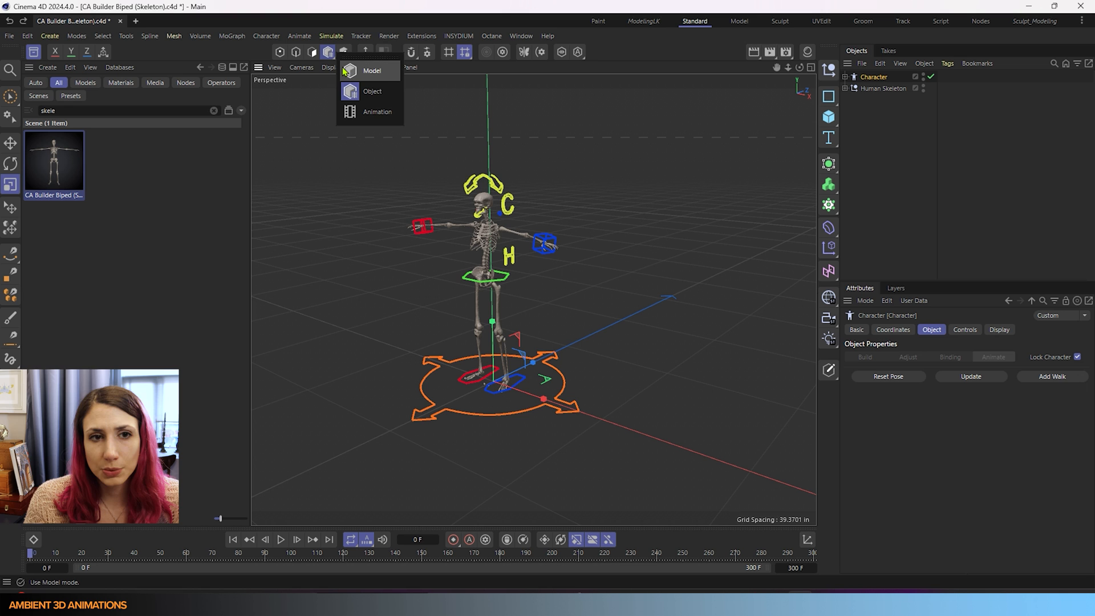
pyautogui.click(136, 20)
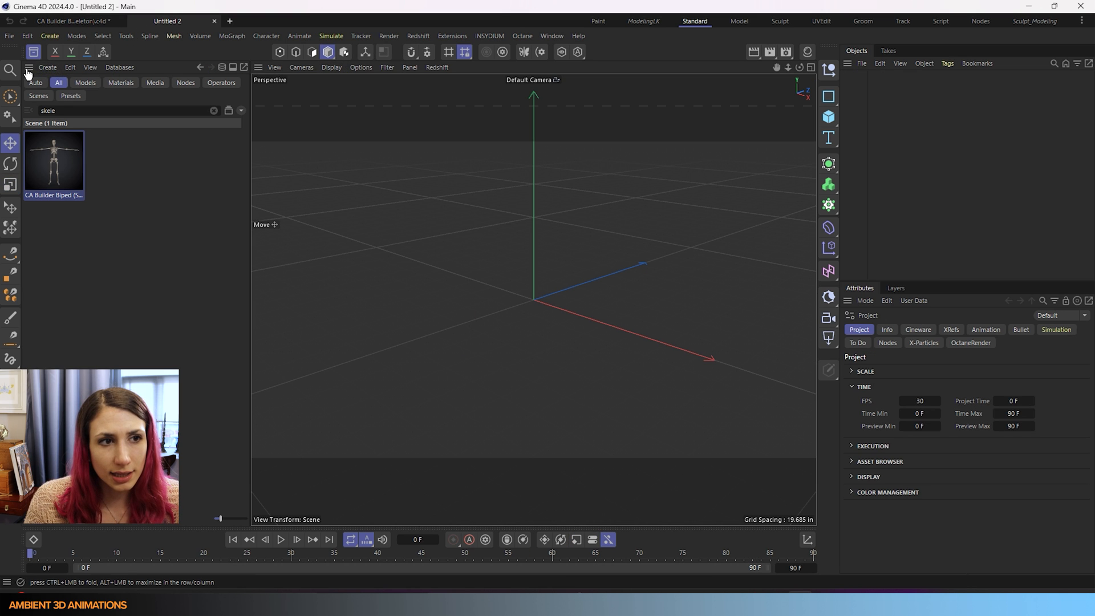
# Step: Close the Asset Browser and add two cubes to the empty scene
pyautogui.click(30, 67)
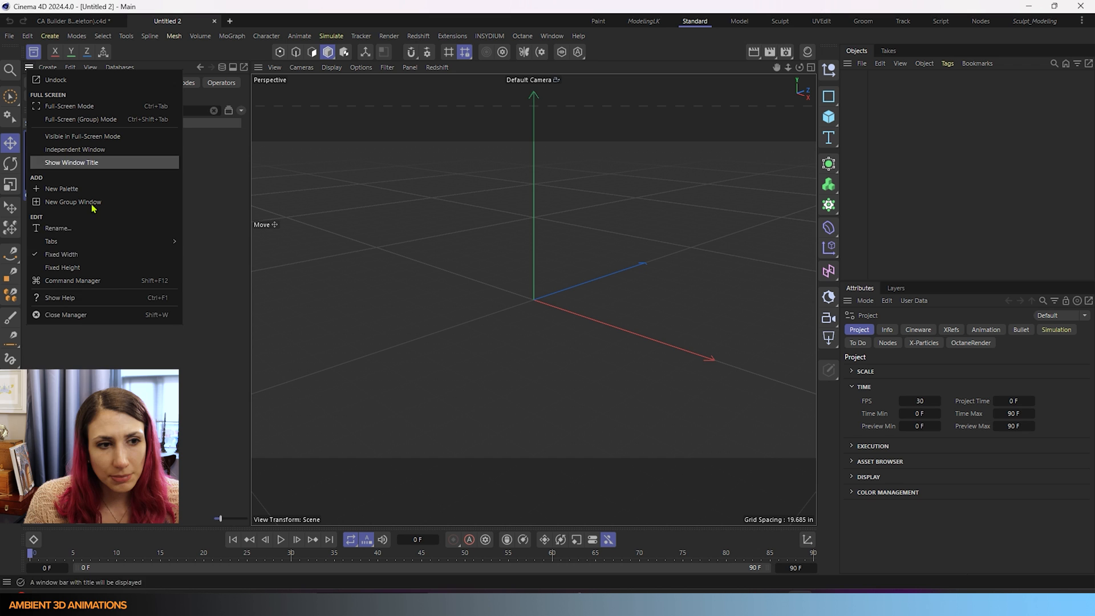
pyautogui.click(641, 273)
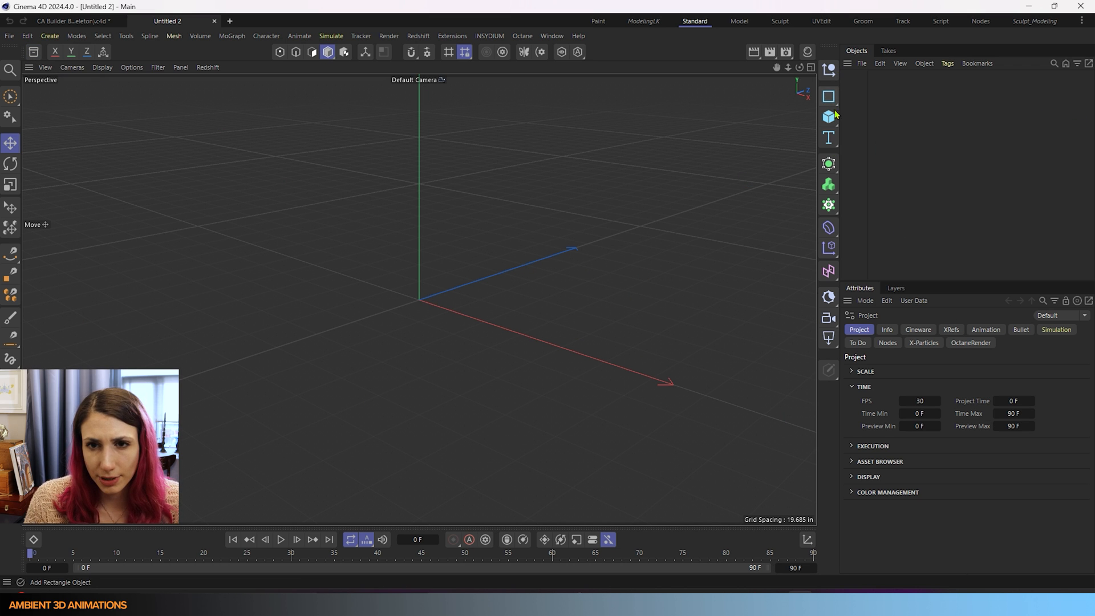
pyautogui.click(828, 116)
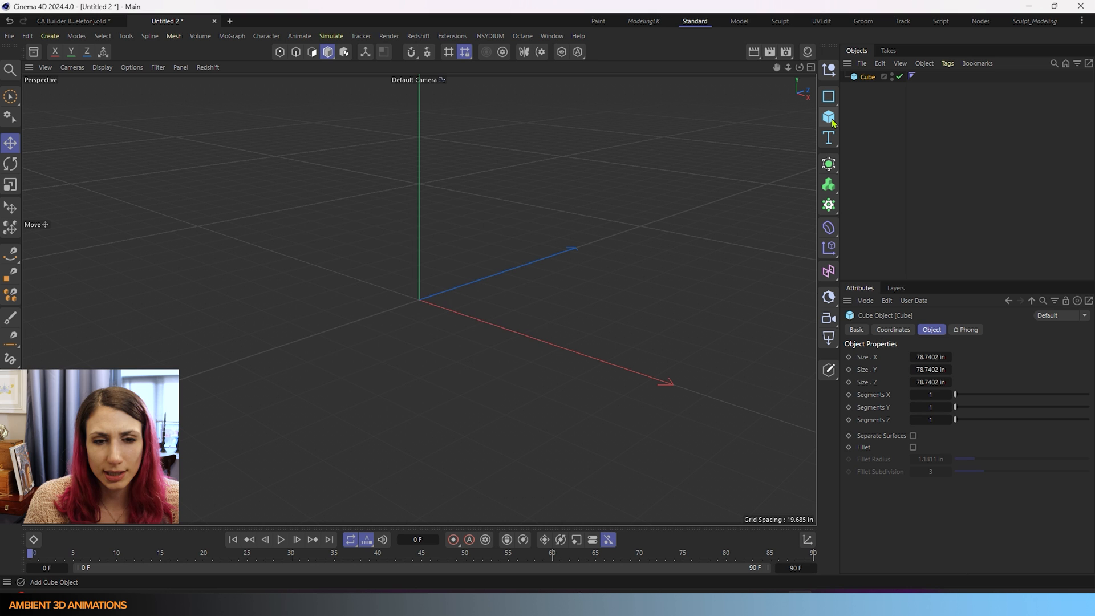
pyautogui.click(828, 117)
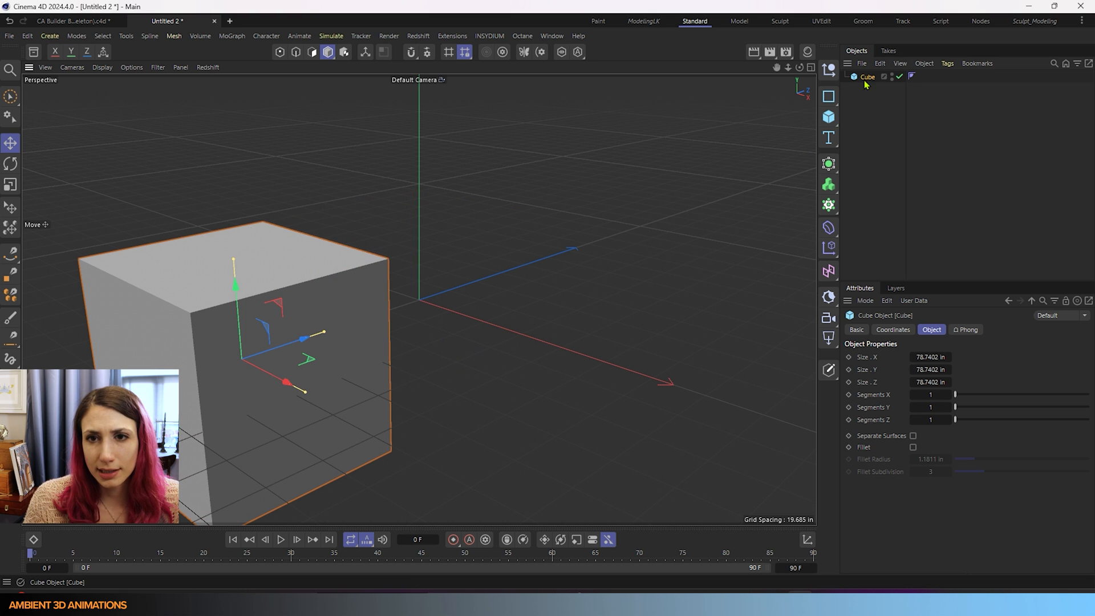
# Step: Name the cubes 'Model Mode' and 'Object Mode'
pyautogui.doubleClick(866, 77)
pyautogui.write('Model Mode')
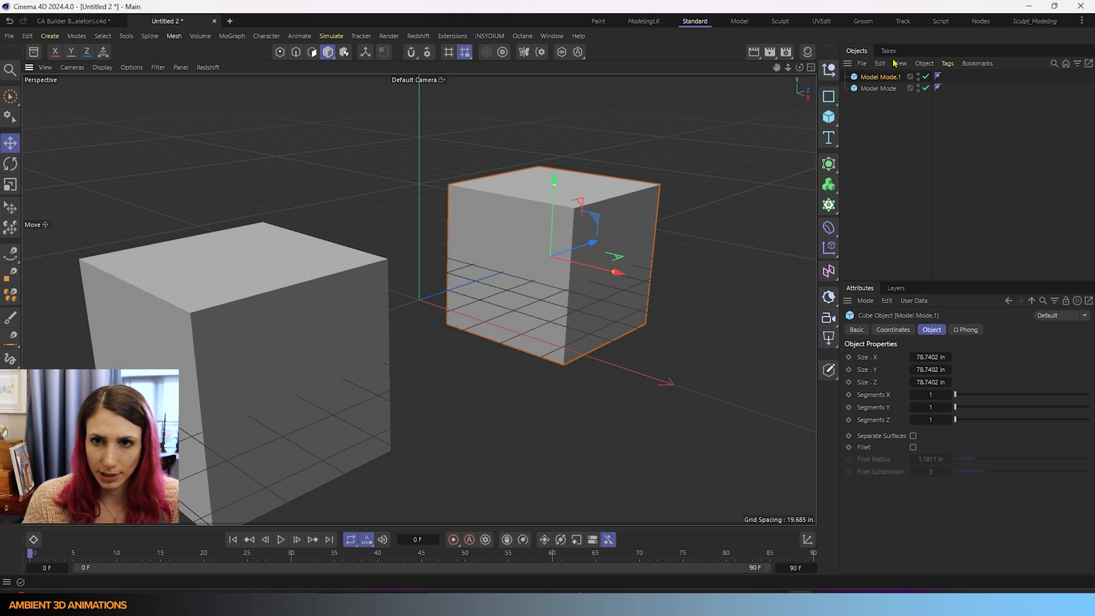
pyautogui.doubleClick(881, 76)
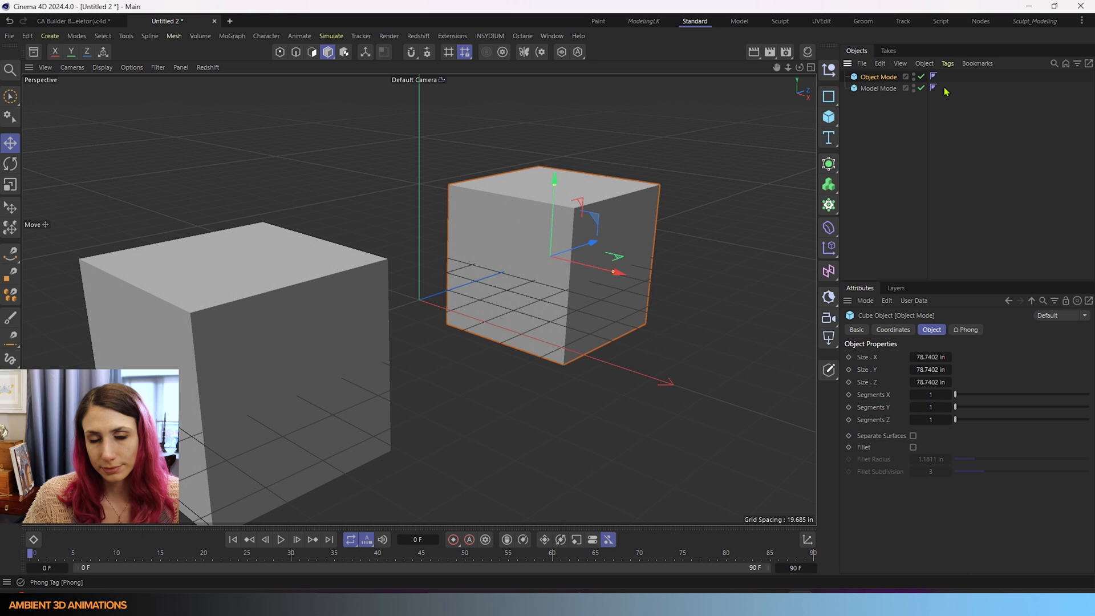
# Step: Make both cubes editable polygon objects and select the Object Mode cube
pyautogui.click(878, 88)
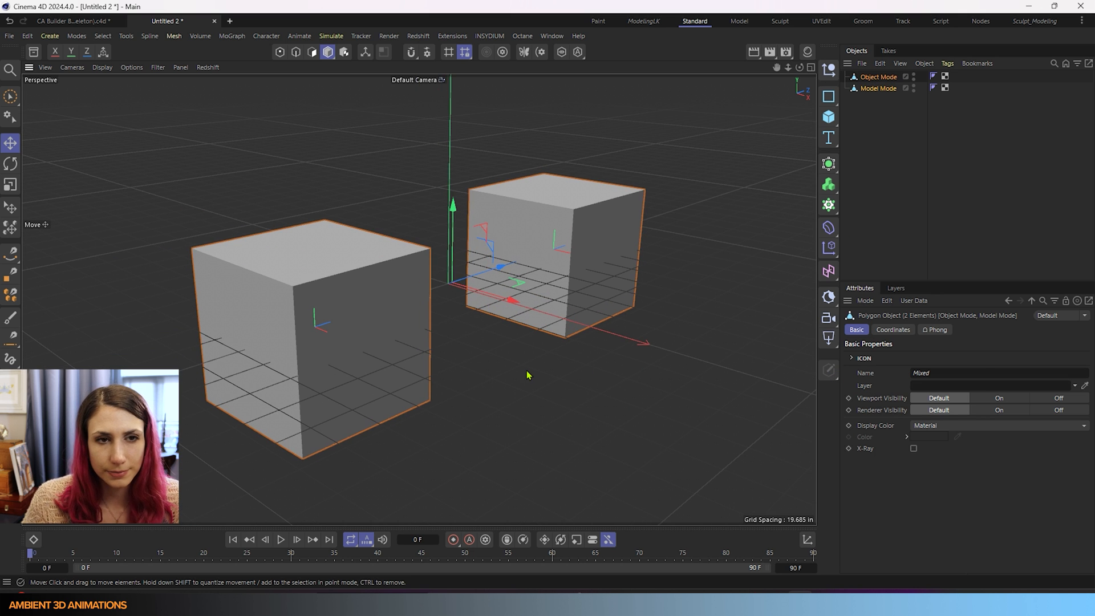
pyautogui.click(878, 76)
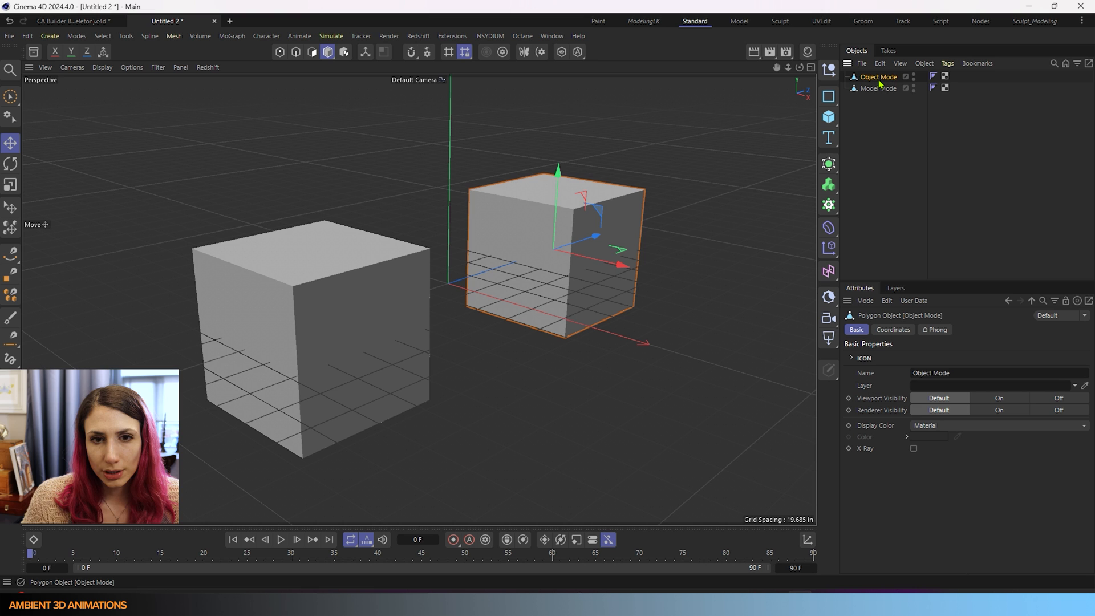
pyautogui.moveTo(495, 411)
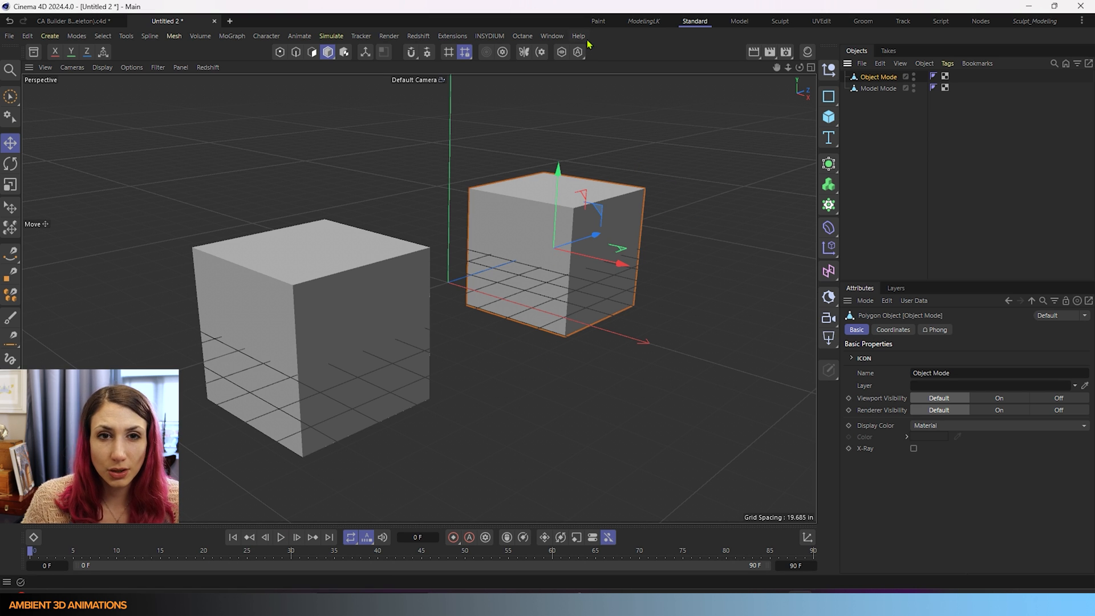
# Step: Show the Dope Sheet timeline beneath the viewport with the Object Mode cube selected
pyautogui.click(552, 35)
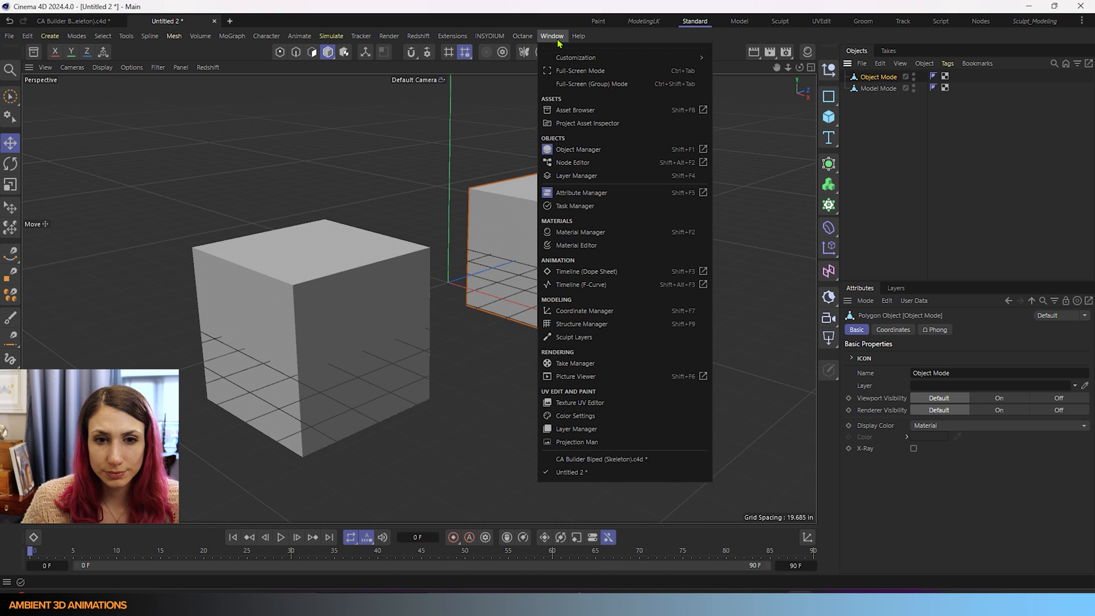
pyautogui.moveTo(586, 271)
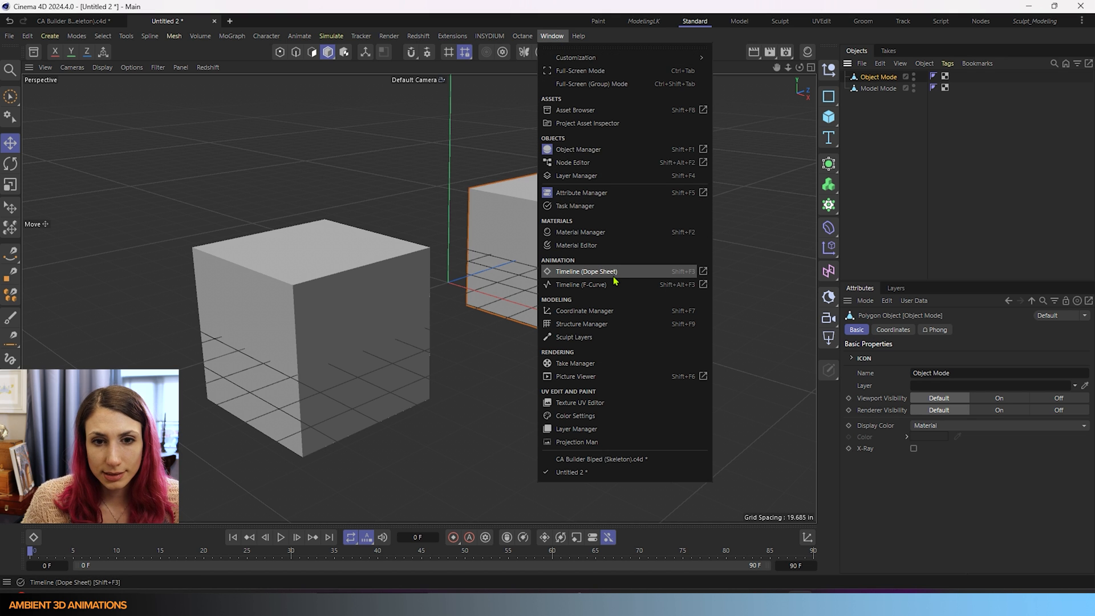
pyautogui.click(587, 271)
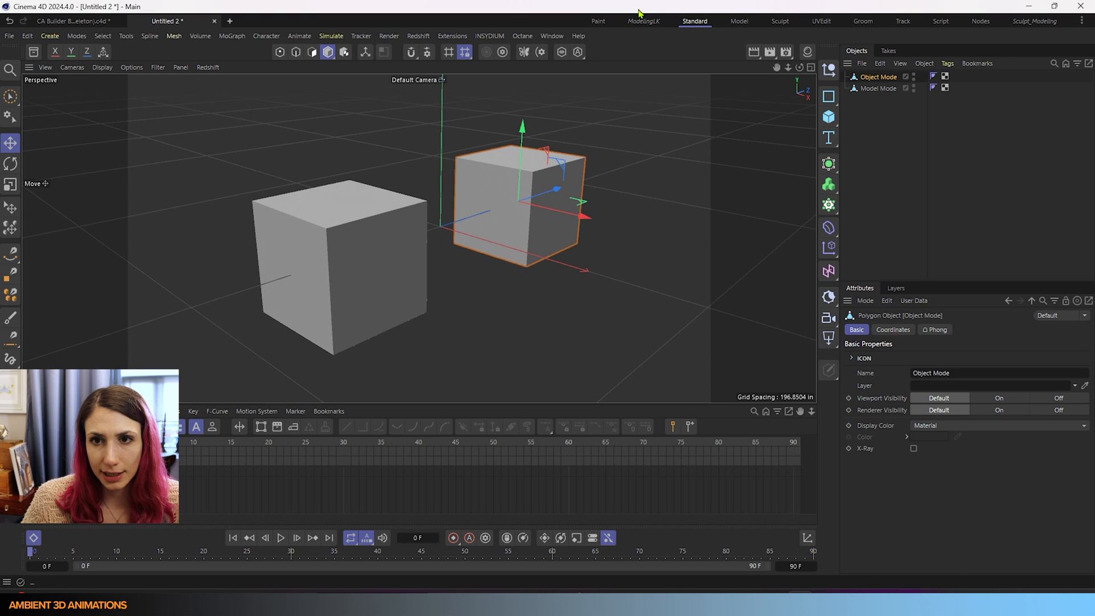
pyautogui.click(878, 88)
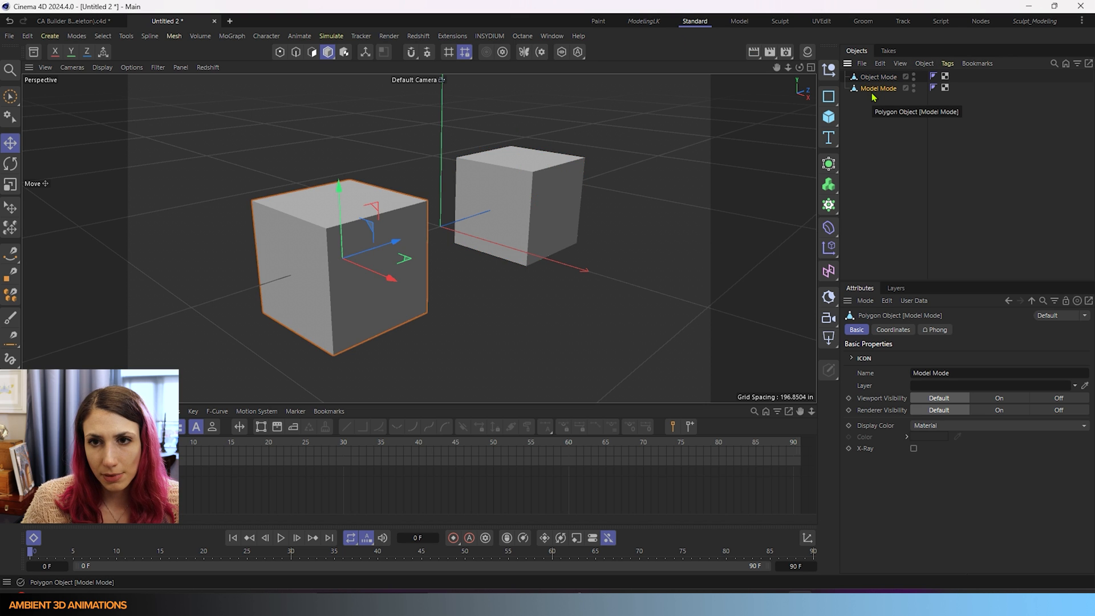
pyautogui.moveTo(875, 77)
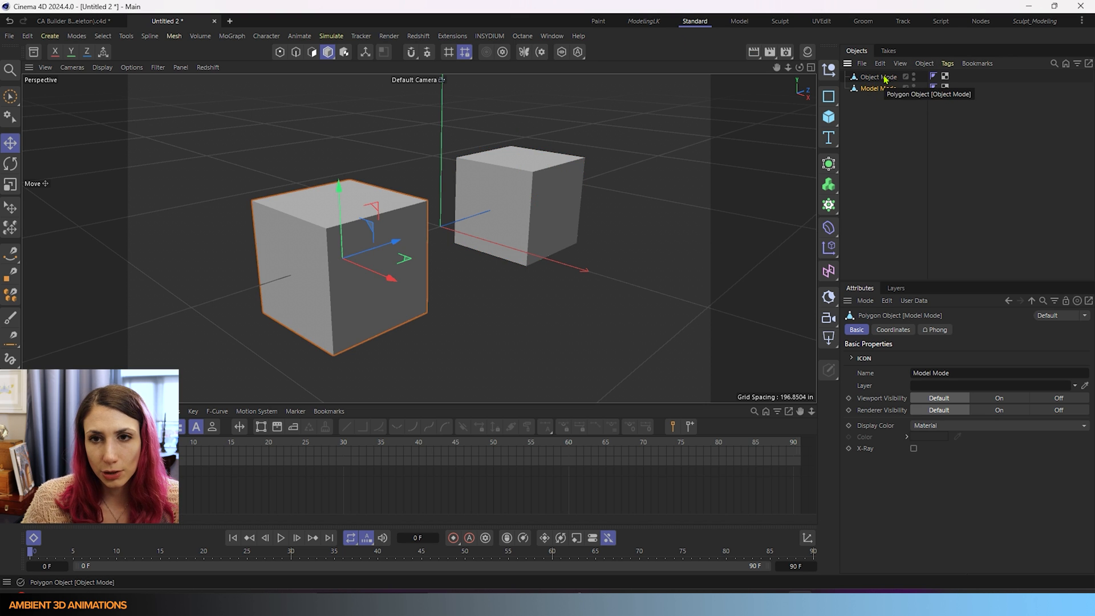
pyautogui.click(878, 76)
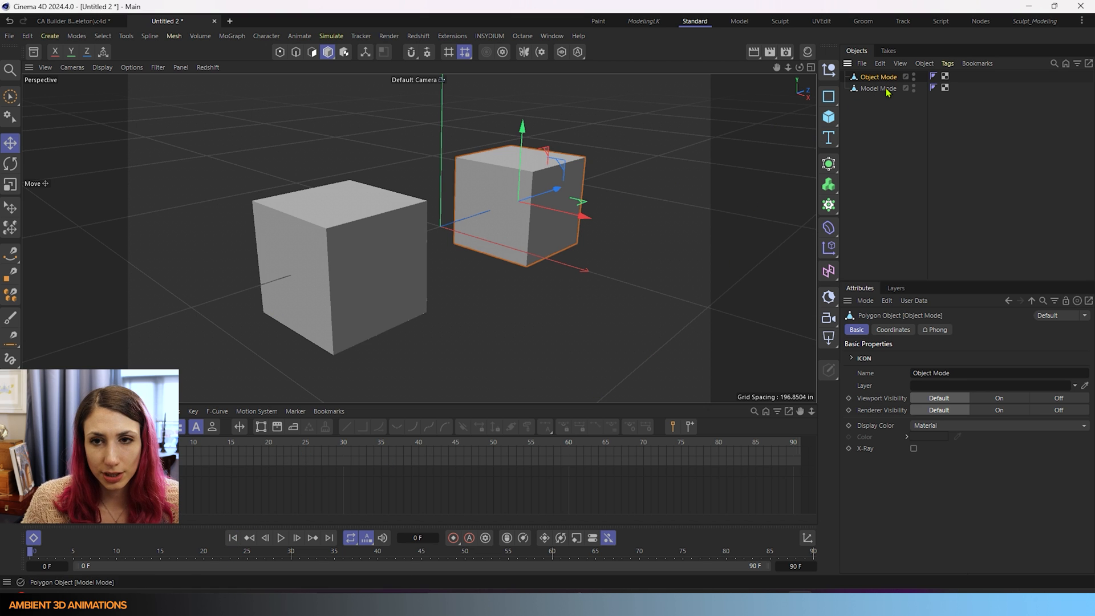
# Step: Record a frame-0 keyframe on both cubes and show their Coordinates values
pyautogui.click(878, 88)
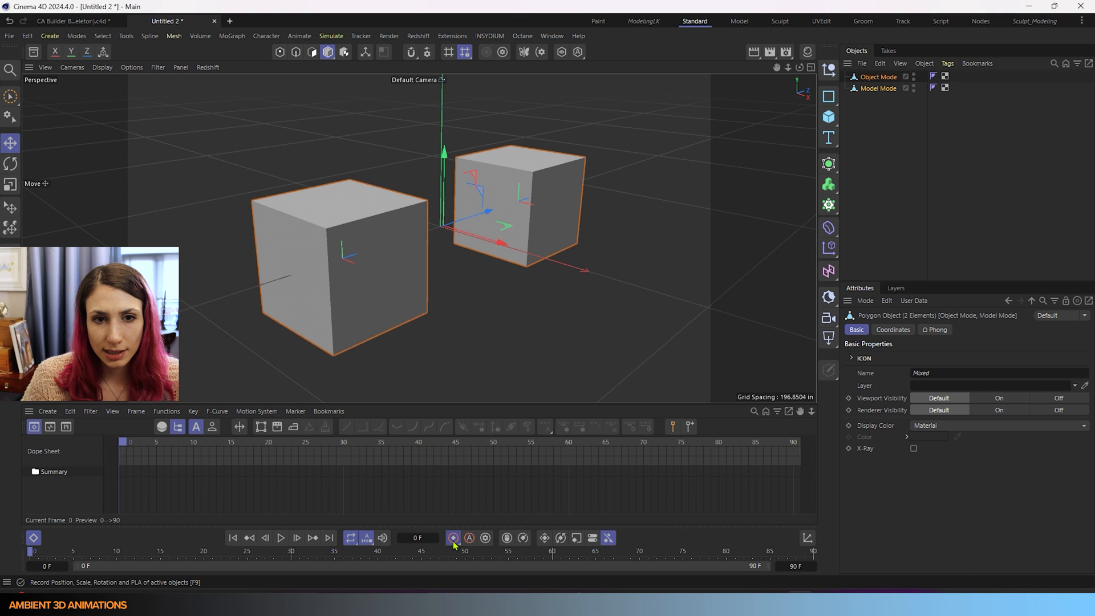
pyautogui.click(453, 537)
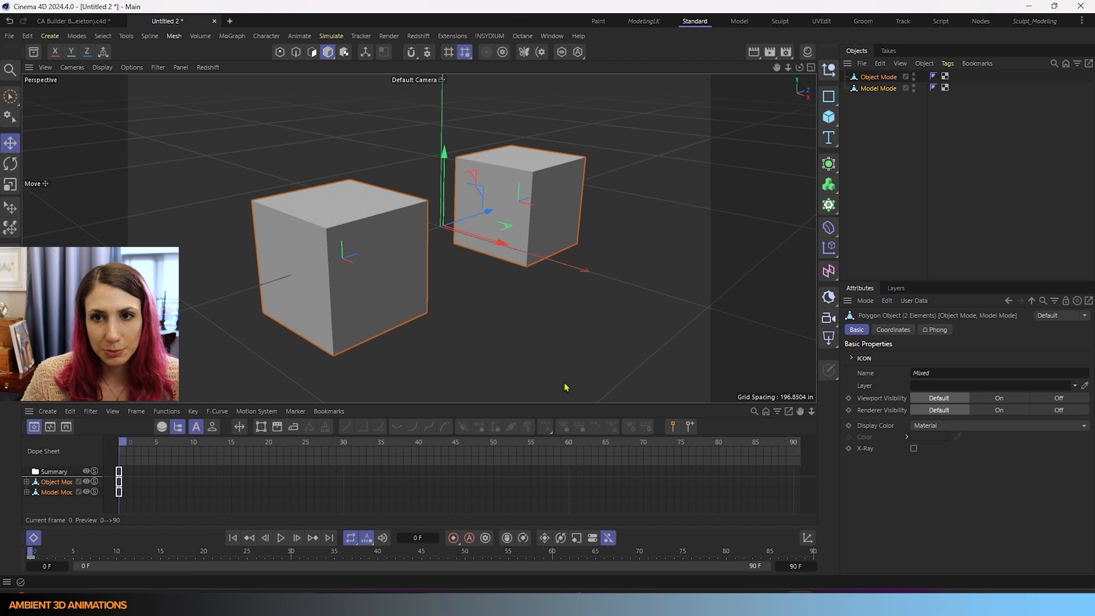
pyautogui.click(892, 328)
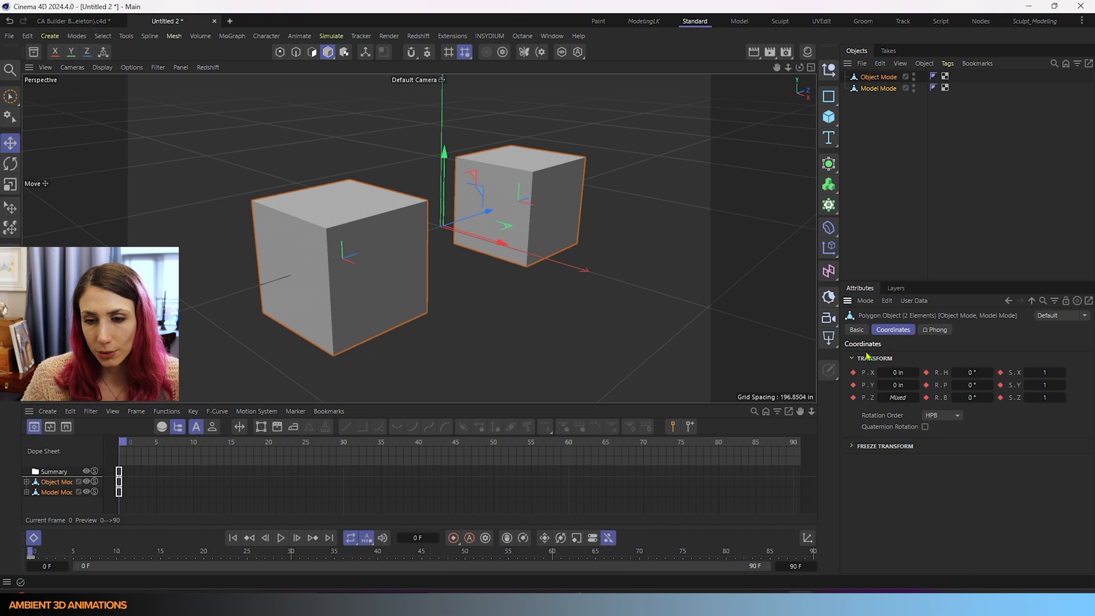
pyautogui.moveTo(1006, 349)
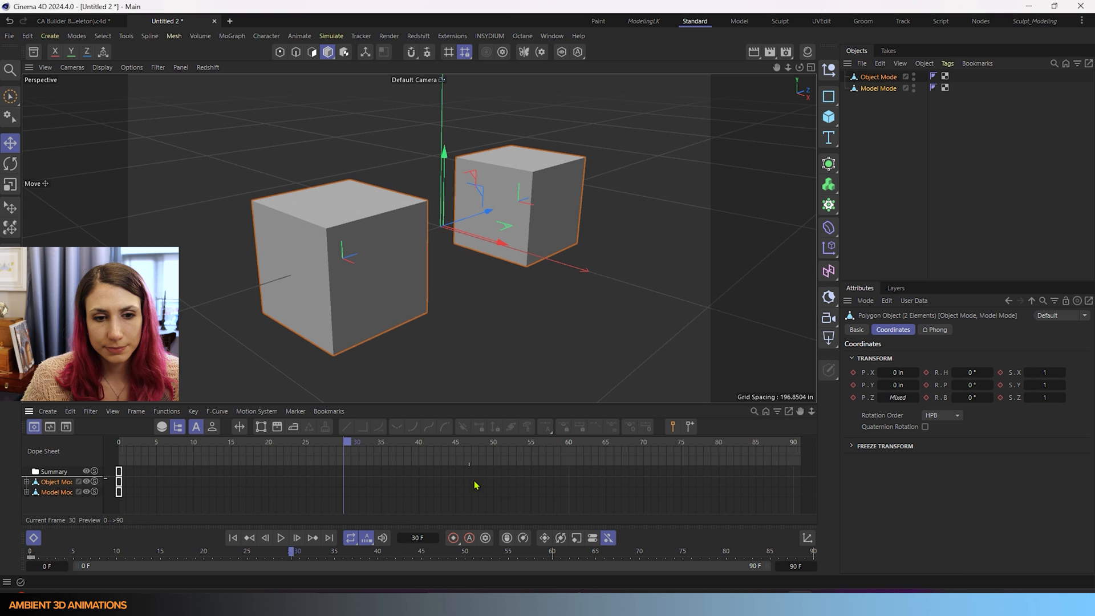
pyautogui.moveTo(681, 292)
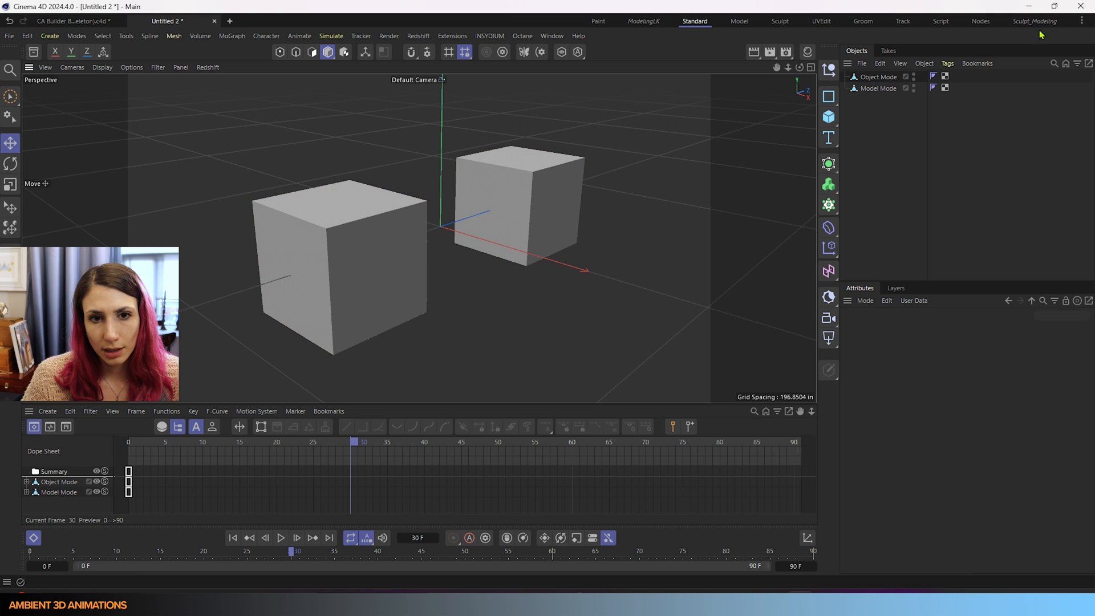
# Step: Flatten the Object Mode cube with the Scale tool and keyframe it at frame 30
pyautogui.click(879, 76)
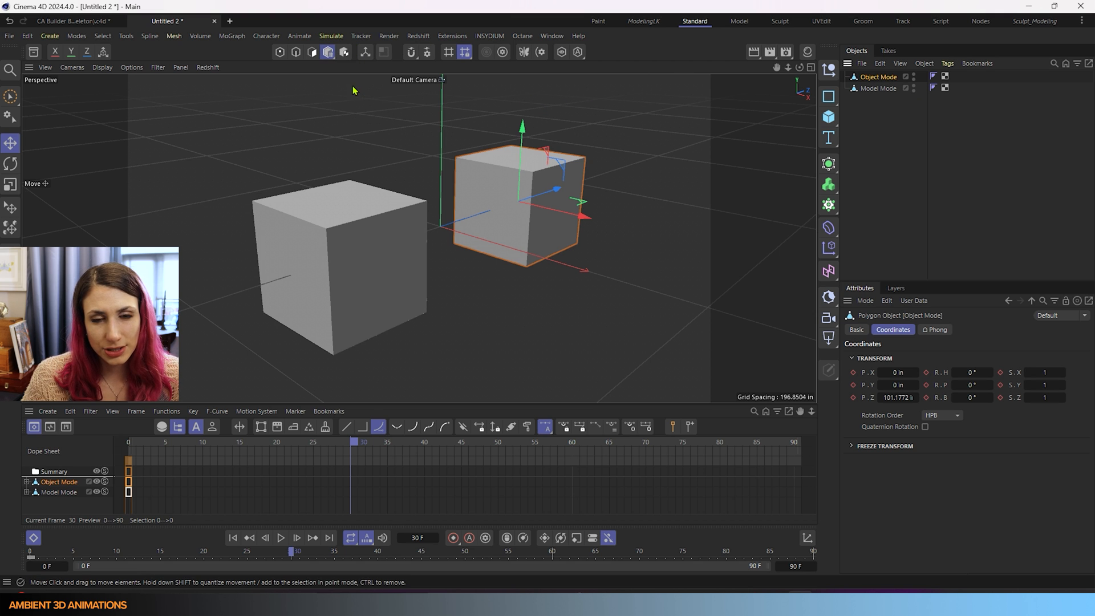
pyautogui.click(10, 184)
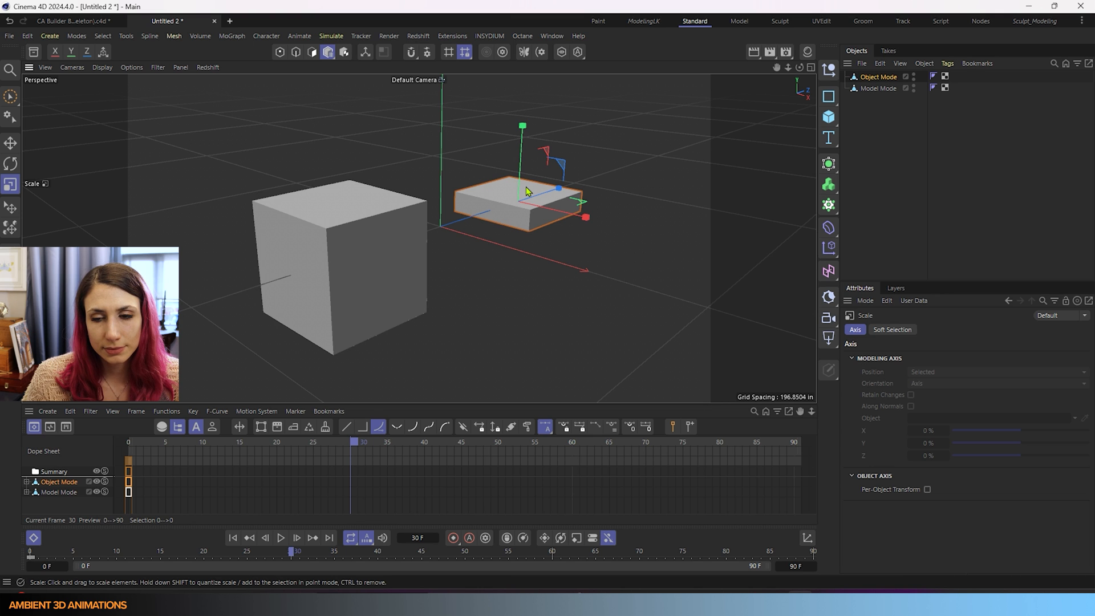
pyautogui.moveTo(540, 359)
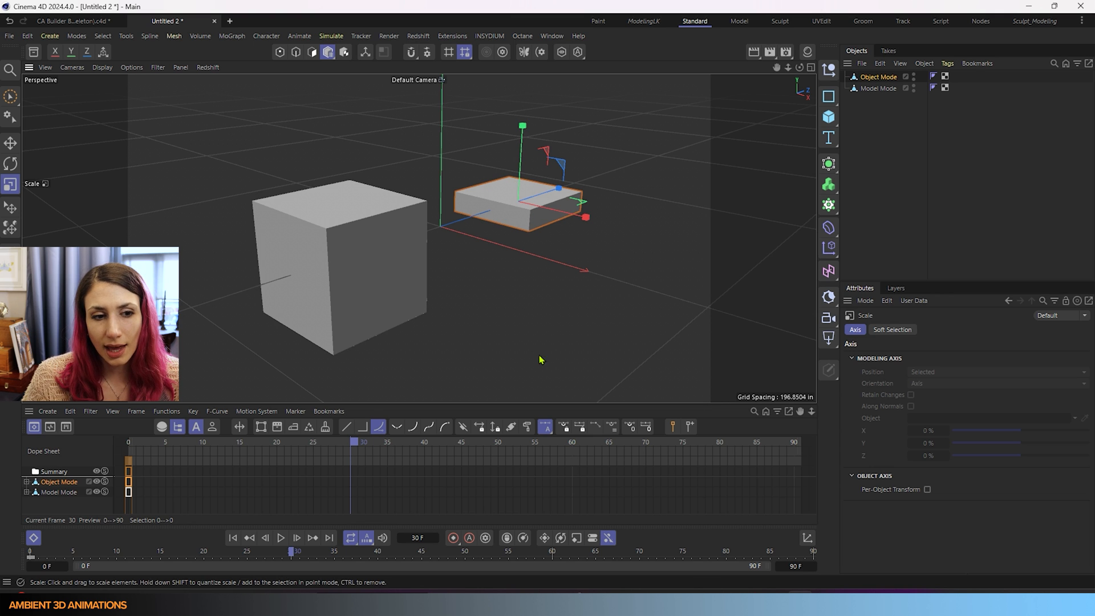
pyautogui.moveTo(453, 537)
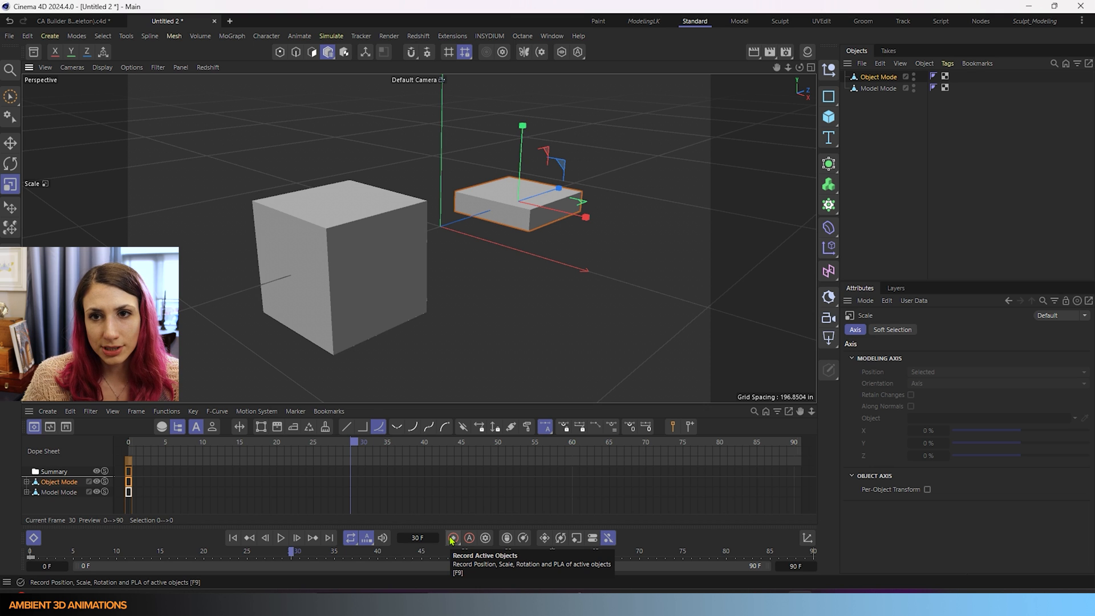
pyautogui.click(453, 537)
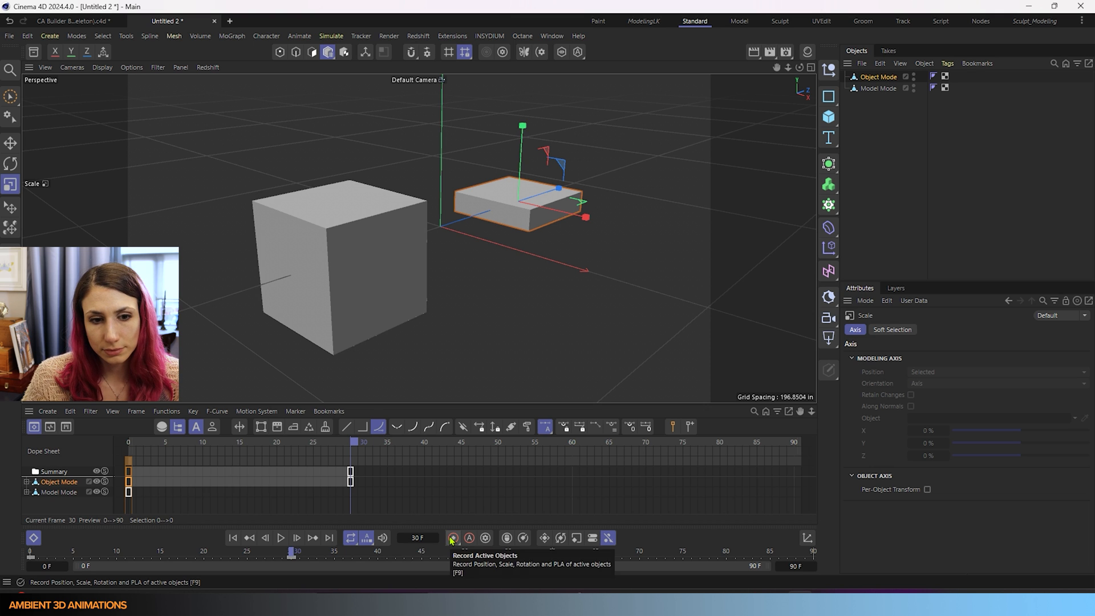
pyautogui.click(878, 88)
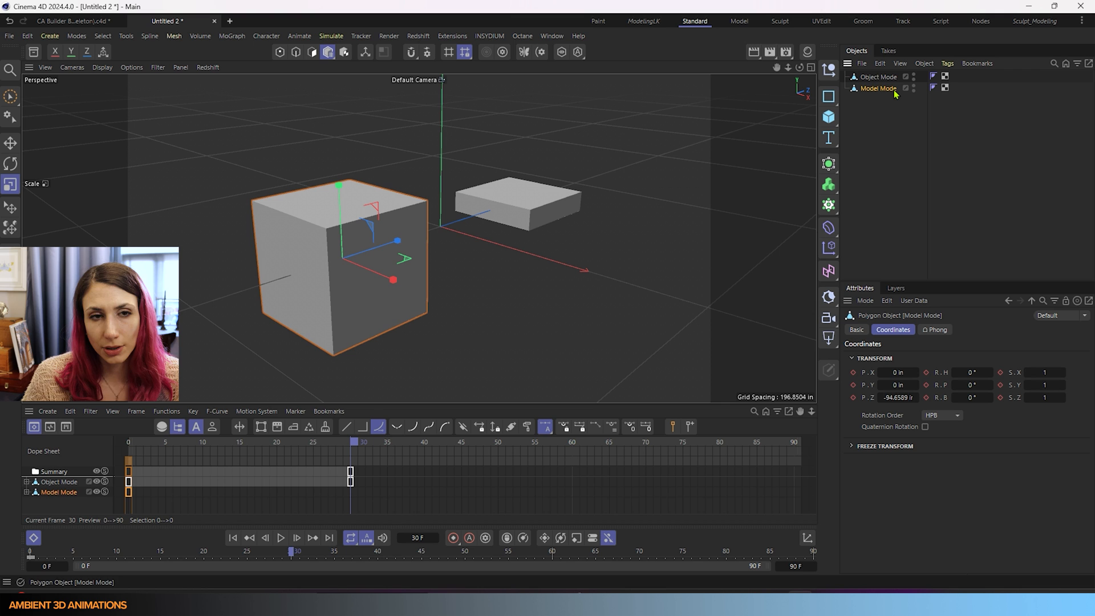
pyautogui.moveTo(327, 51)
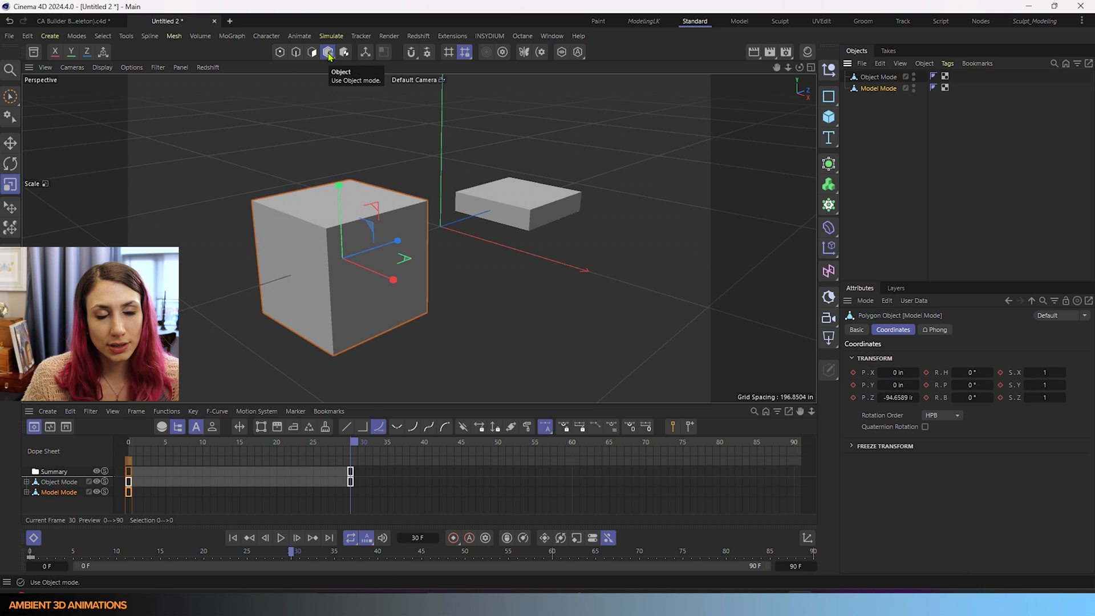
# Step: Switch to Model mode and squash the Model Mode cube into a flat slab
pyautogui.click(327, 51)
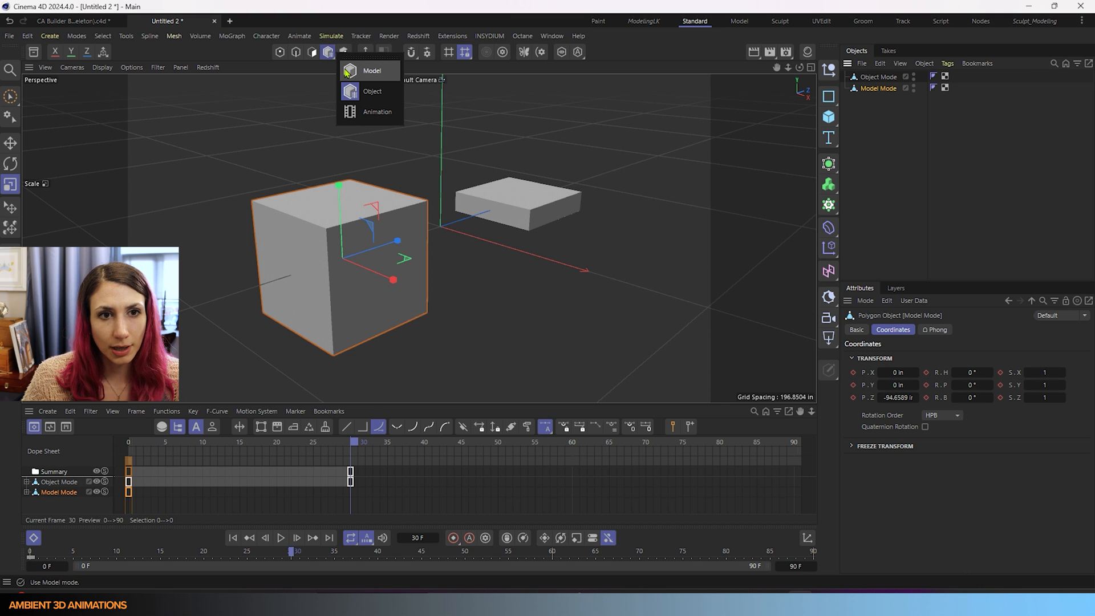
pyautogui.click(371, 71)
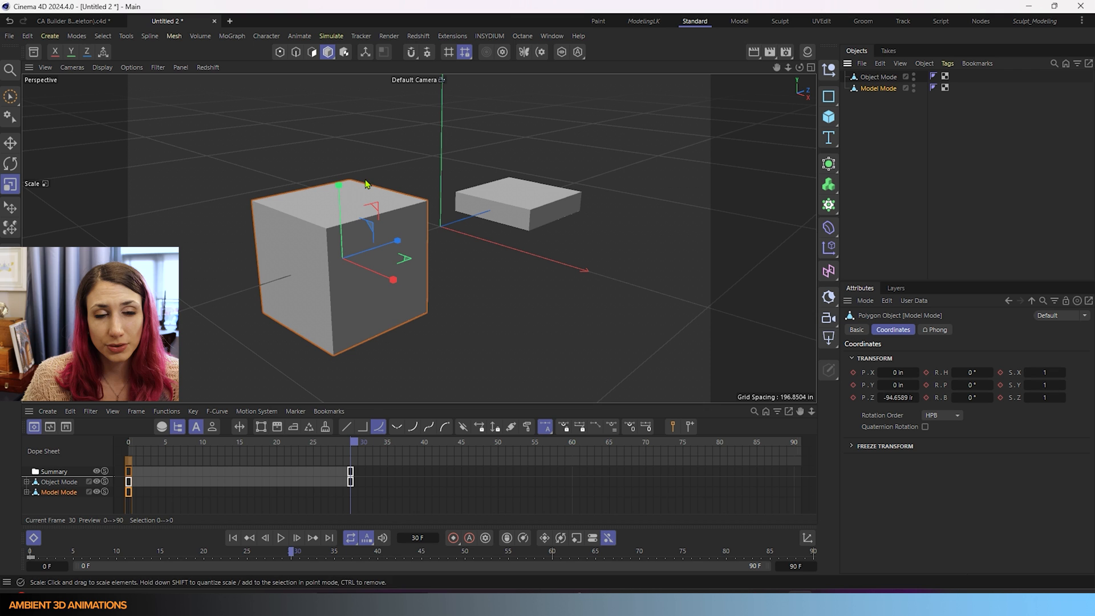
pyautogui.moveTo(338, 186); pyautogui.dragTo(337, 194)
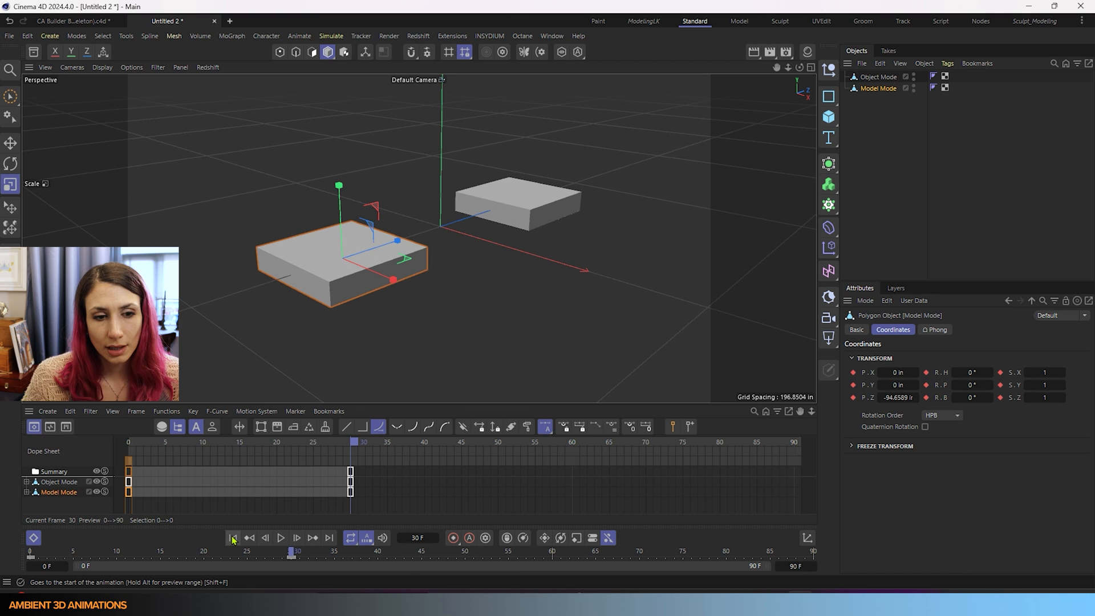
pyautogui.moveTo(233, 537)
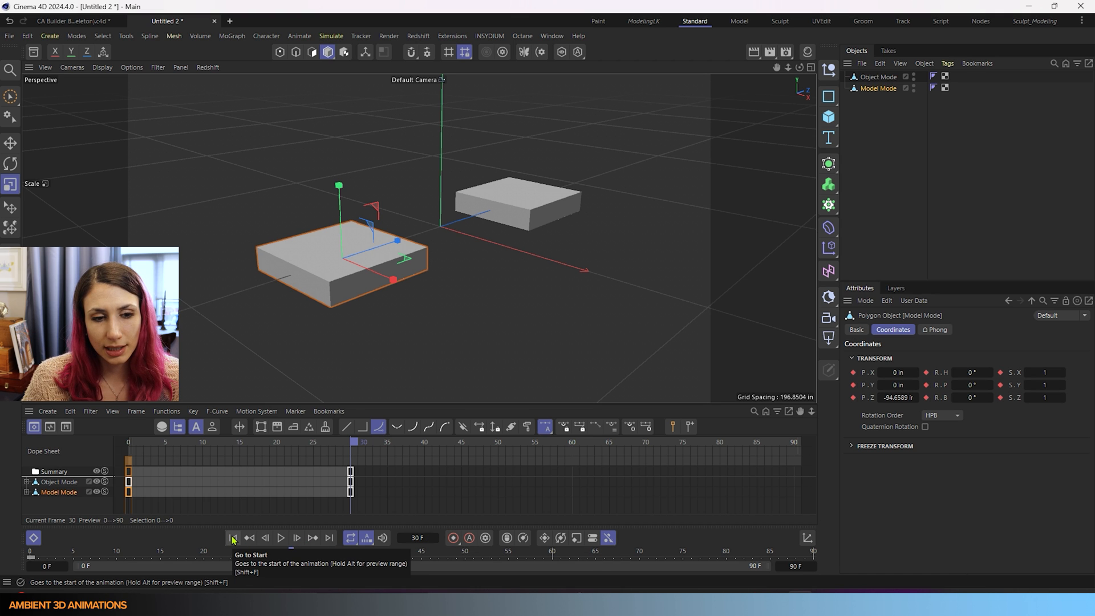
# Step: Rewind to frame 0 and play forward to preview both cubes flattening into slabs
pyautogui.click(233, 537)
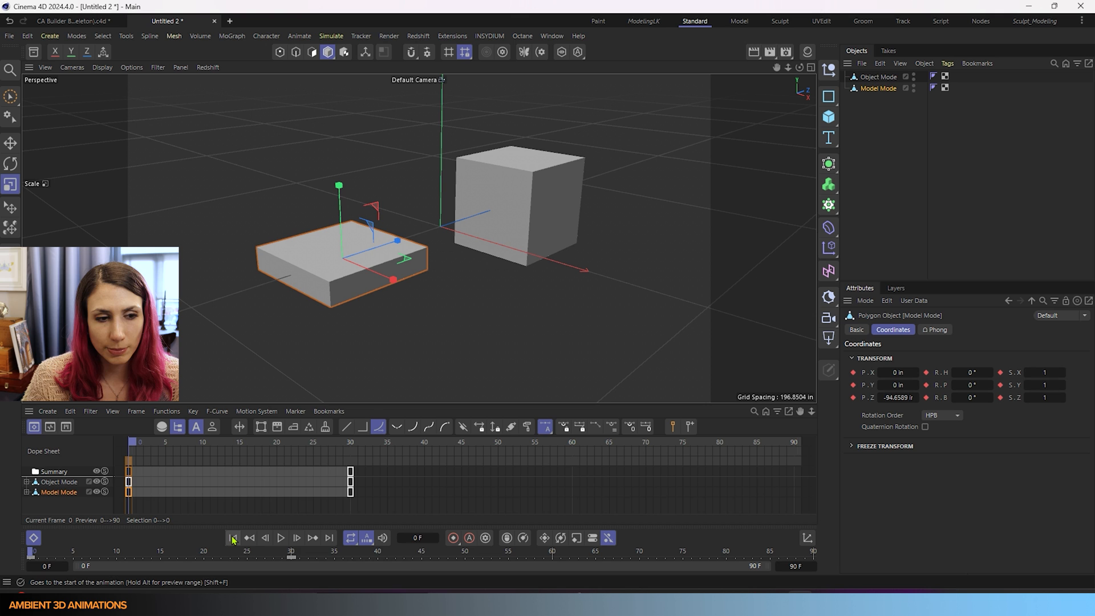
pyautogui.click(280, 537)
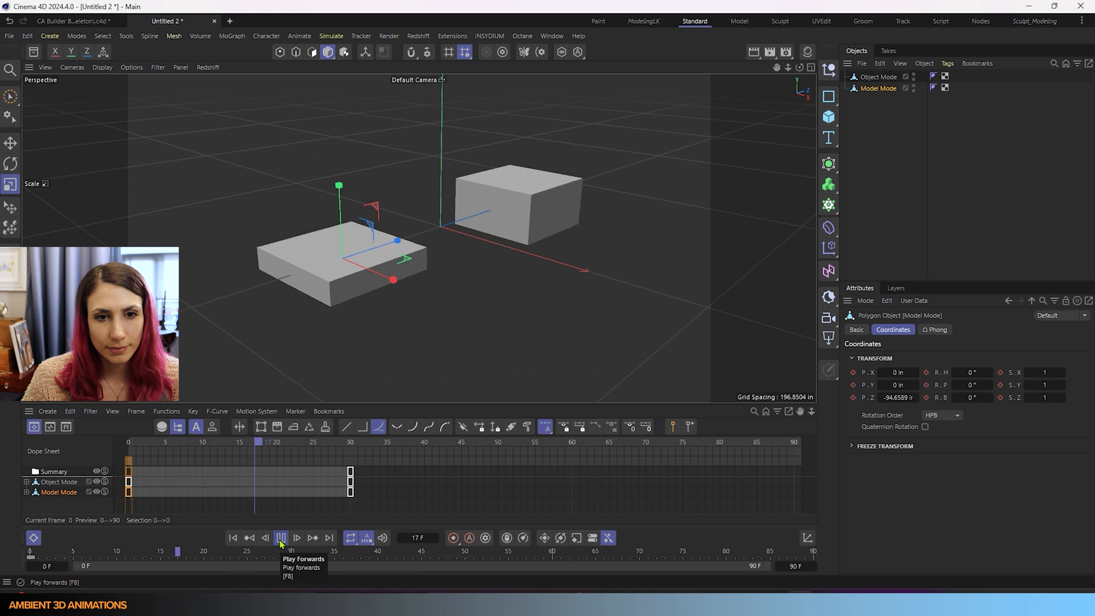
pyautogui.click(281, 537)
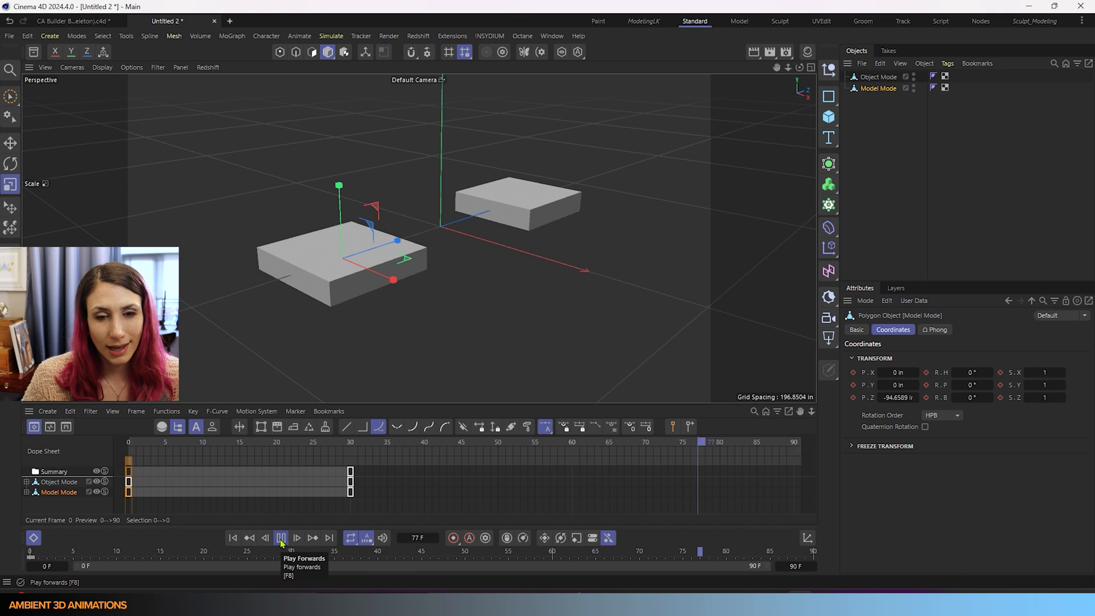
pyautogui.click(281, 537)
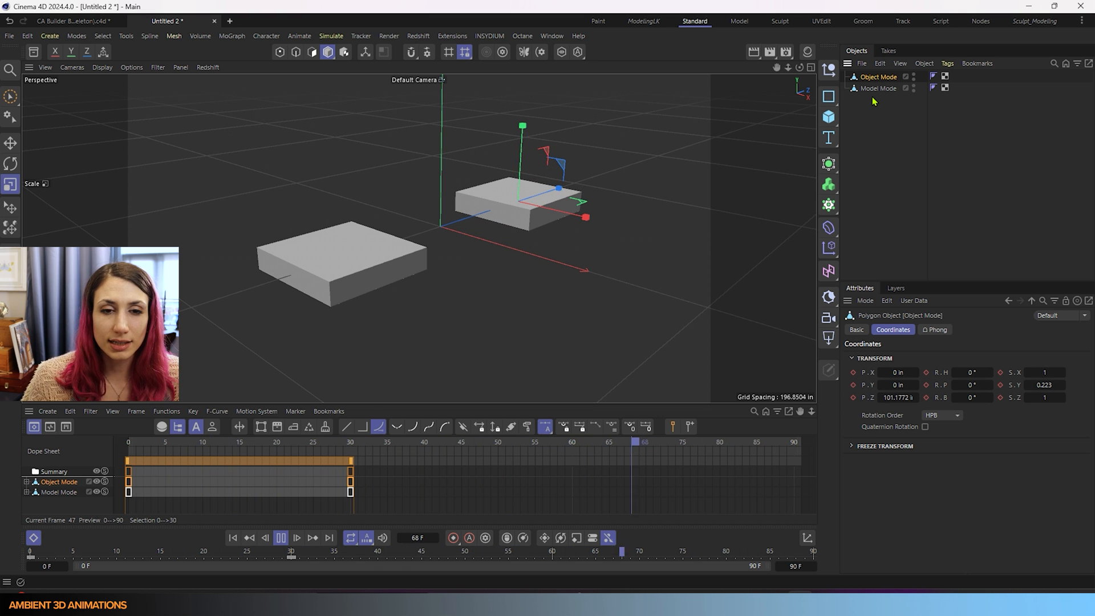
pyautogui.click(408, 441)
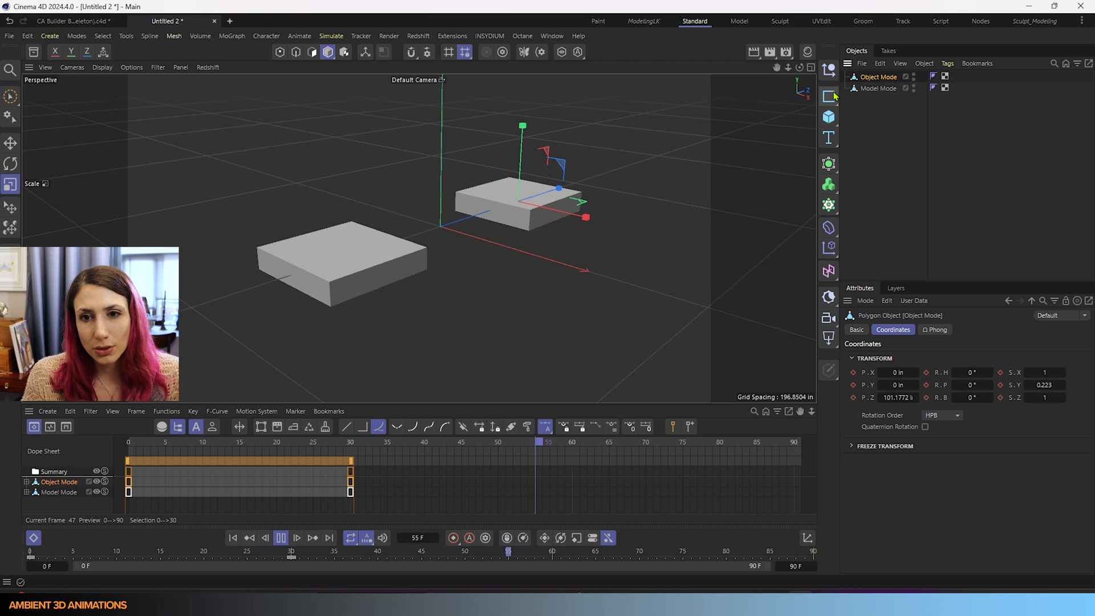
pyautogui.moveTo(829, 95)
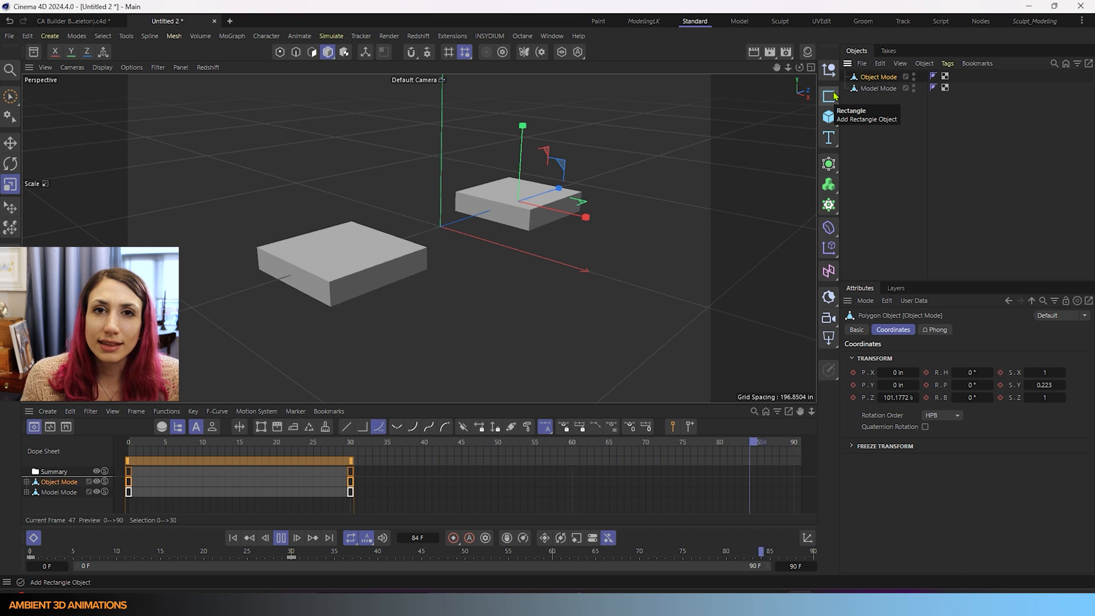
pyautogui.moveTo(829, 184)
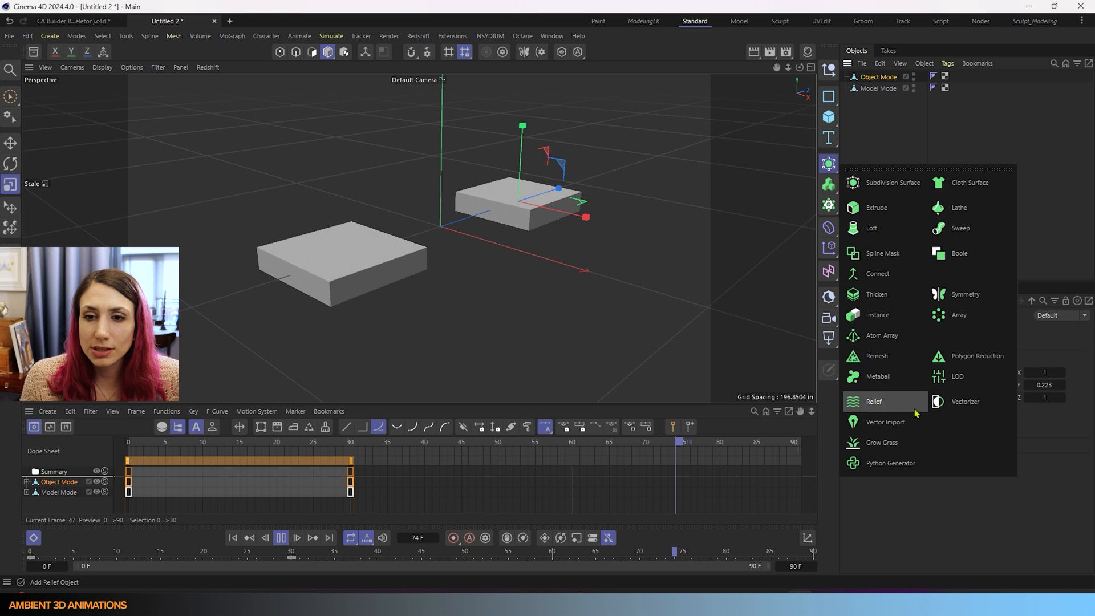
pyautogui.moveTo(901, 182)
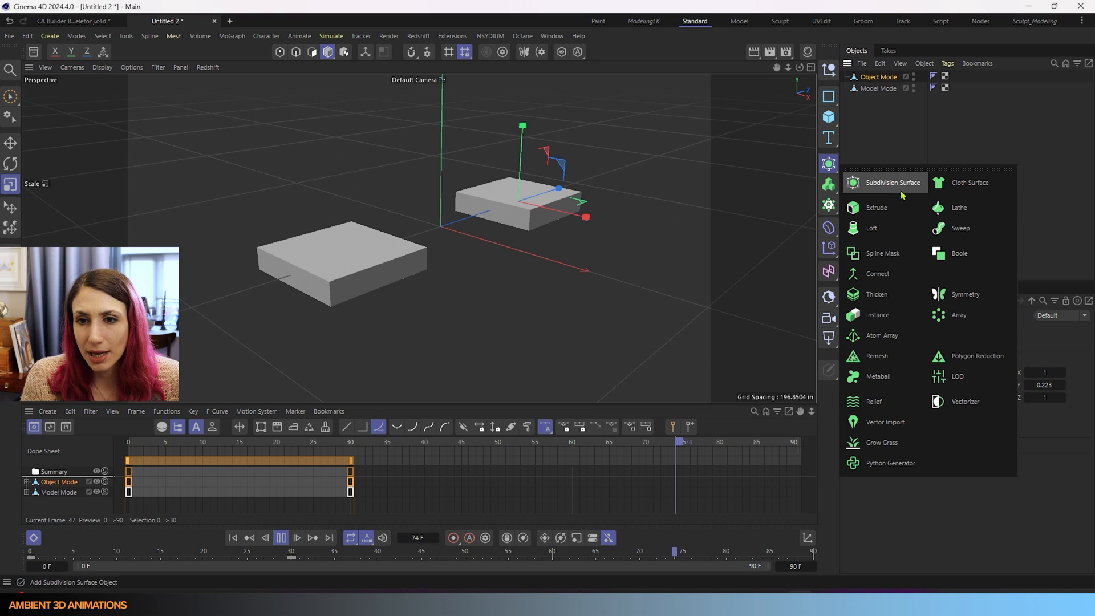
pyautogui.moveTo(877, 315)
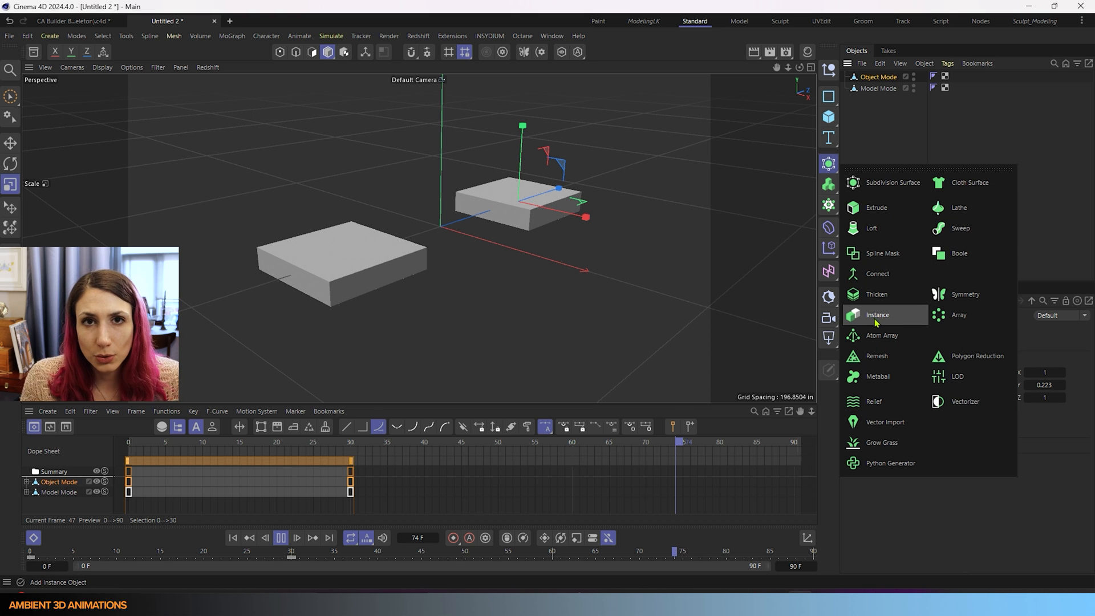
pyautogui.moveTo(885, 400)
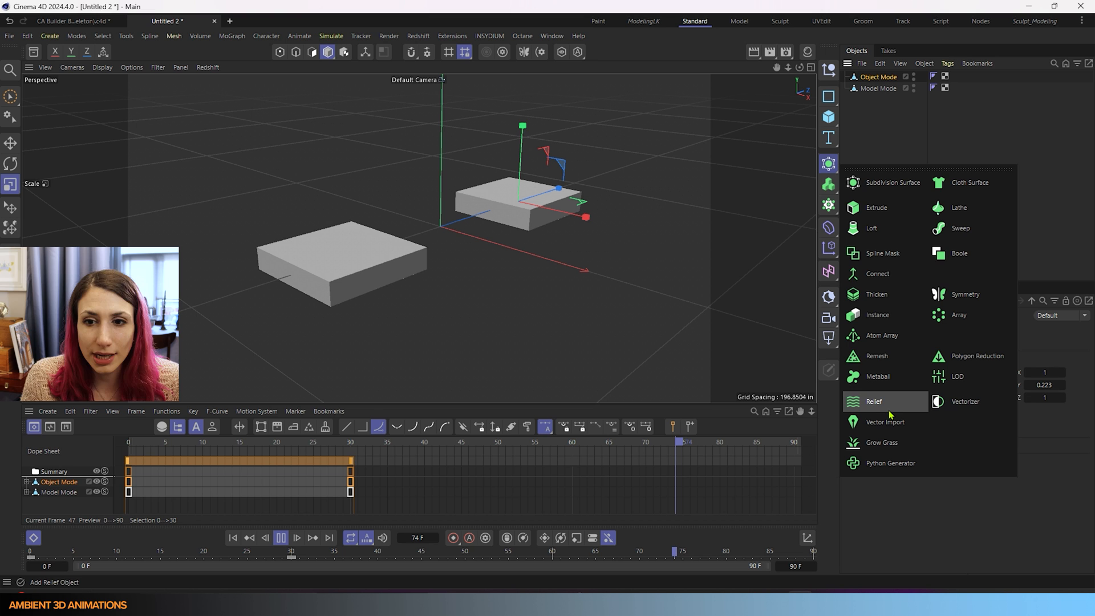
pyautogui.moveTo(876, 294)
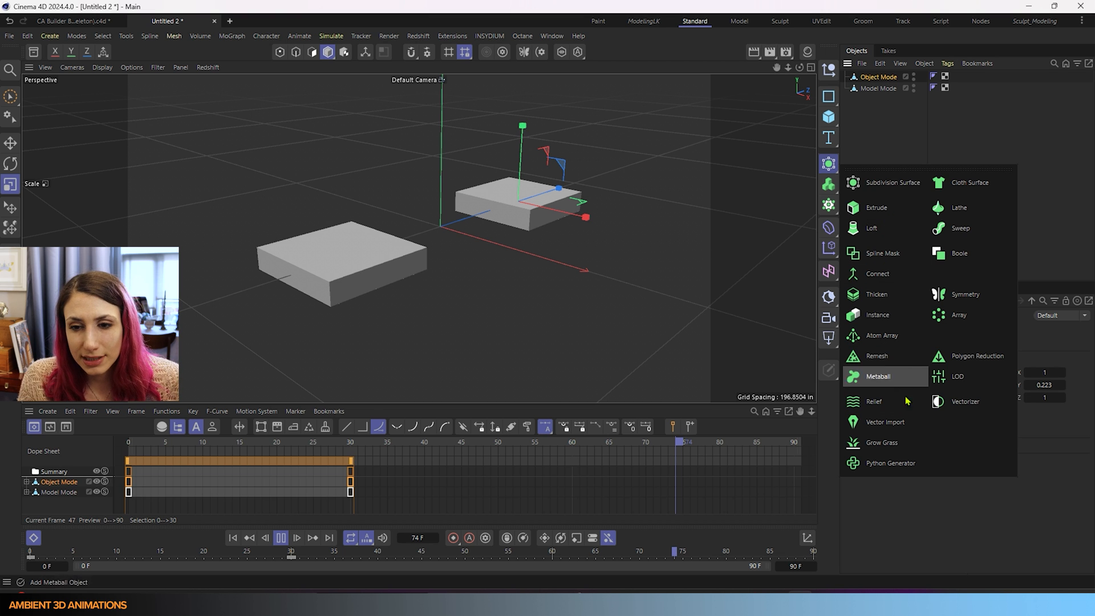
pyautogui.moveTo(882, 335)
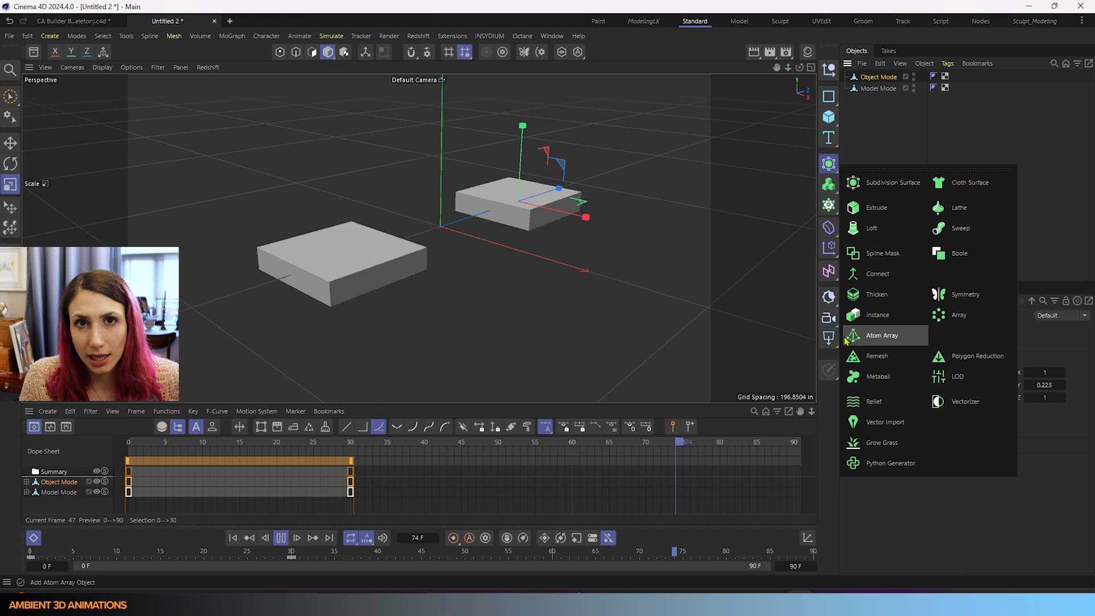
# Step: Close the Generators palette and stop playback back at frame 0
pyautogui.click(326, 51)
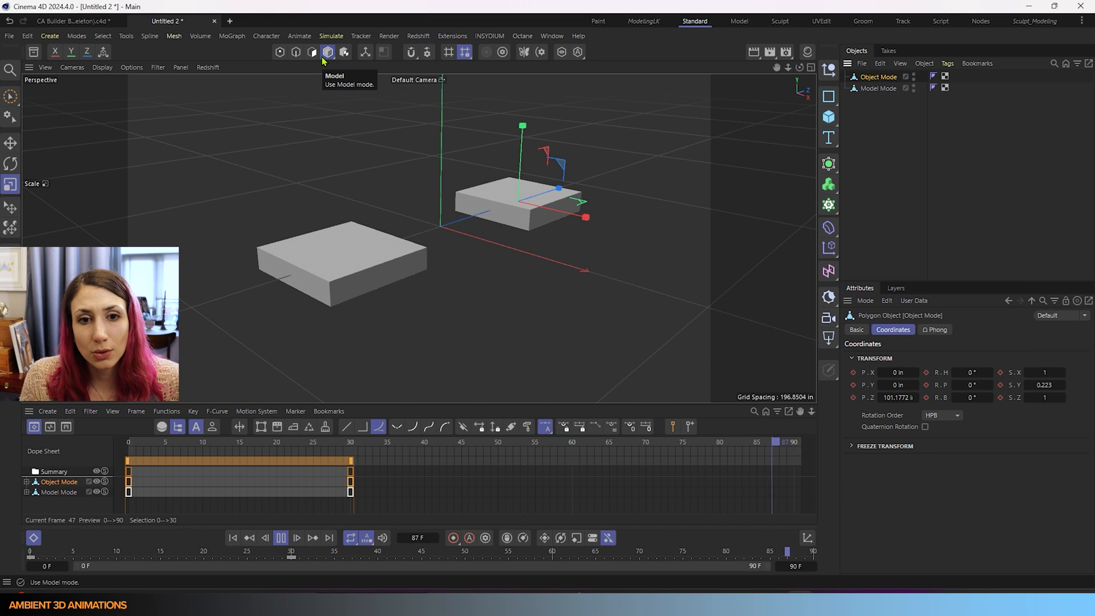
pyautogui.moveTo(311, 52)
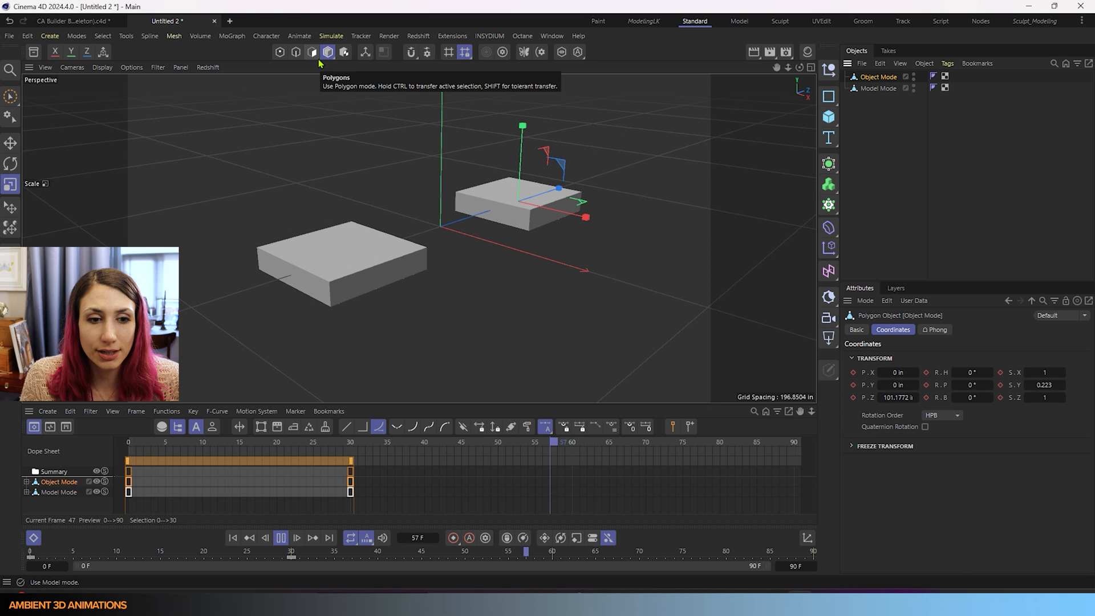
pyautogui.click(249, 537)
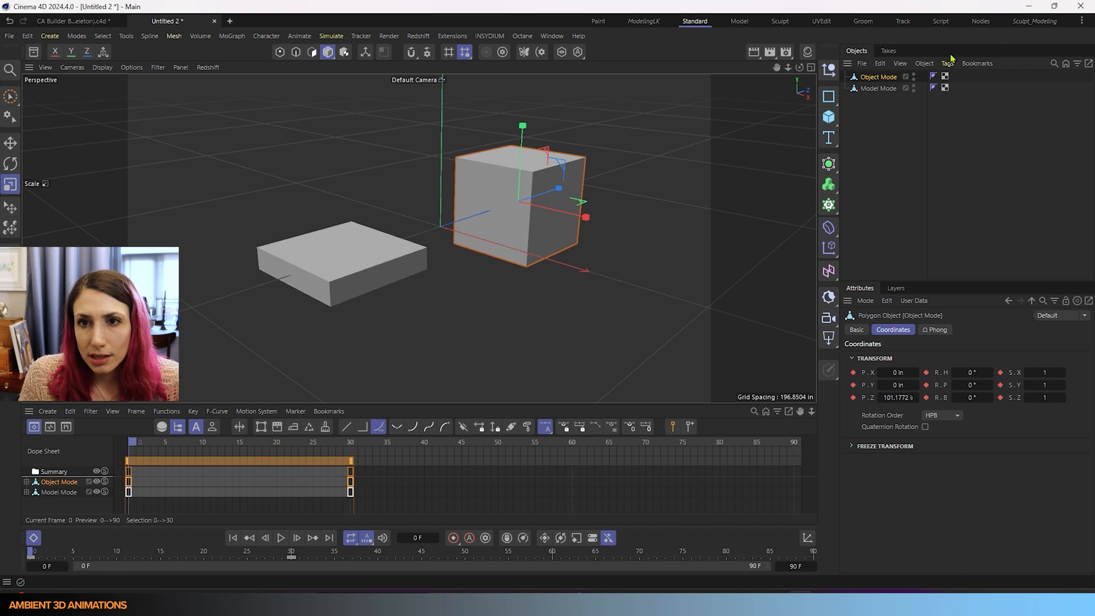
# Step: Select the Model Mode box, stop playback at frame 31 and stretch the slab up into a full cube
pyautogui.click(878, 87)
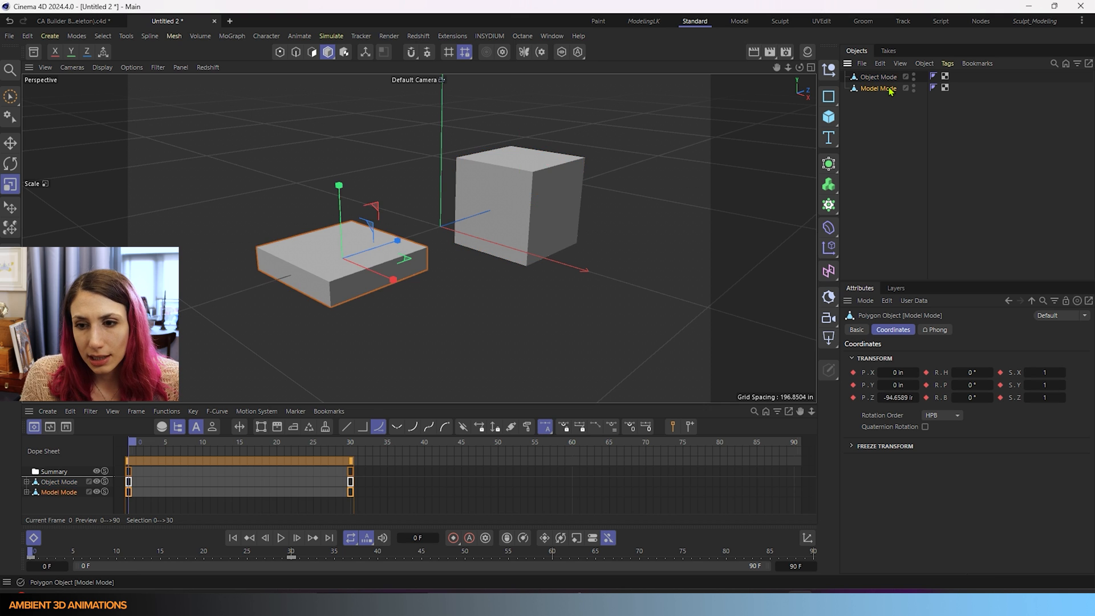
pyautogui.moveTo(891, 91)
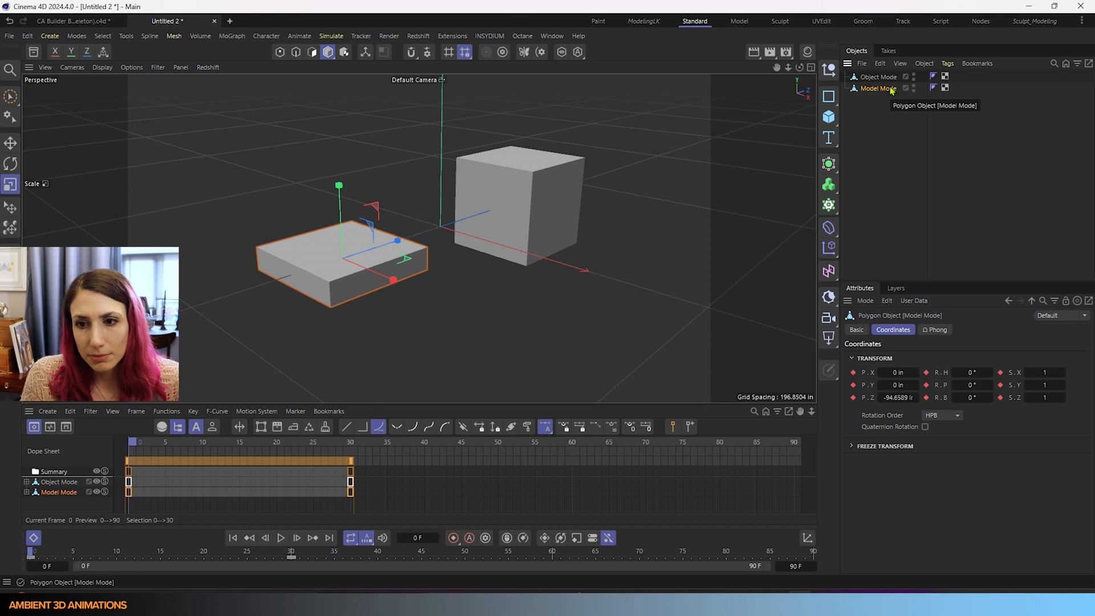
pyautogui.moveTo(947, 452)
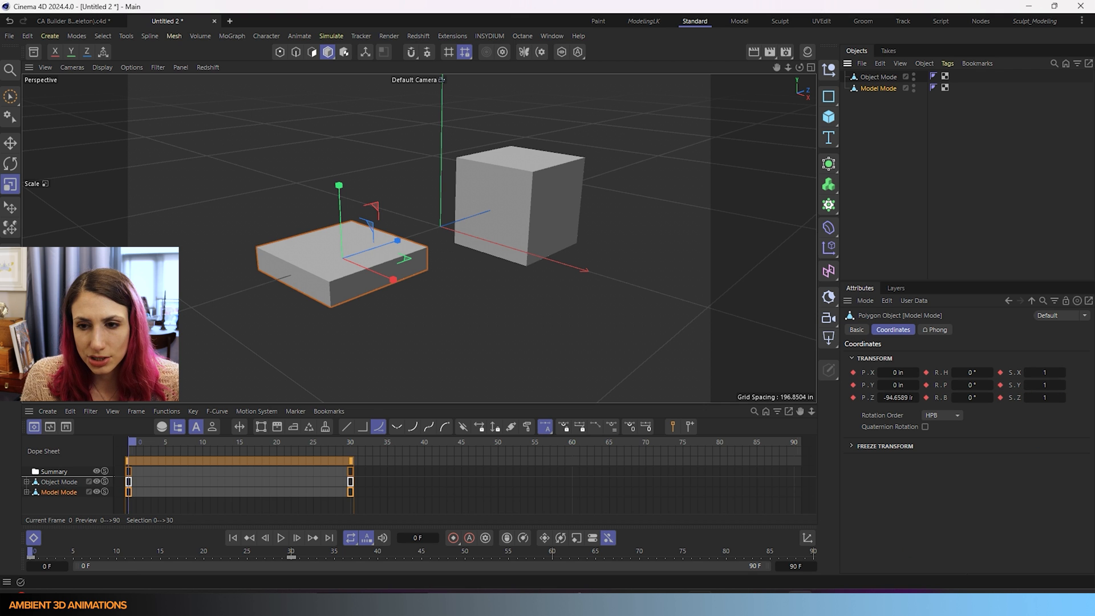
pyautogui.click(281, 537)
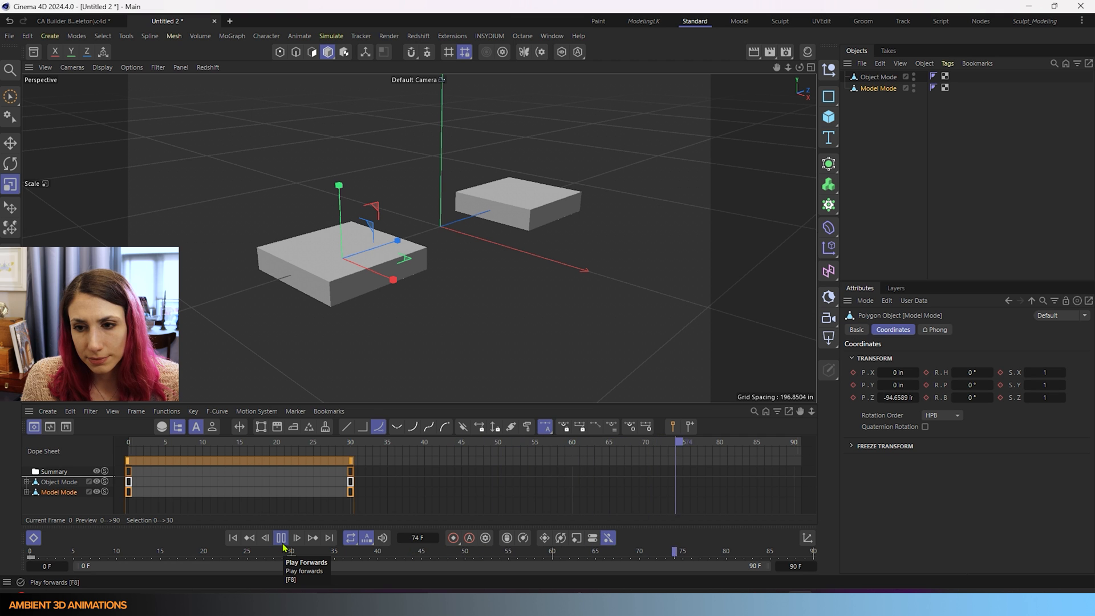
pyautogui.click(281, 538)
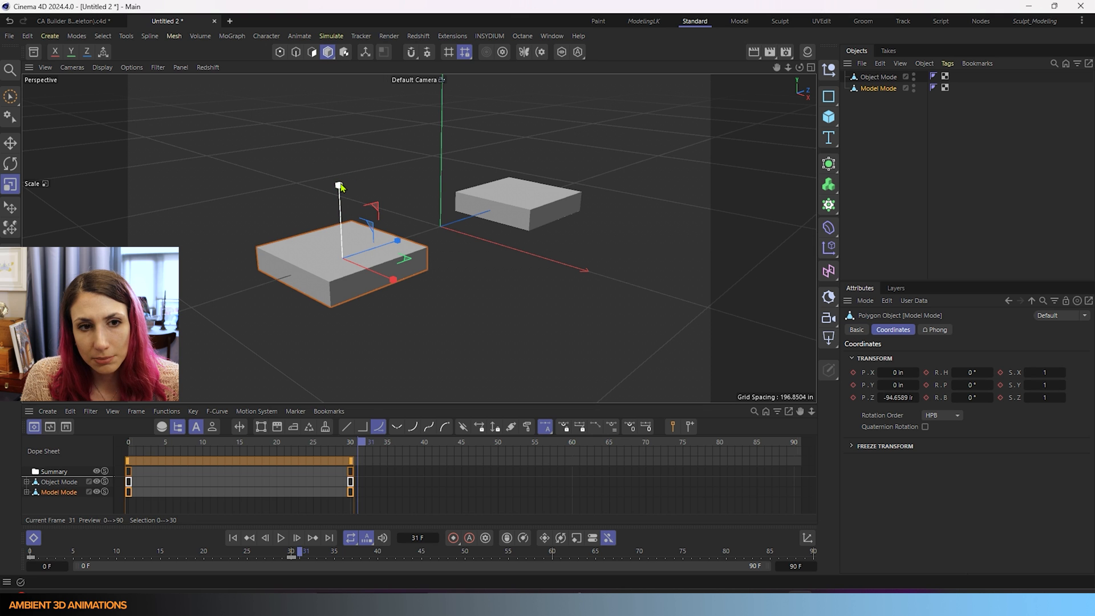
pyautogui.moveTo(340, 186); pyautogui.dragTo(336, 80)
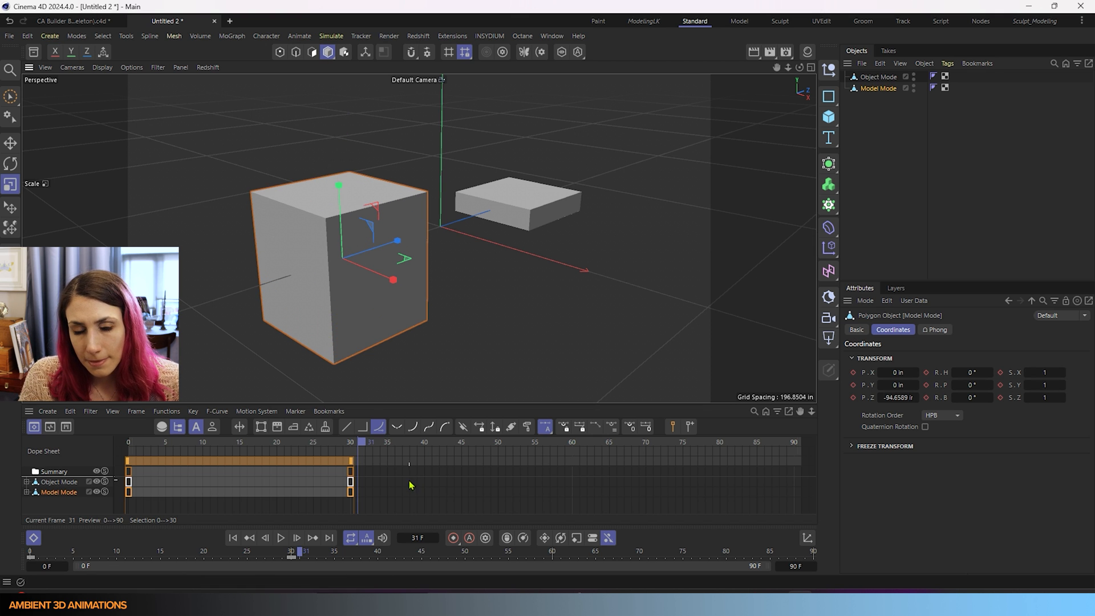
pyautogui.moveTo(550, 222)
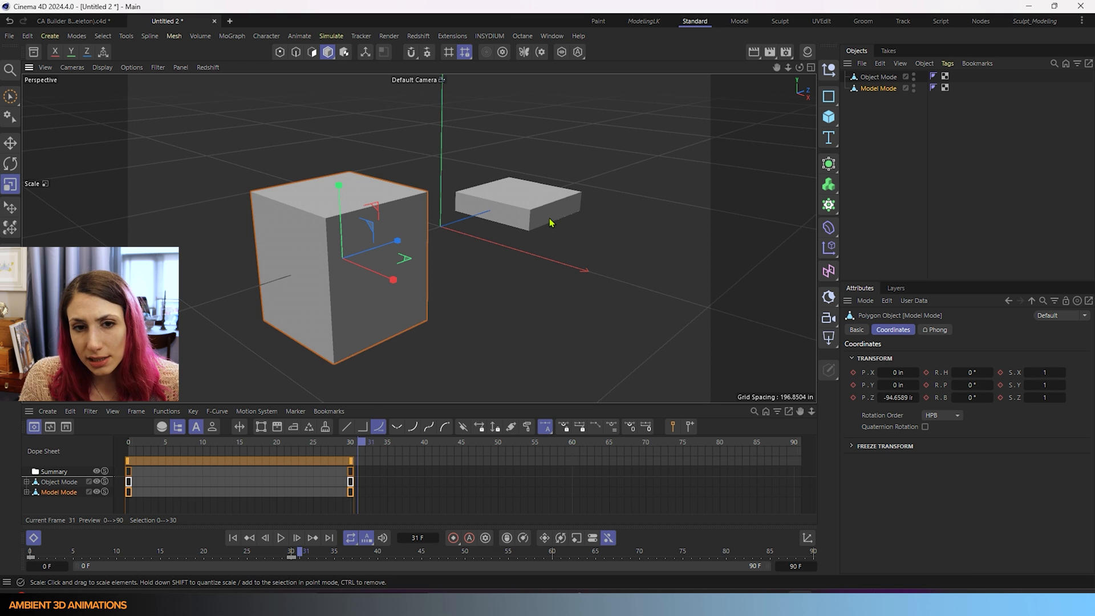
# Step: Select the Object Mode box, switch to Object mode and record its new Y scale as a keyframe
pyautogui.click(518, 203)
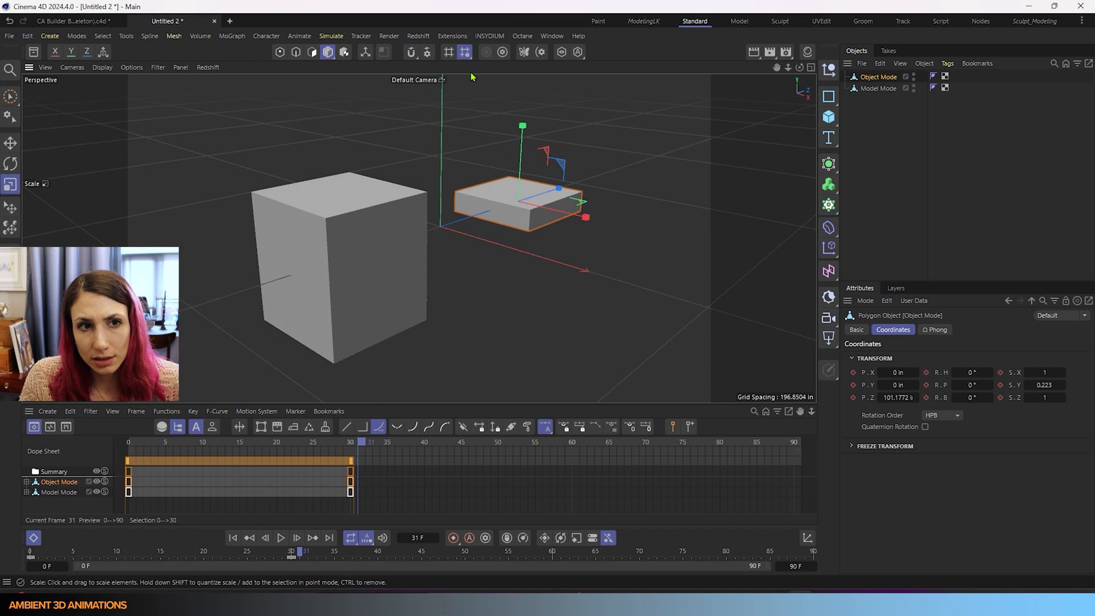
pyautogui.click(327, 51)
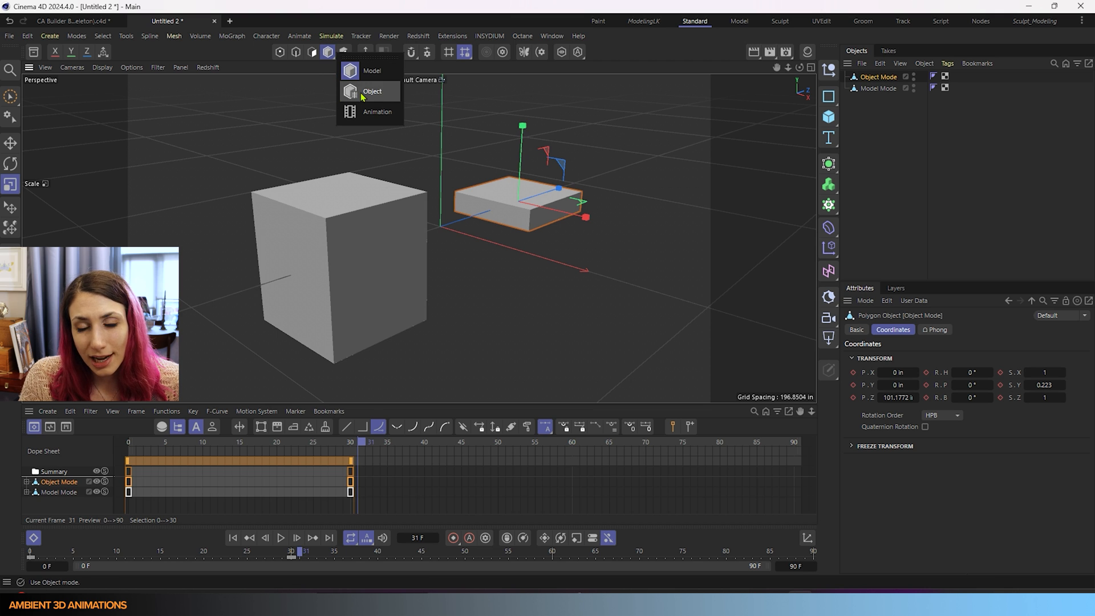
pyautogui.click(372, 91)
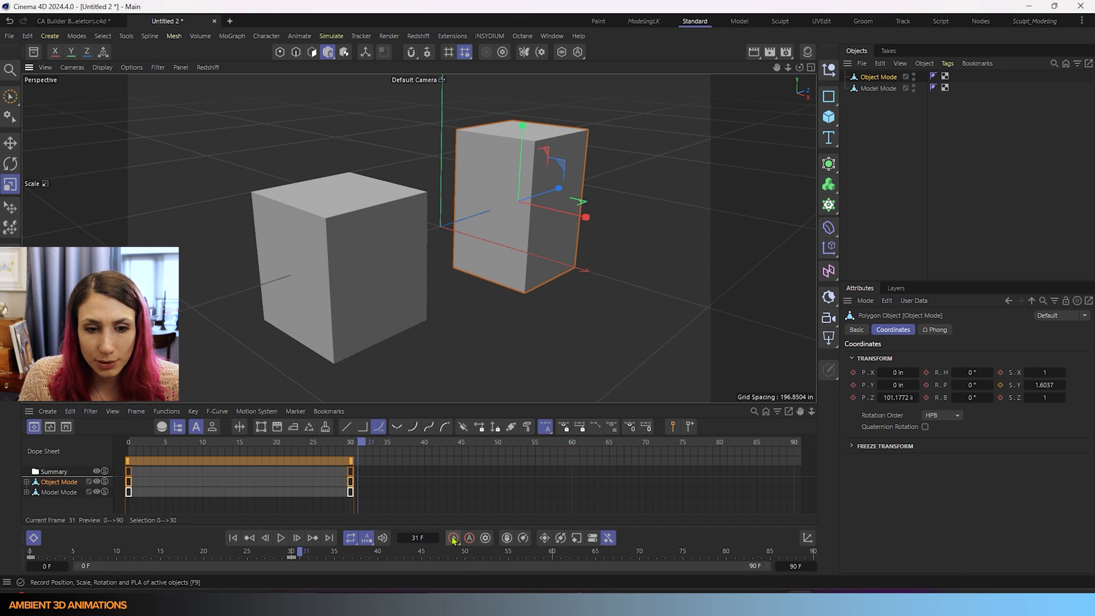
pyautogui.click(452, 537)
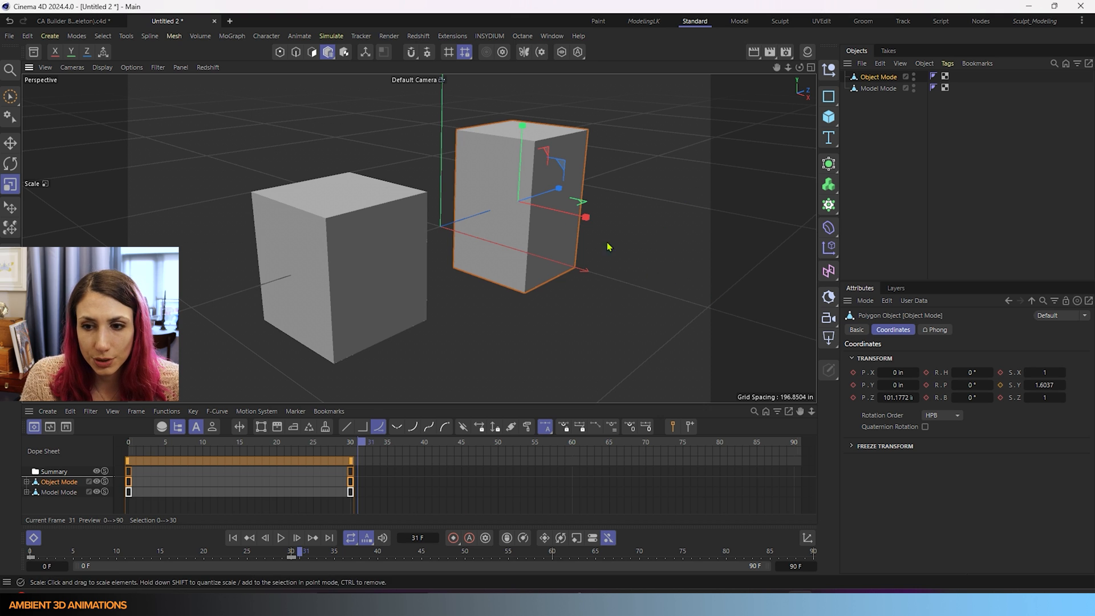
pyautogui.moveTo(576, 137)
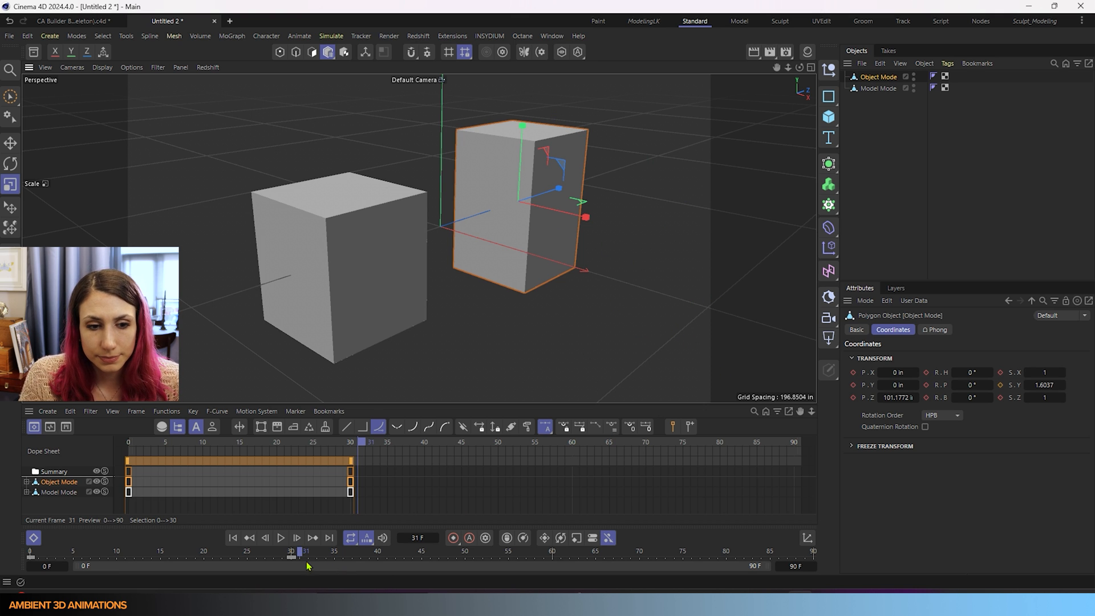
pyautogui.moveTo(997, 391)
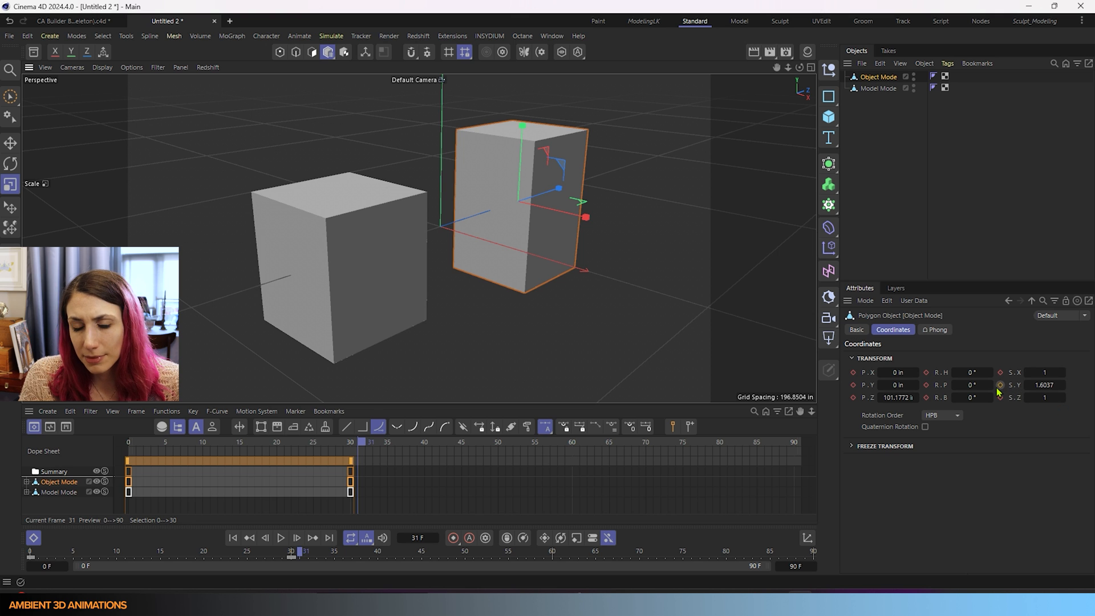
pyautogui.moveTo(300, 552)
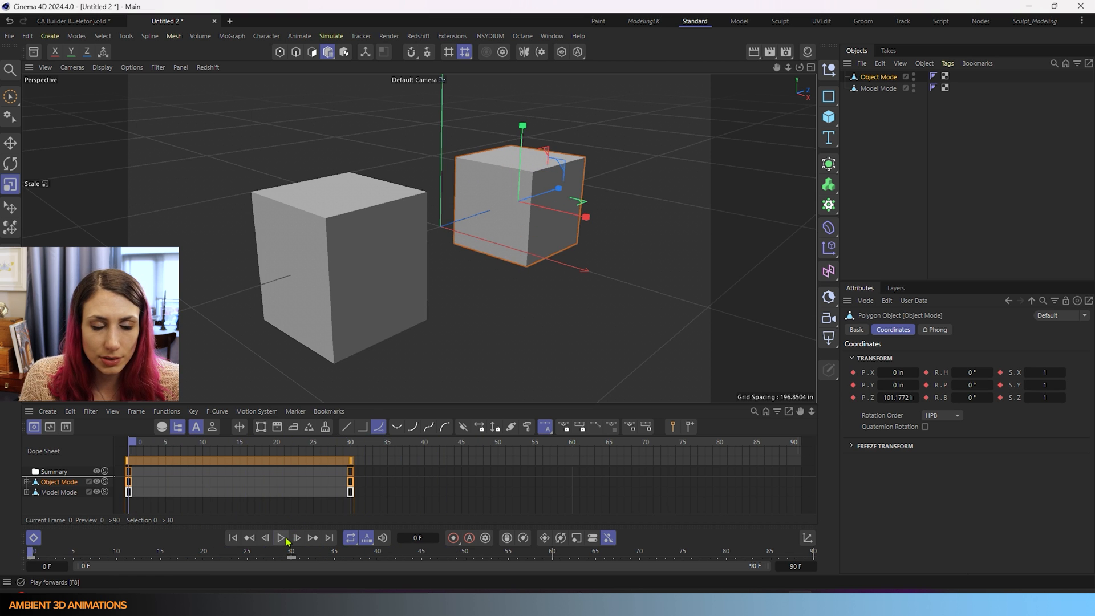
pyautogui.click(281, 537)
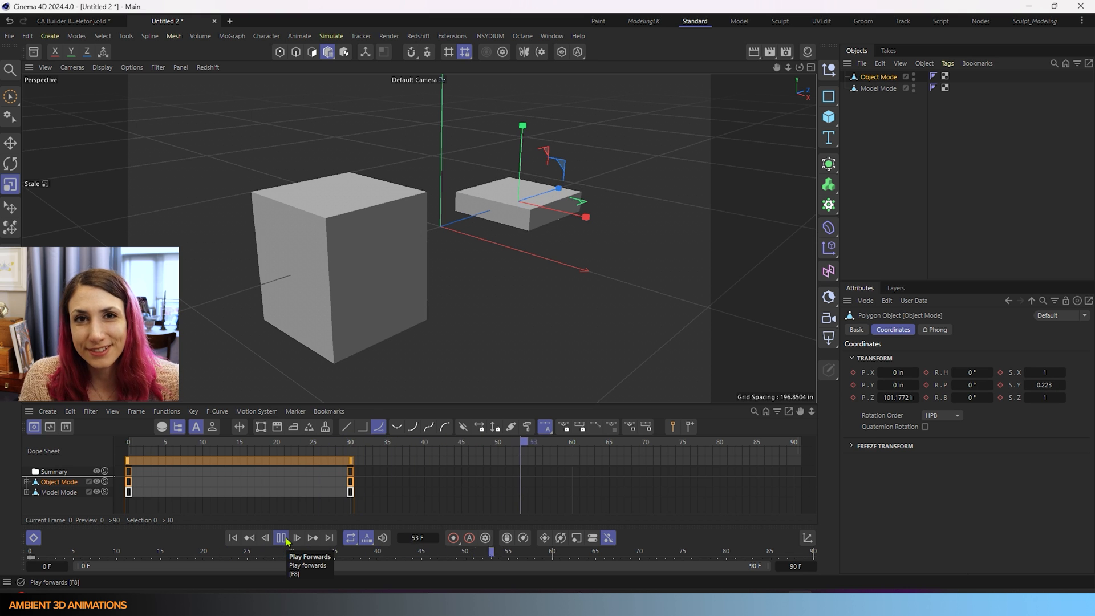
pyautogui.click(281, 537)
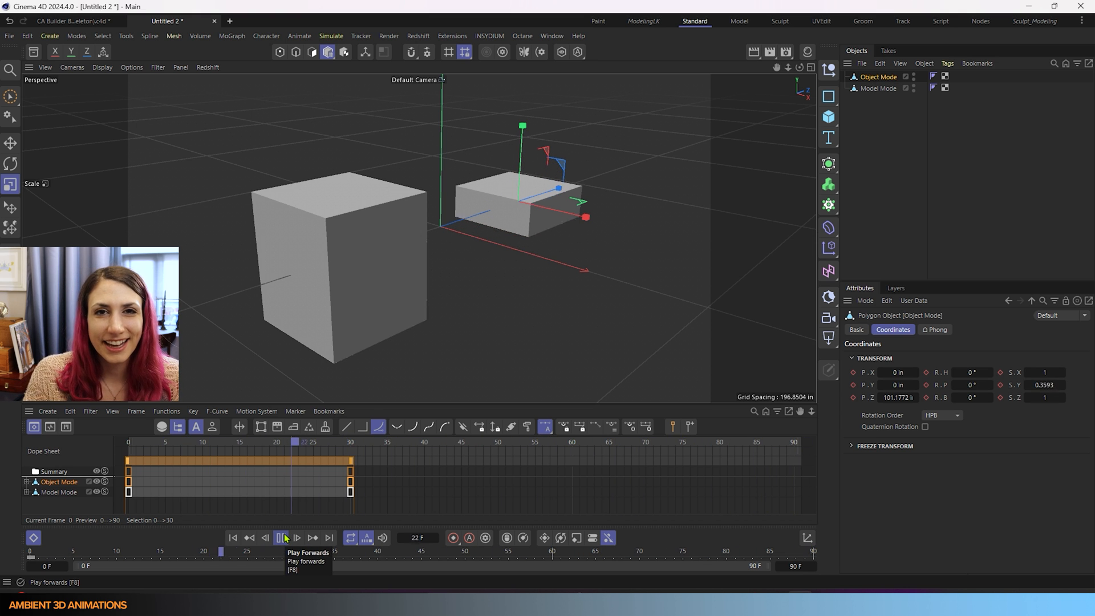
pyautogui.click(283, 537)
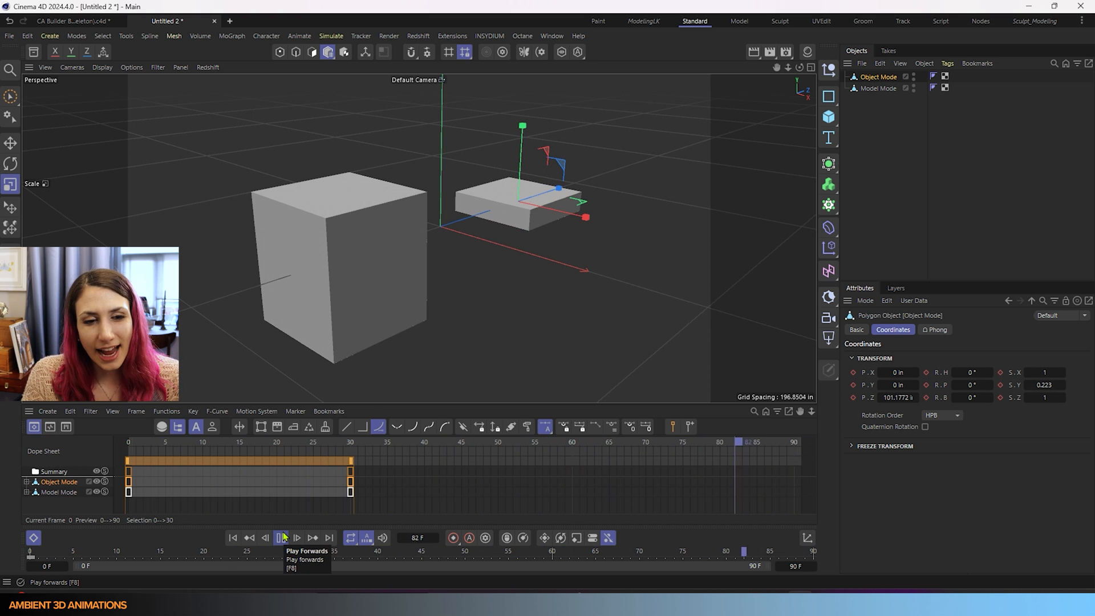
pyautogui.click(282, 537)
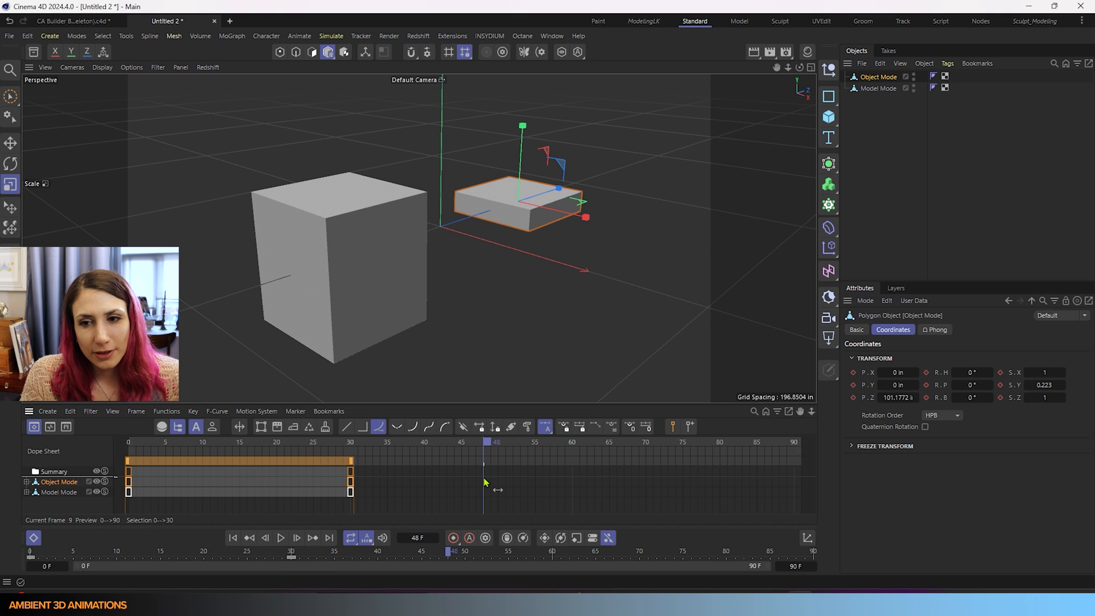
pyautogui.moveTo(327, 51)
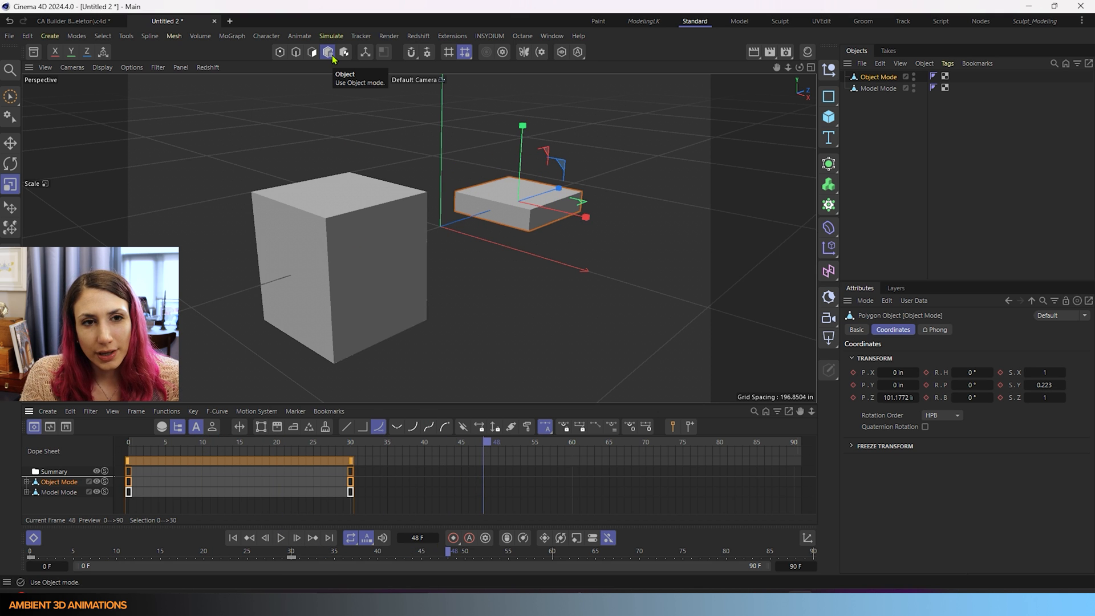
pyautogui.moveTo(466, 255)
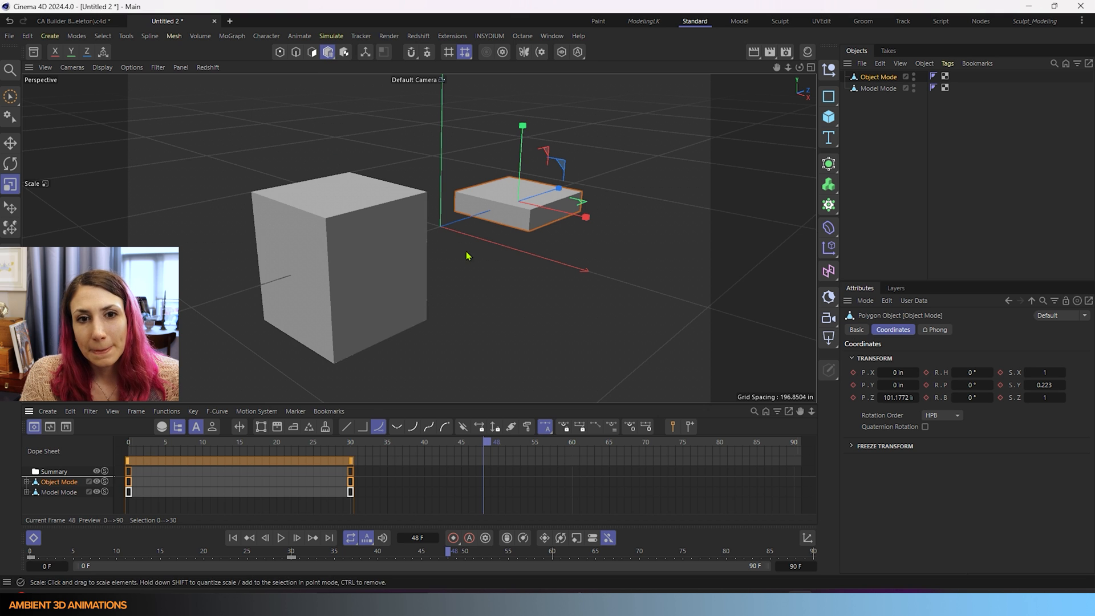
pyautogui.moveTo(588, 300)
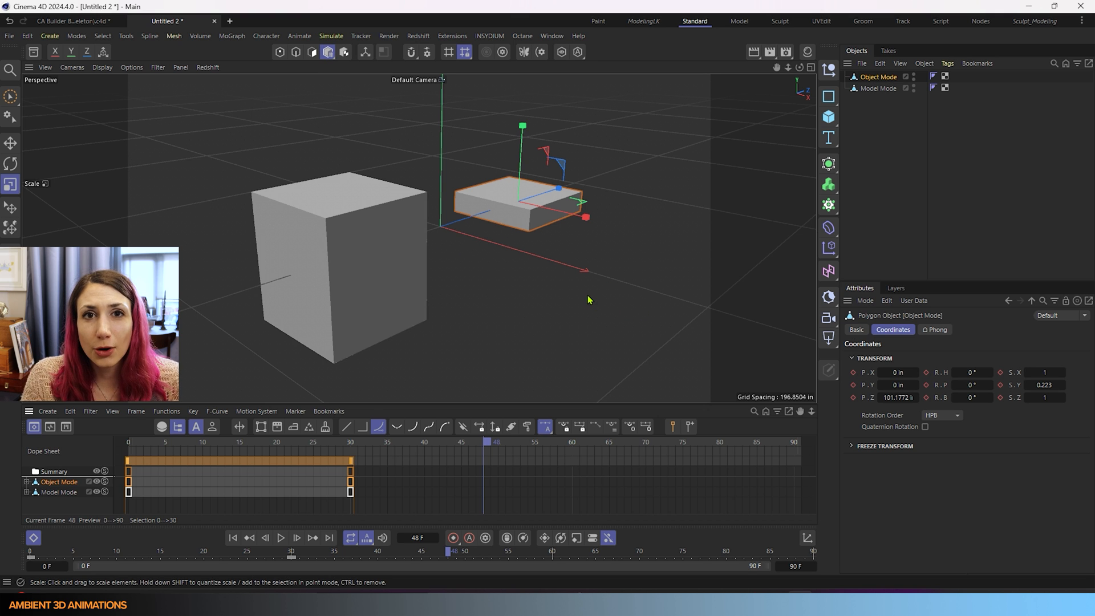
pyautogui.moveTo(583, 300)
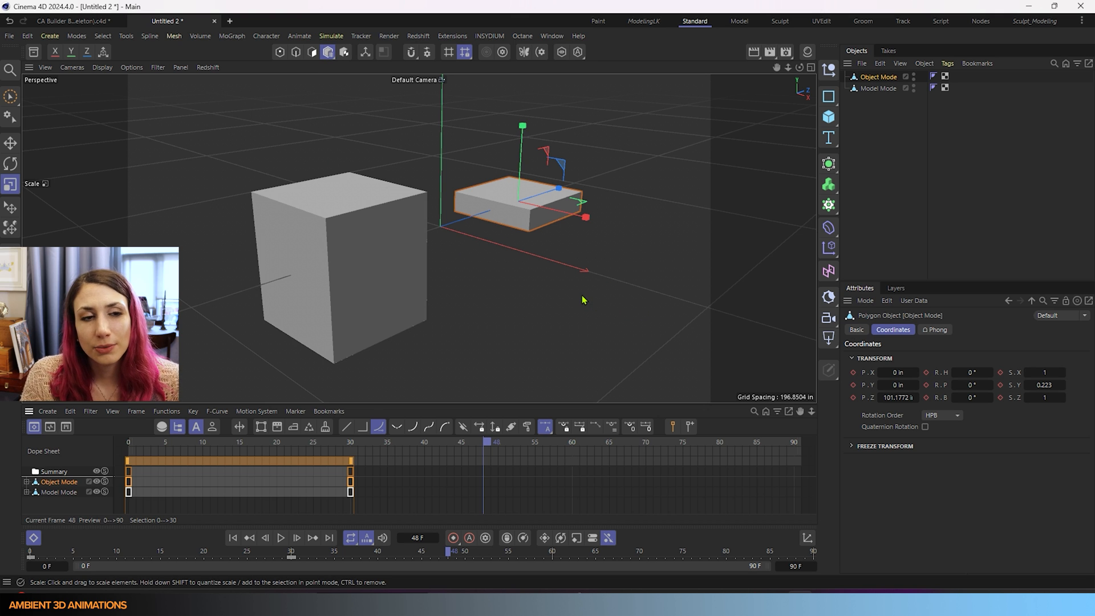
pyautogui.moveTo(508, 123)
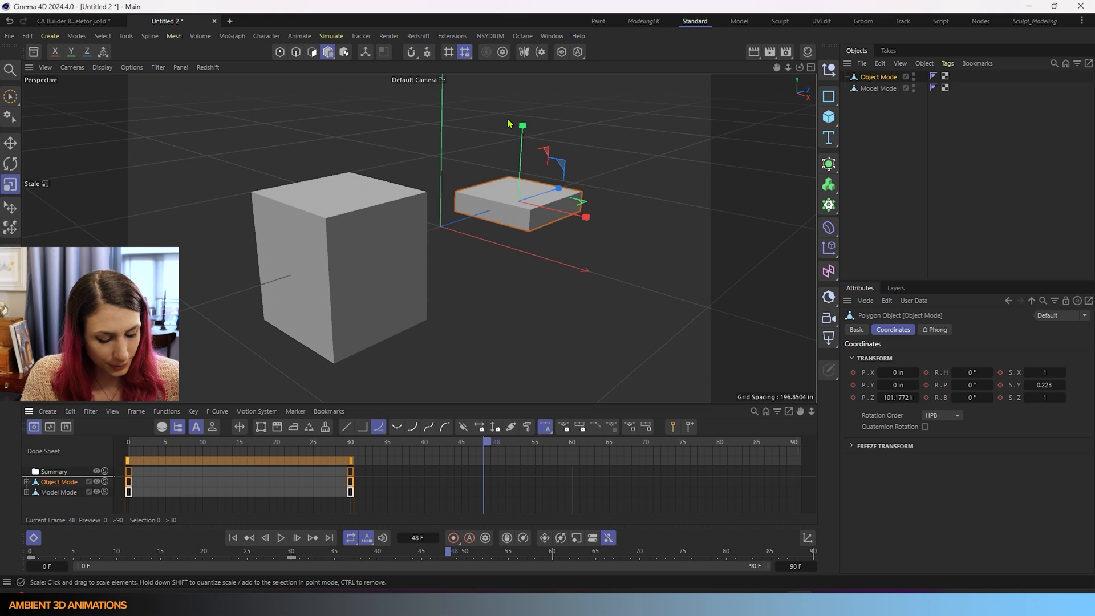
# Step: Run Reset Scale from the command search (Shift+C) and keep the editing mode on Object
pyautogui.press('shift+c')
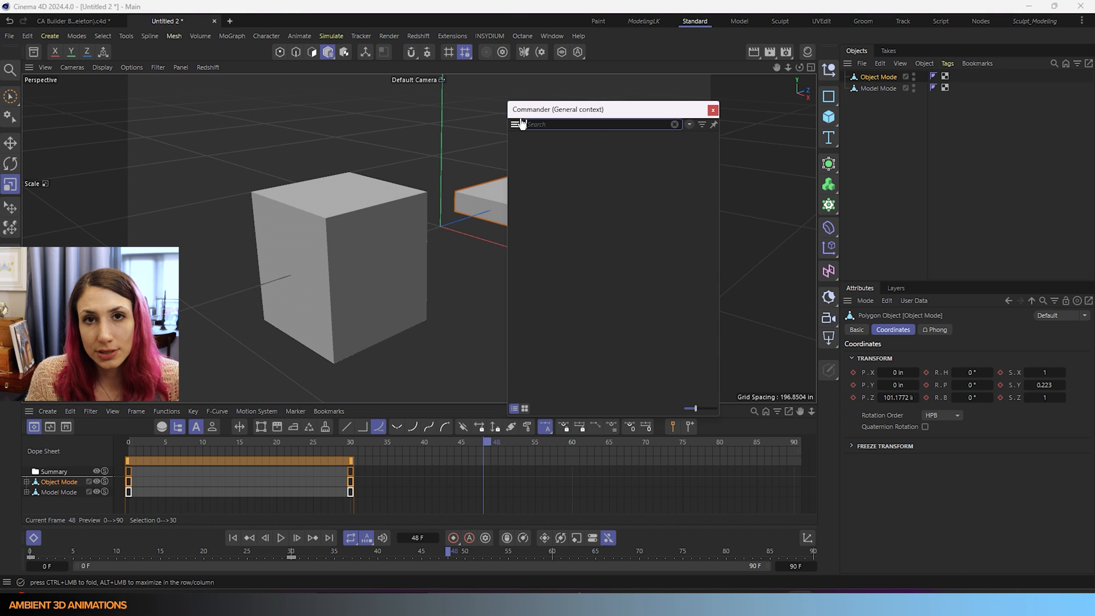
pyautogui.write('reset scal')
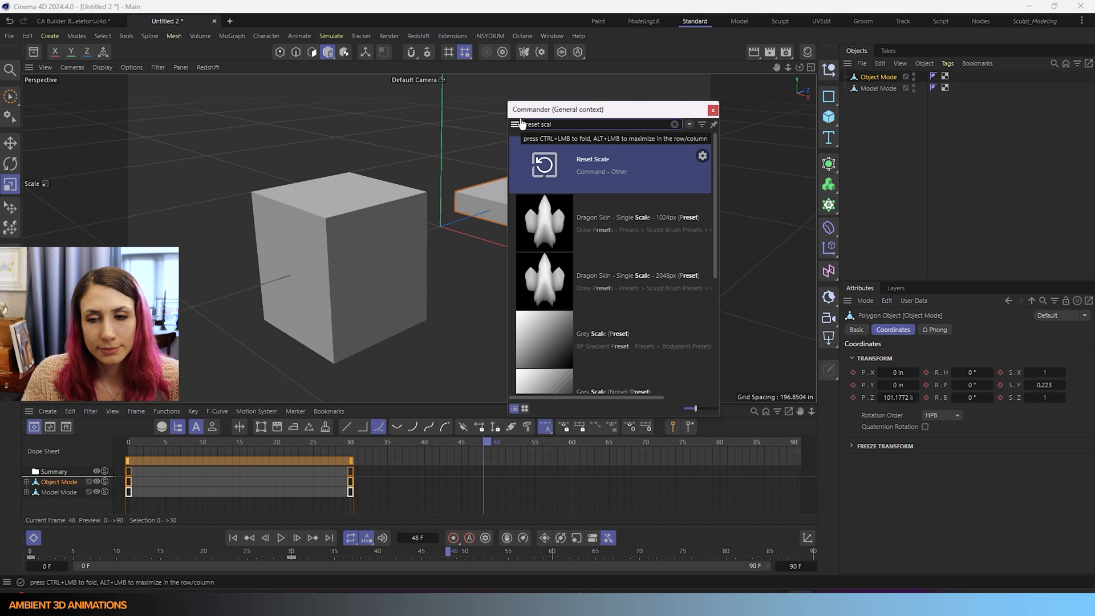
pyautogui.moveTo(523, 143)
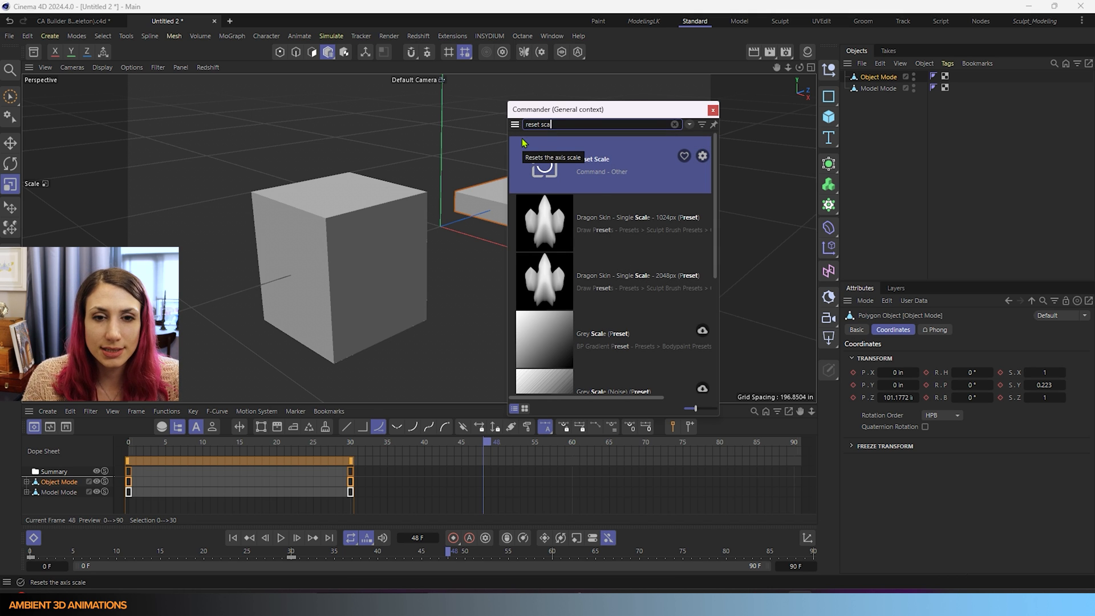
pyautogui.moveTo(543, 165)
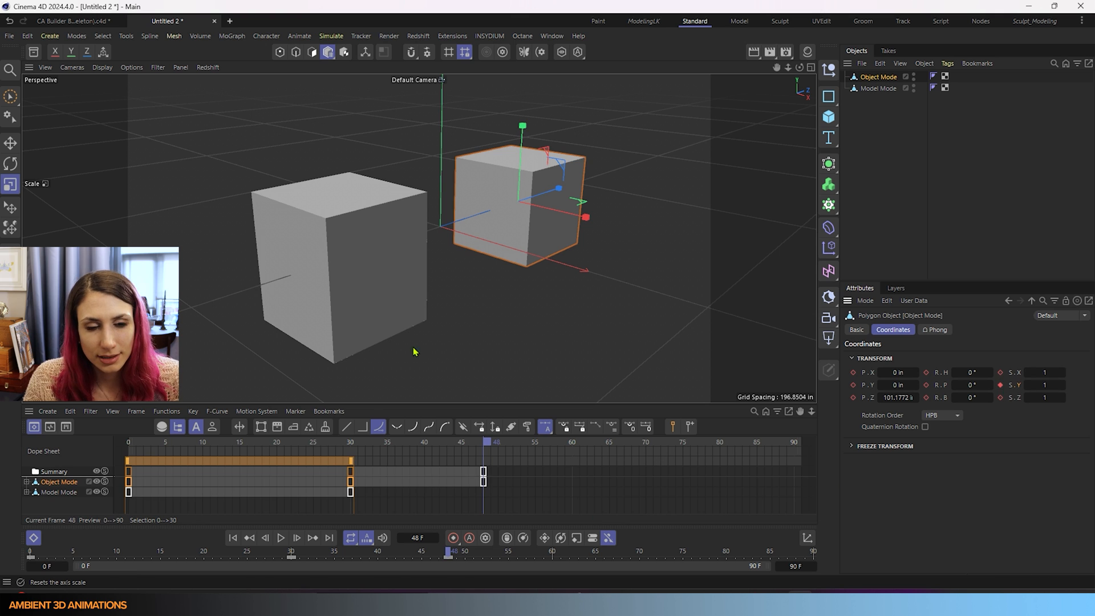
pyautogui.moveTo(402, 263)
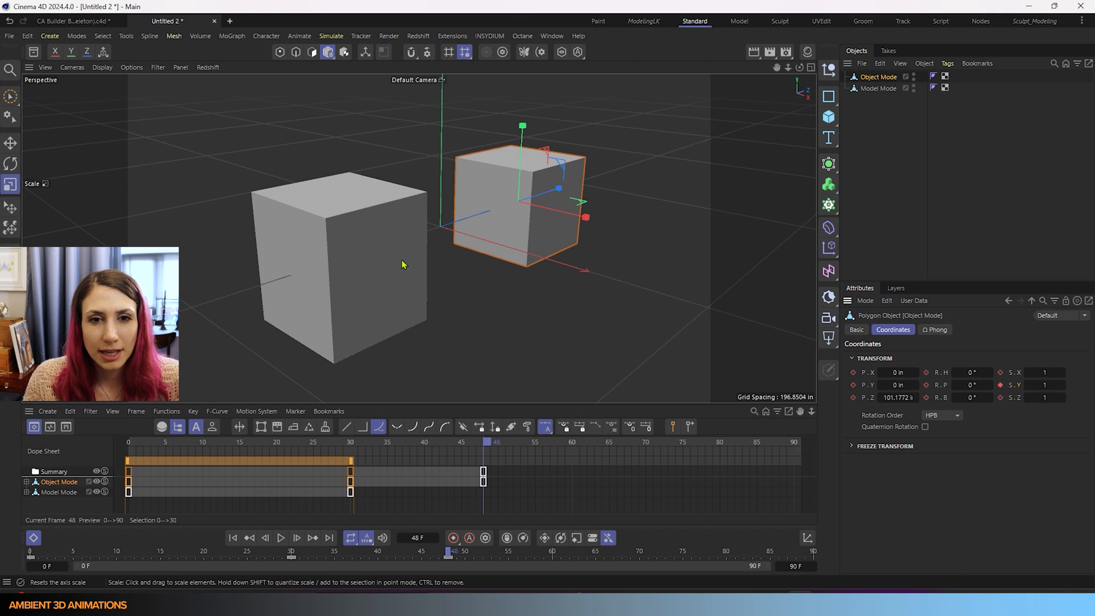
pyautogui.moveTo(448, 145)
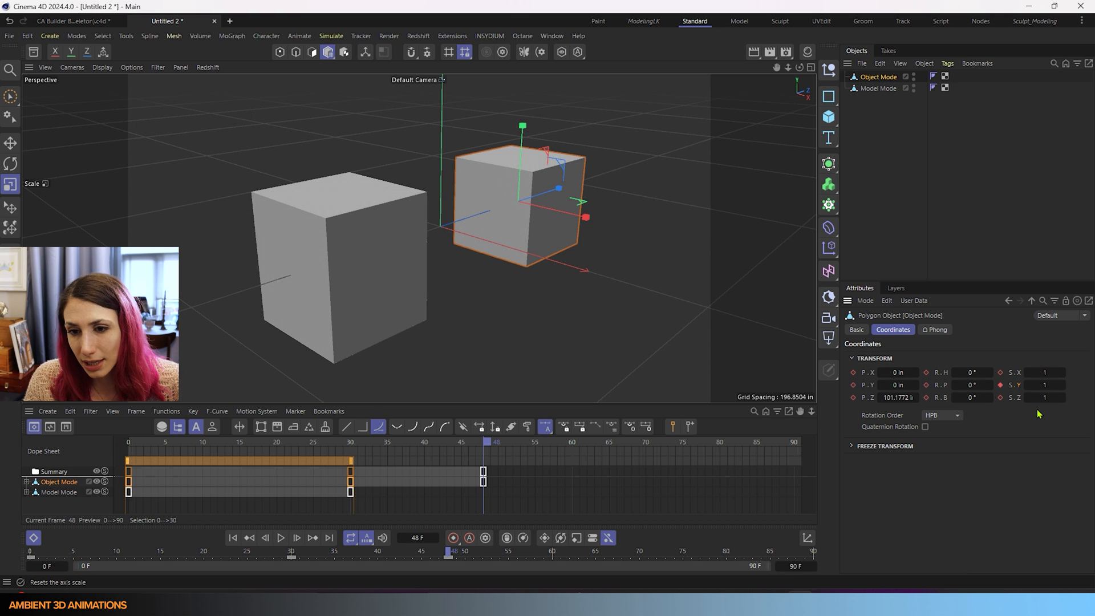
pyautogui.moveTo(390, 168)
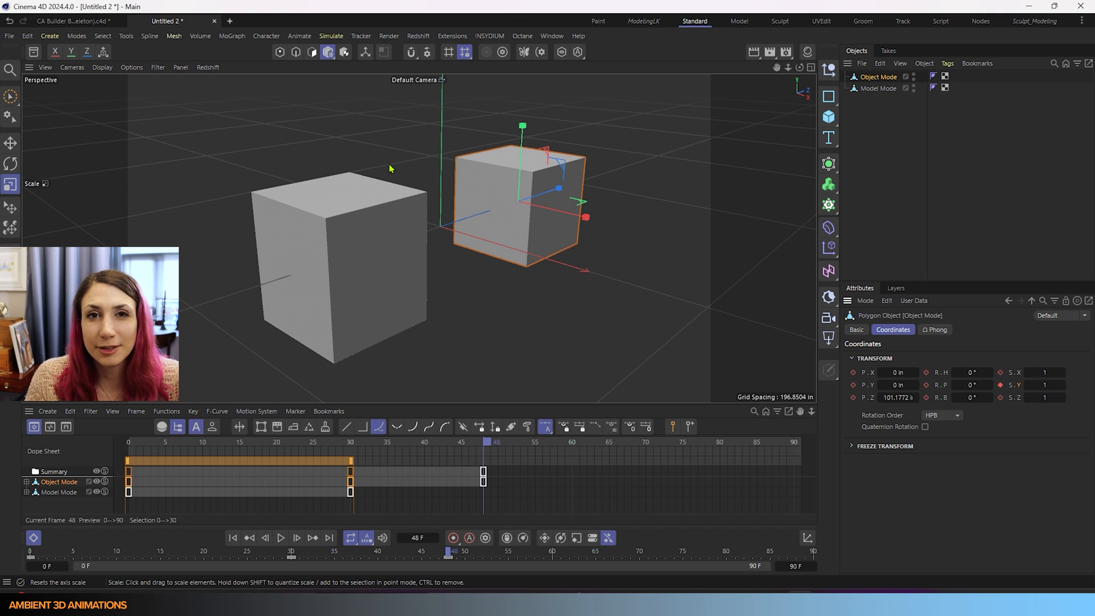
pyautogui.click(327, 51)
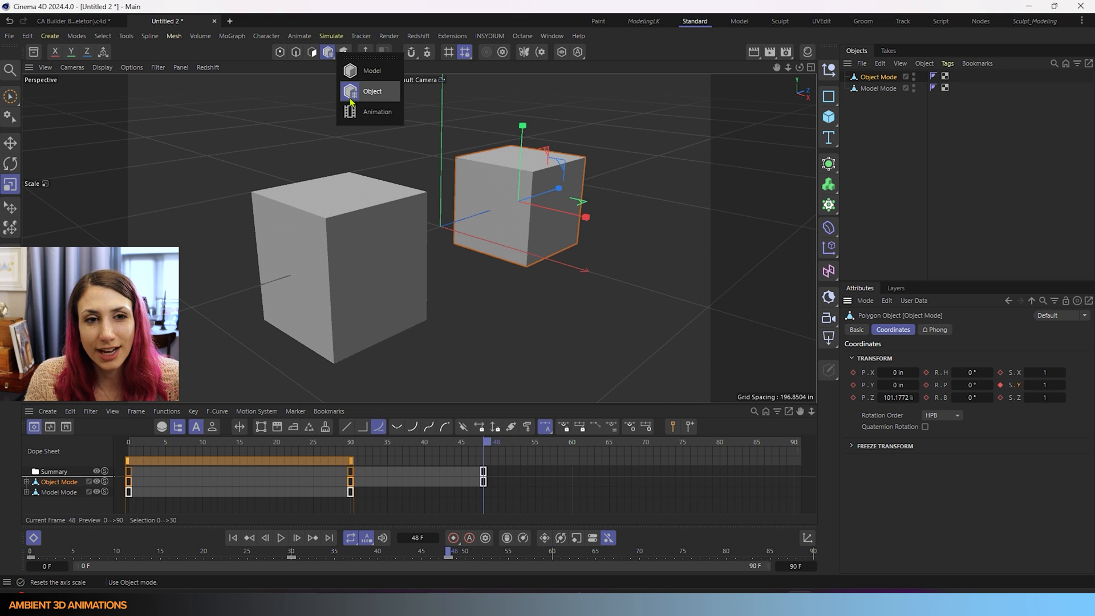
pyautogui.click(371, 91)
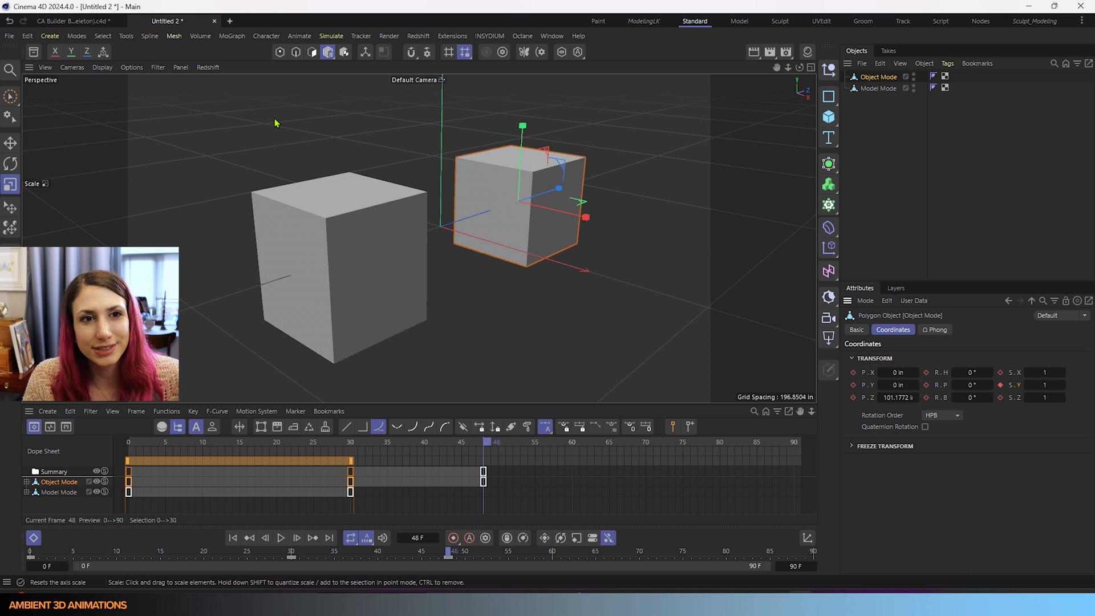
pyautogui.click(323, 21)
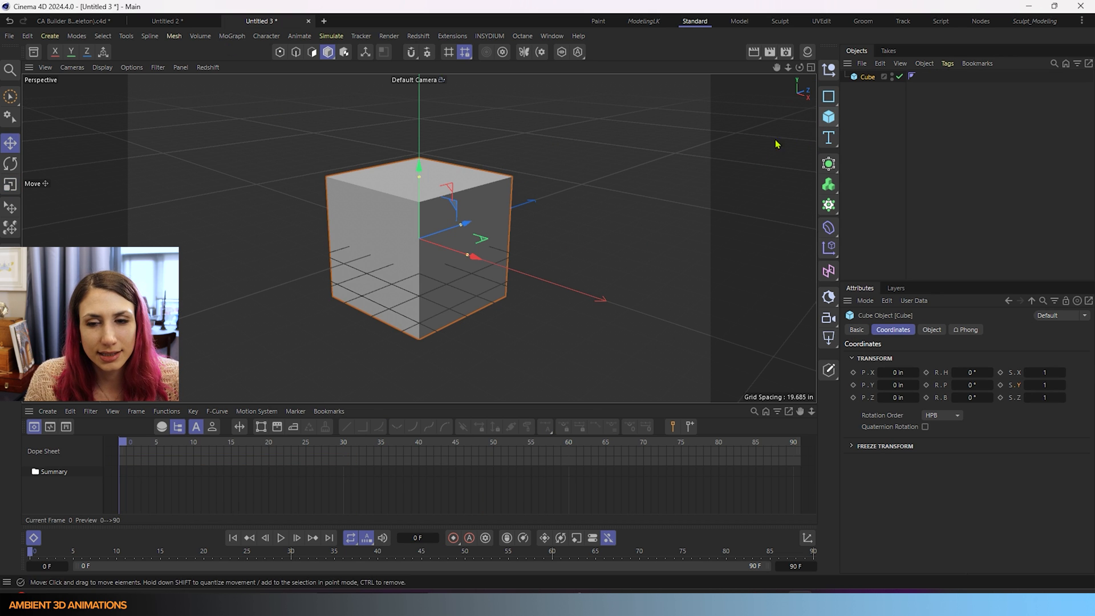
pyautogui.moveTo(453, 537)
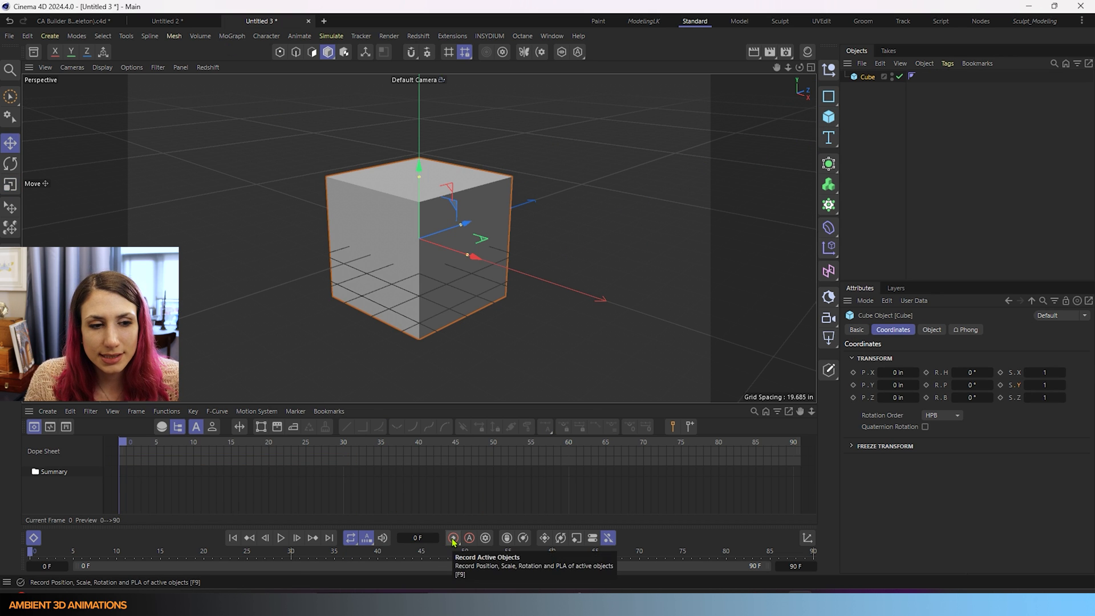
# Step: Record a keyframe of the cube's transform in the new scene
pyautogui.click(453, 537)
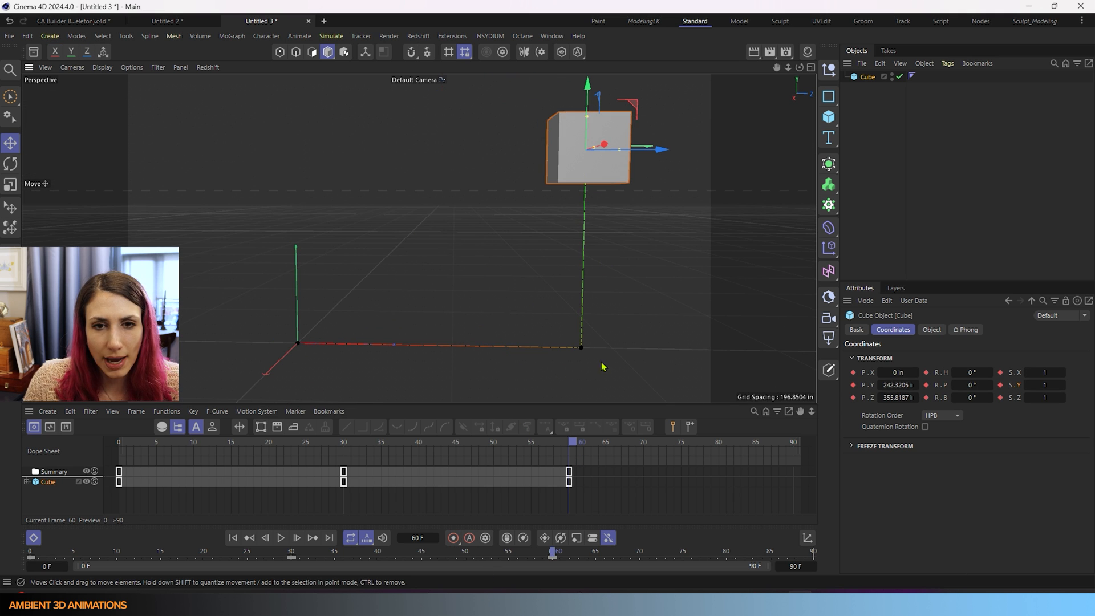
pyautogui.moveTo(577, 397)
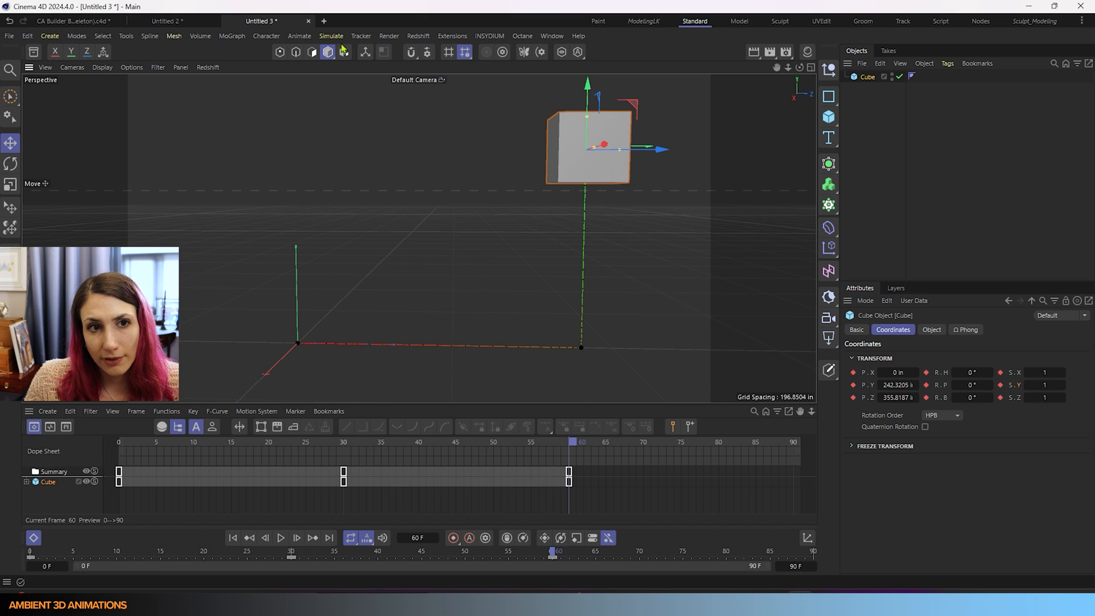
pyautogui.moveTo(325, 67)
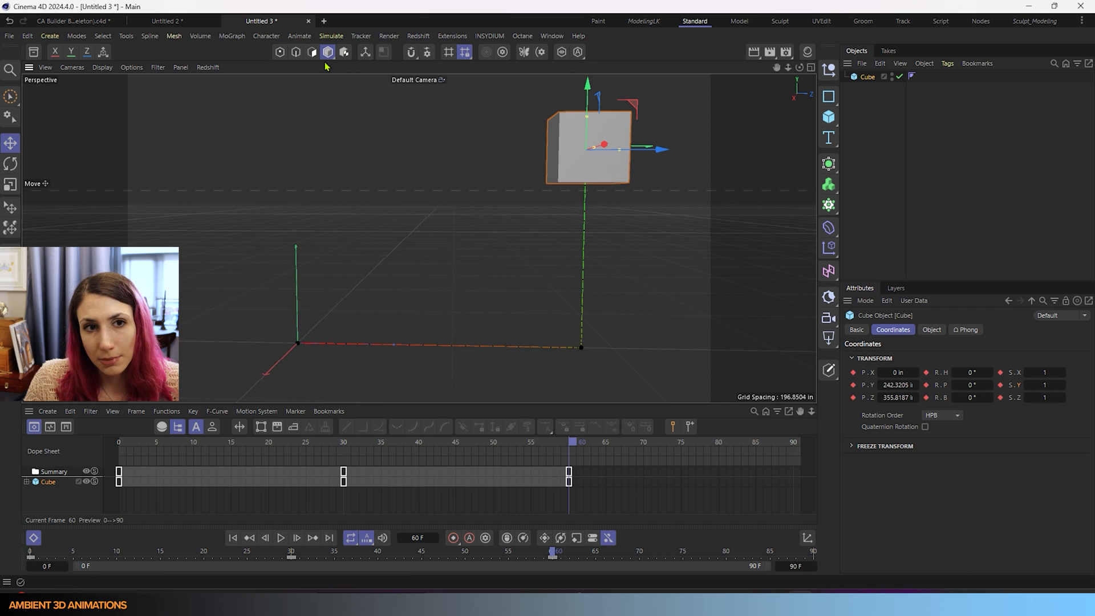
# Step: Try shrinking the cube with the Scale tool in Object mode, undo it, and reopen the mode list for Animation
pyautogui.click(10, 184)
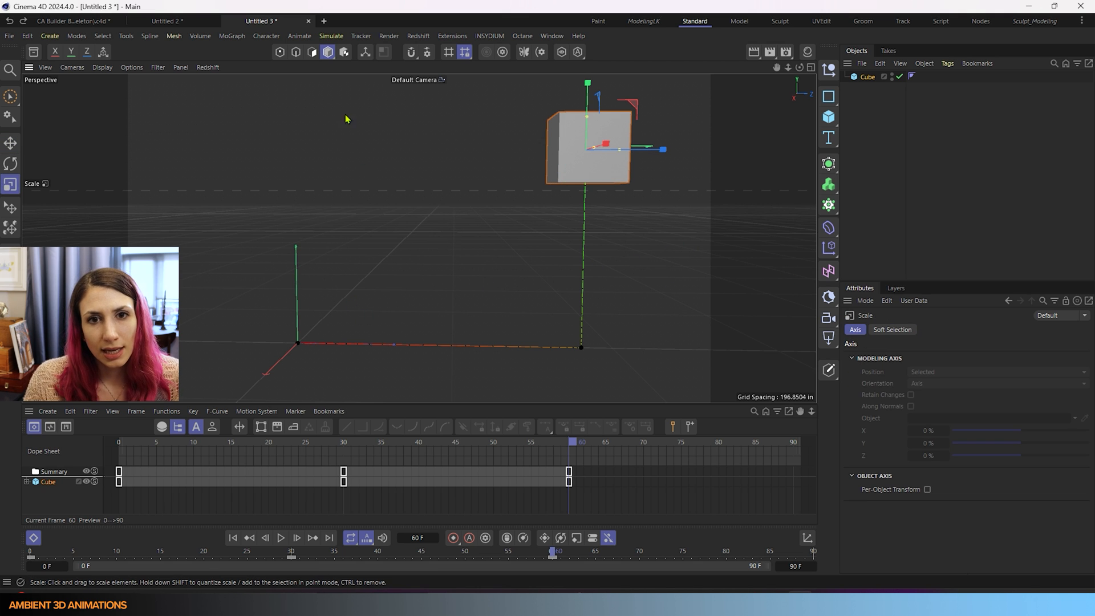
pyautogui.click(327, 52)
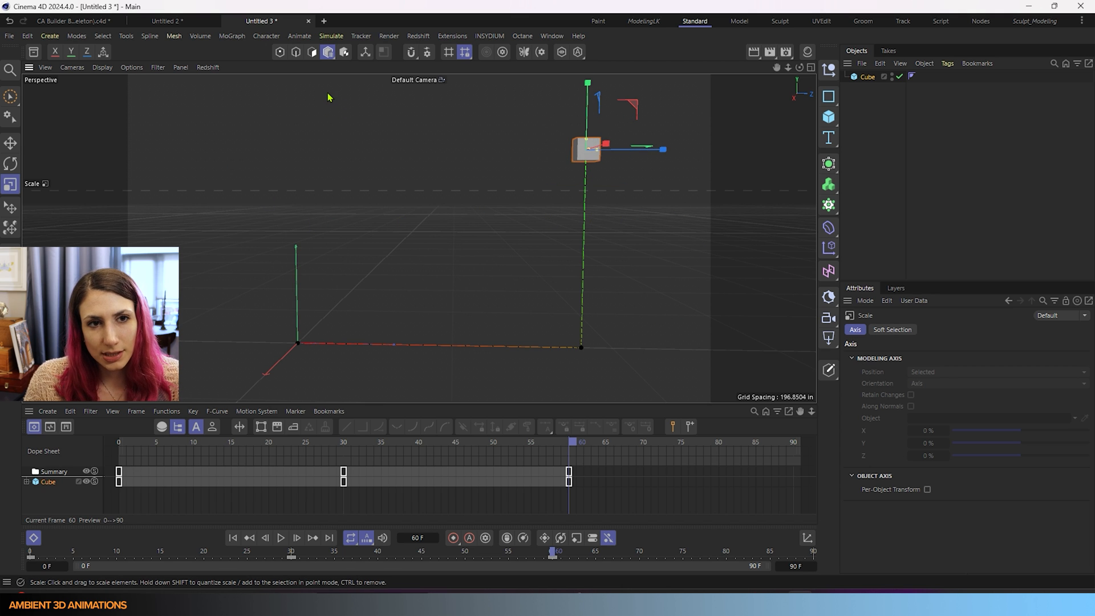
pyautogui.click(327, 51)
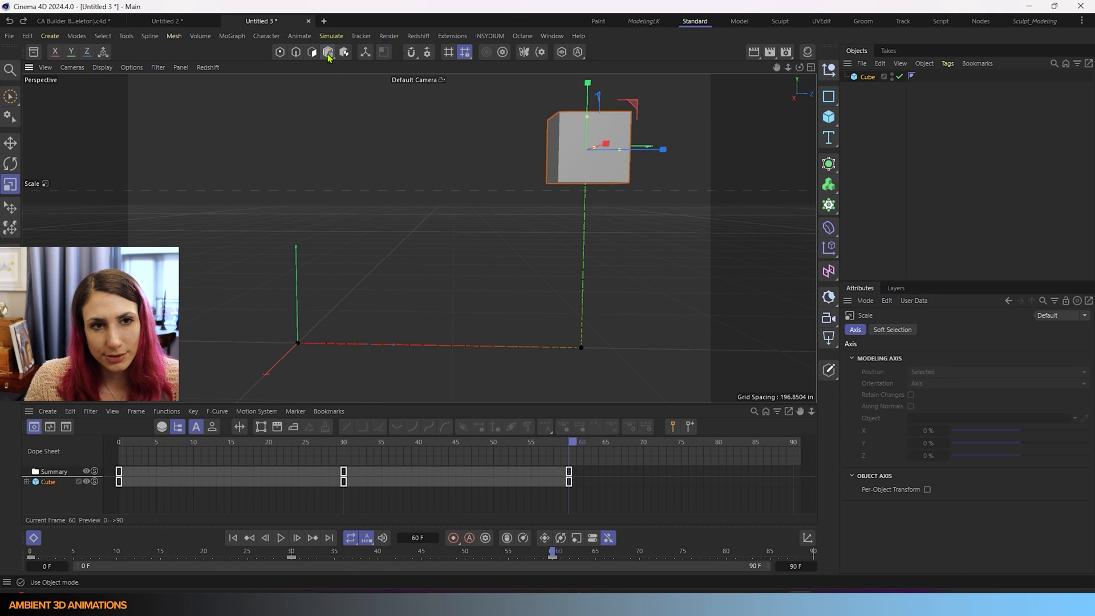
pyautogui.click(327, 52)
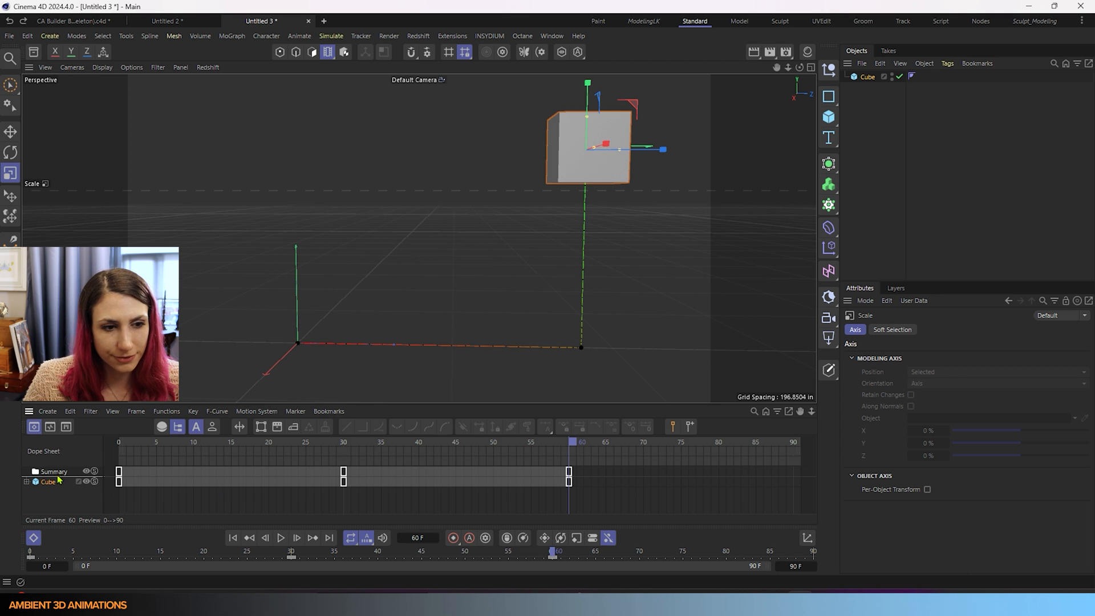
# Step: Select the Cube track in the Dope Sheet so all its keyframes are picked
pyautogui.click(53, 471)
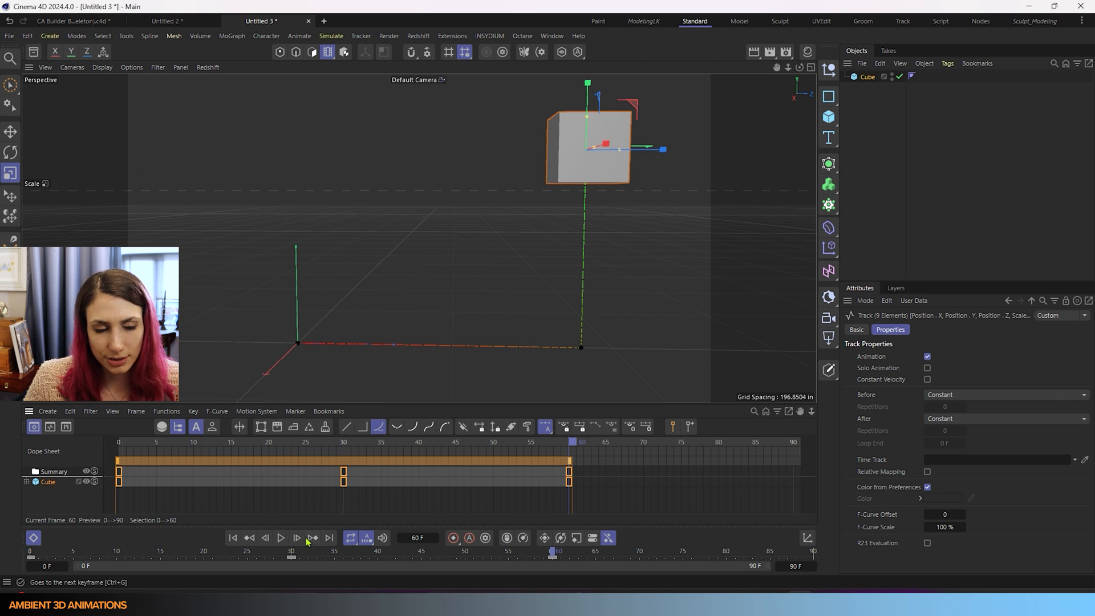
pyautogui.moveTo(232, 537)
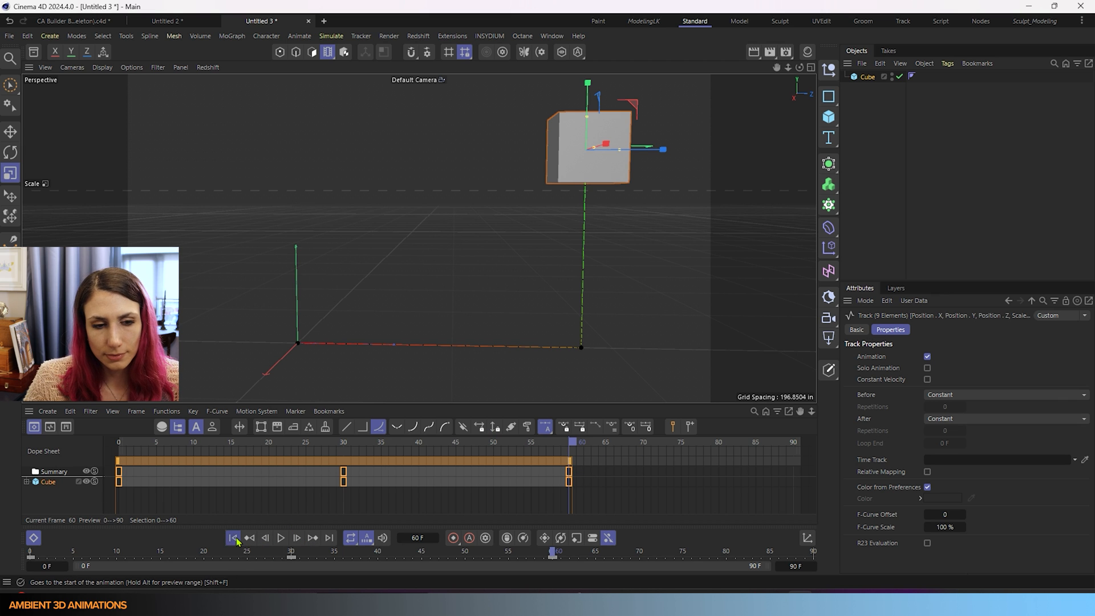
# Step: Rewind and play the cube's 60-frame move, then replay it with the shortened animated path
pyautogui.click(281, 537)
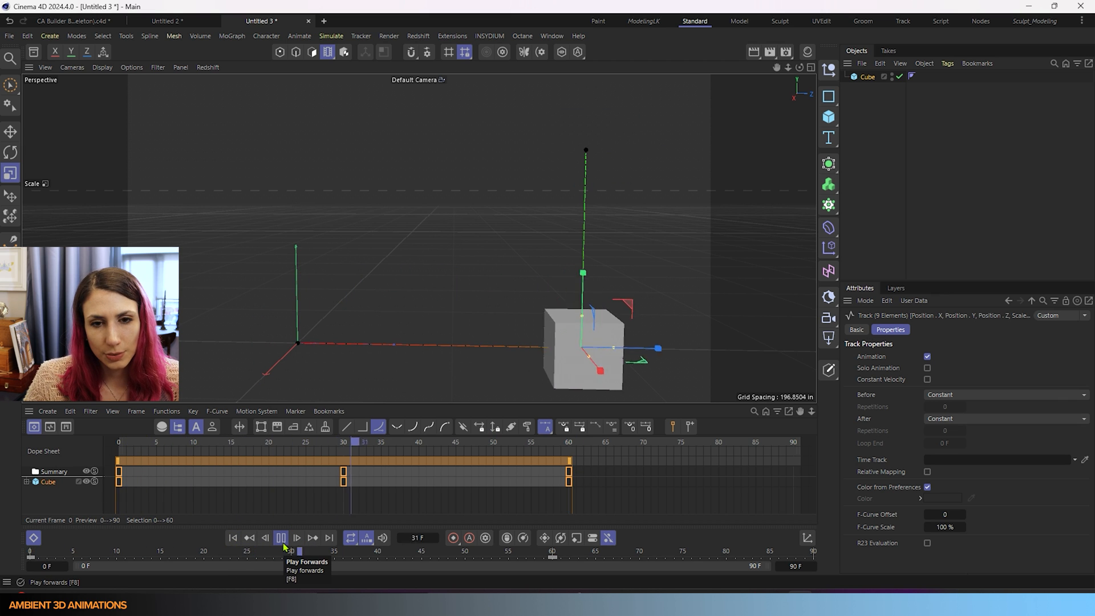
pyautogui.click(233, 537)
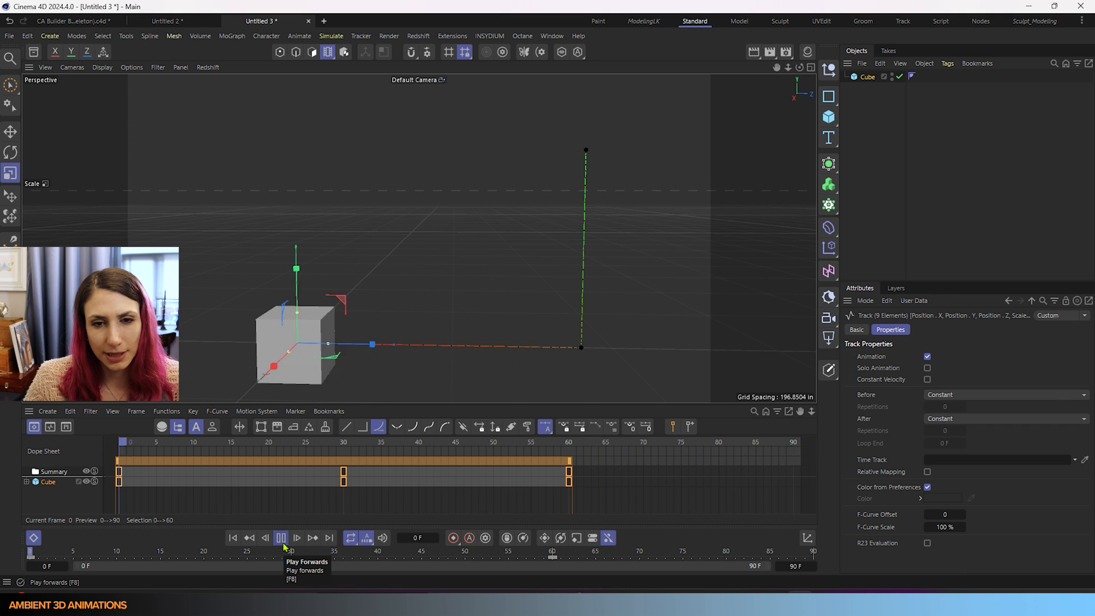
pyautogui.click(281, 537)
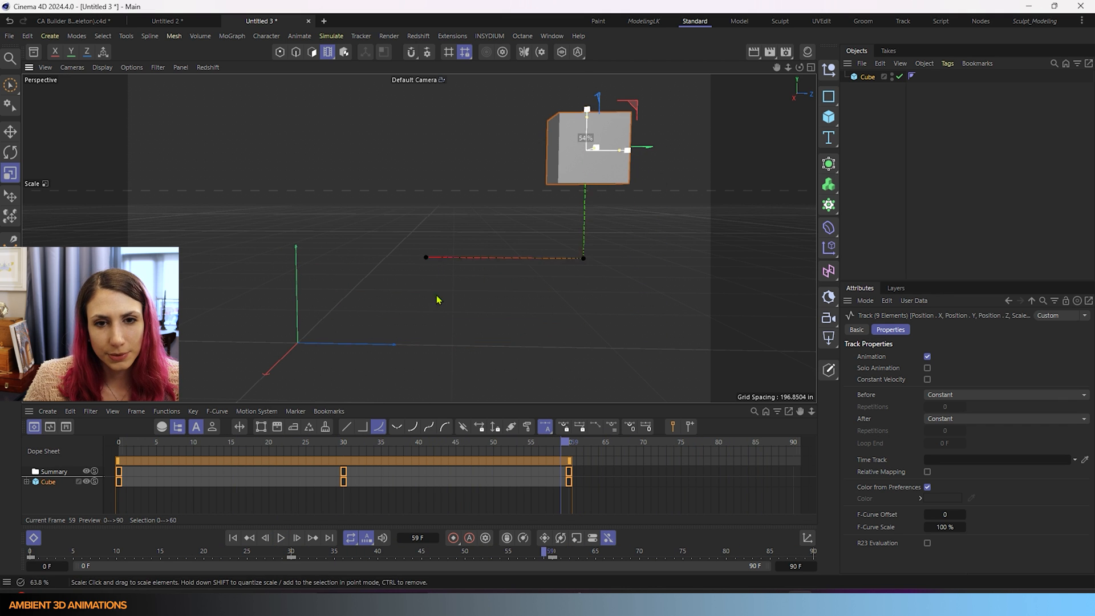
pyautogui.click(233, 537)
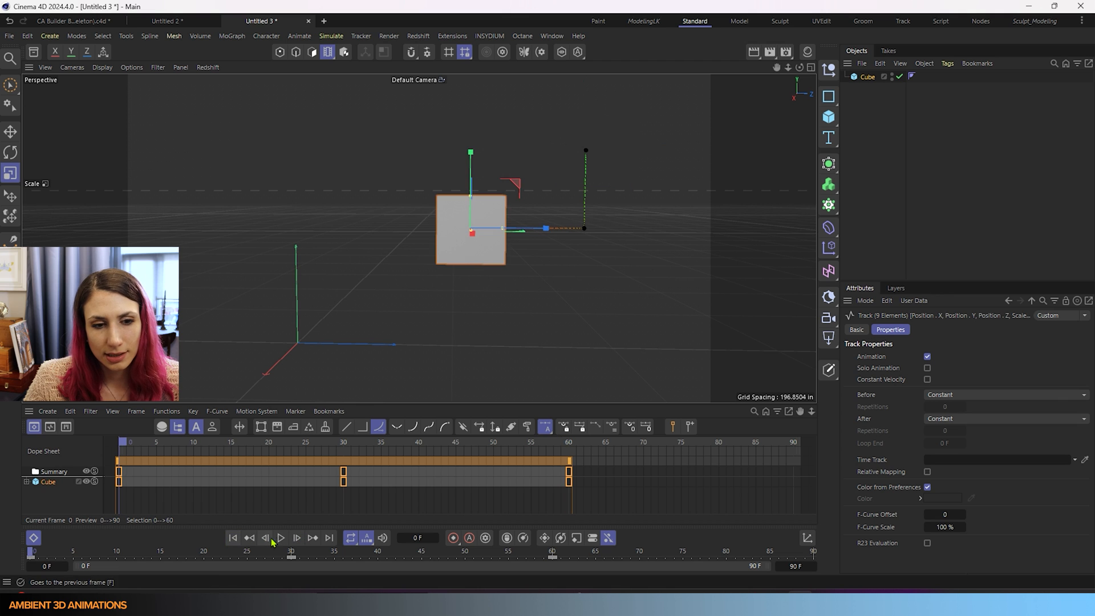
pyautogui.click(281, 537)
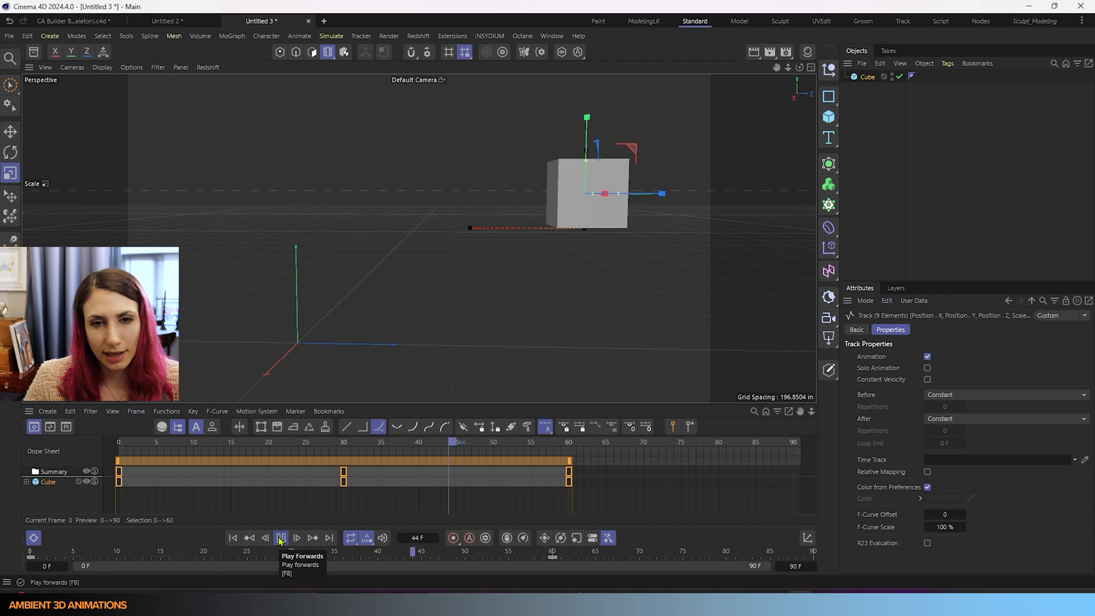
pyautogui.click(281, 537)
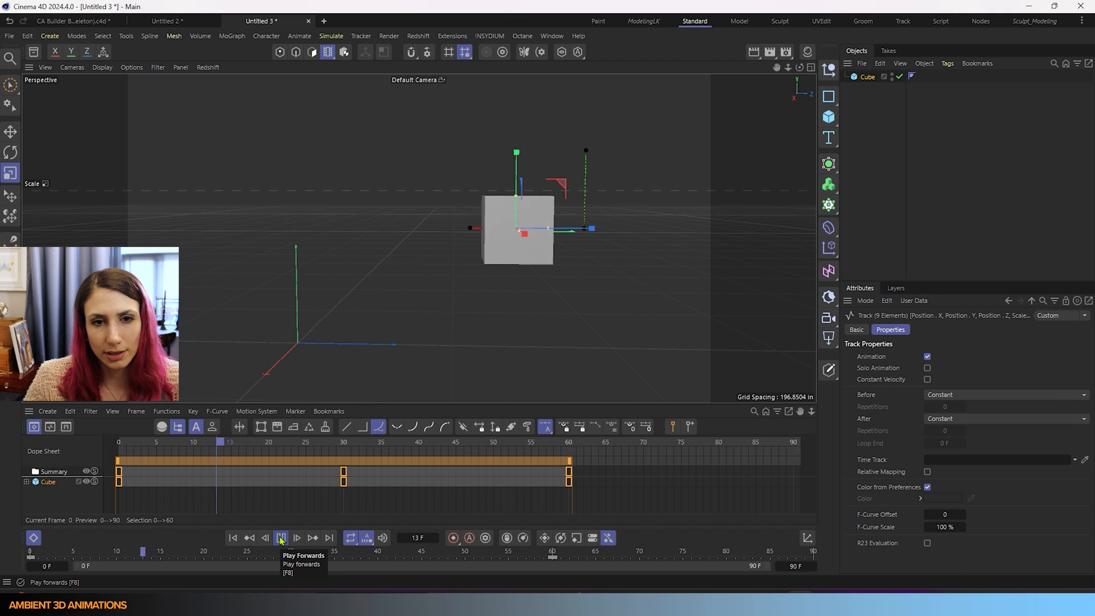
pyautogui.click(280, 537)
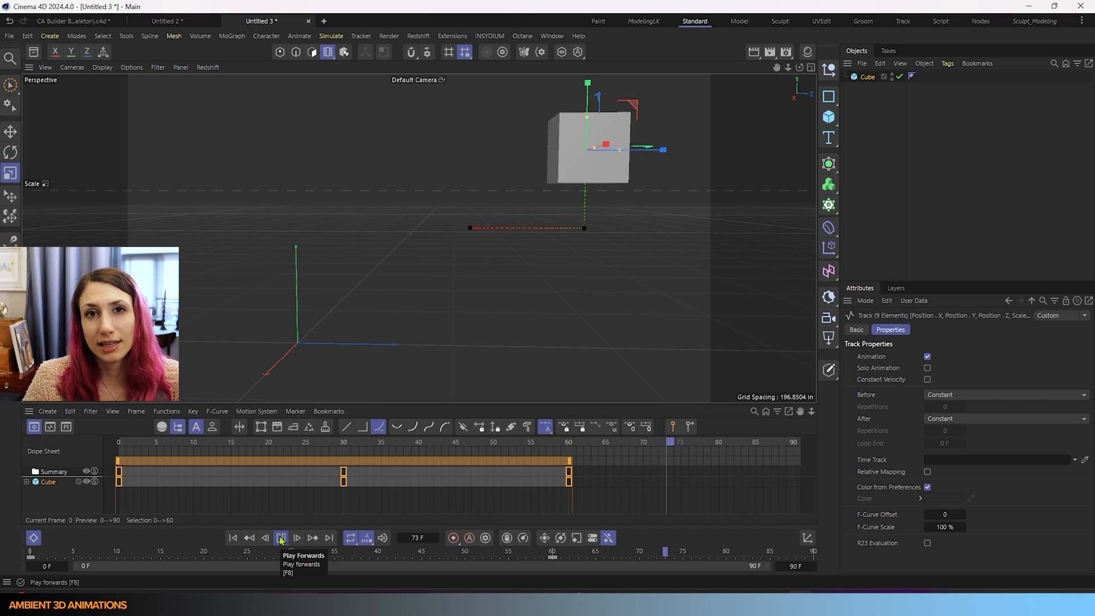